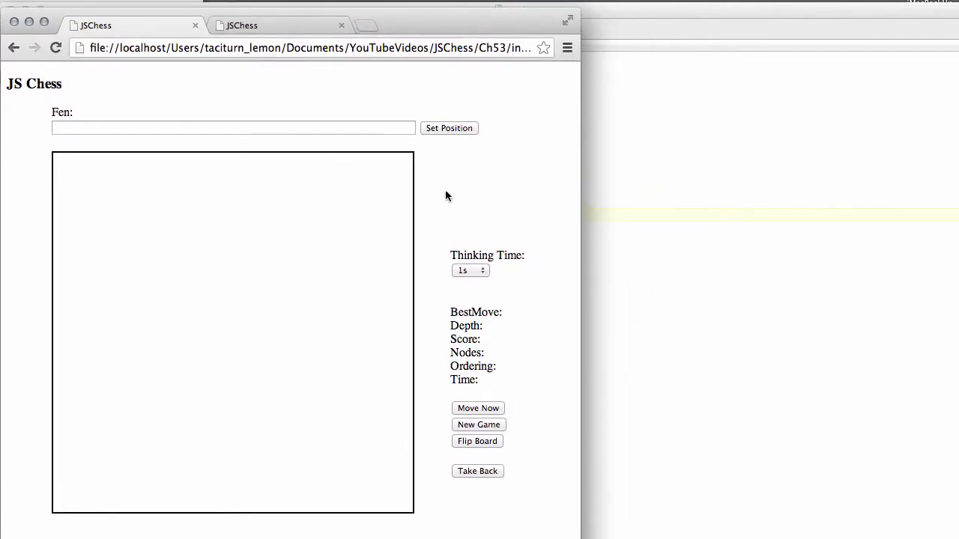
{"action": "mouse_move", "coordinate": [102, 208]}
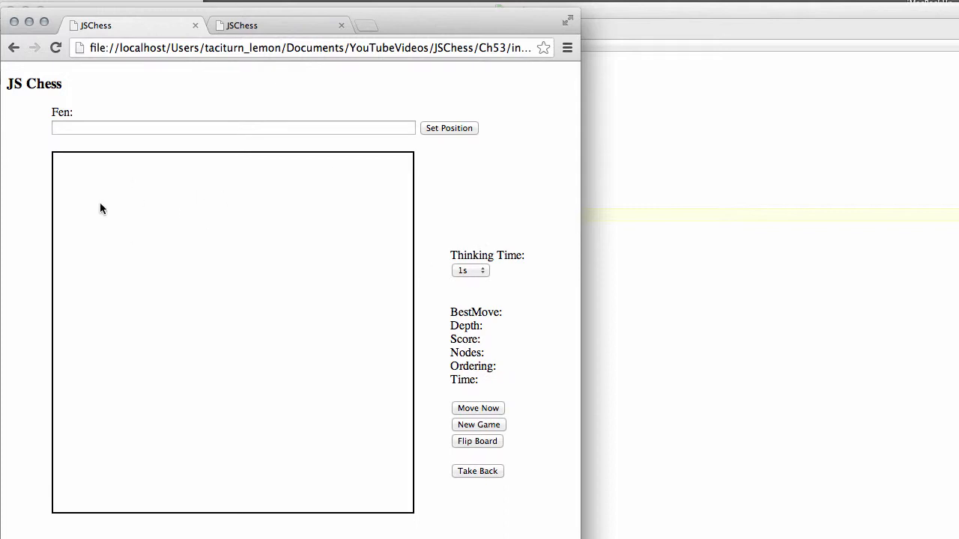
{"action": "mouse_move", "coordinate": [237, 190]}
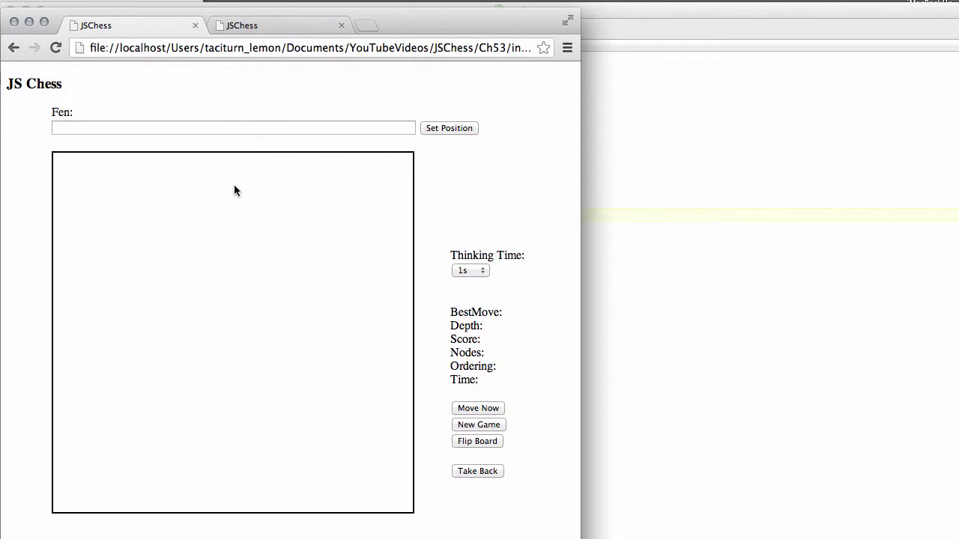
{"action": "mouse_move", "coordinate": [30, 160]}
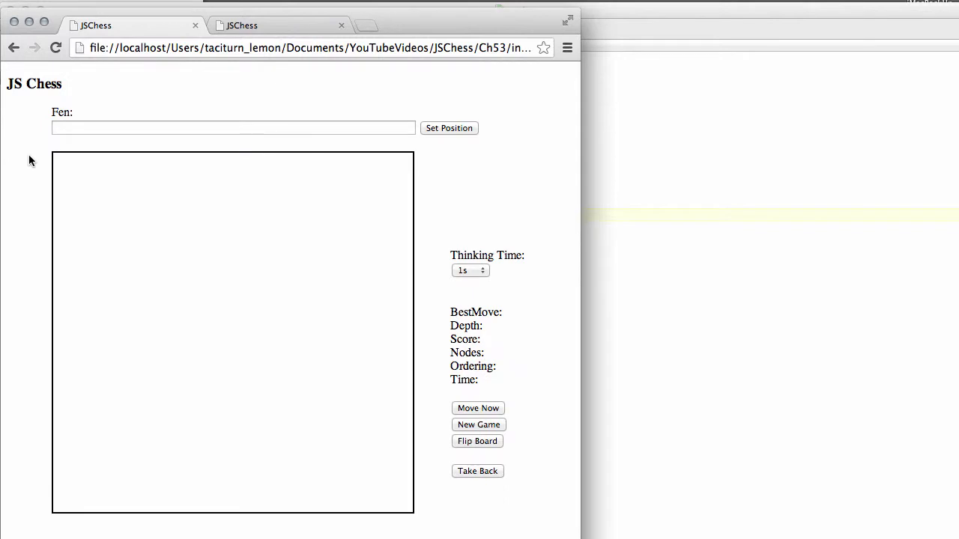
{"action": "mouse_move", "coordinate": [105, 154]}
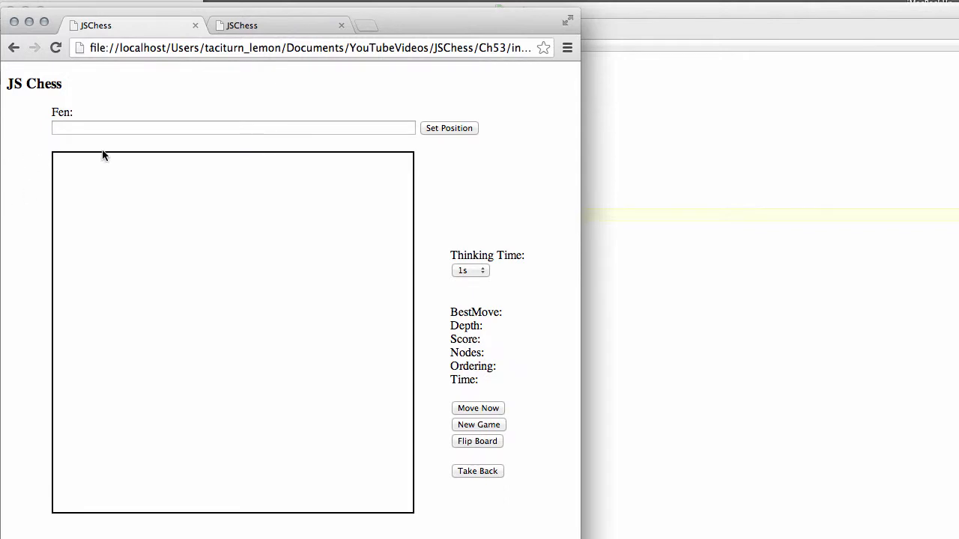
{"action": "mouse_move", "coordinate": [577, 478]}
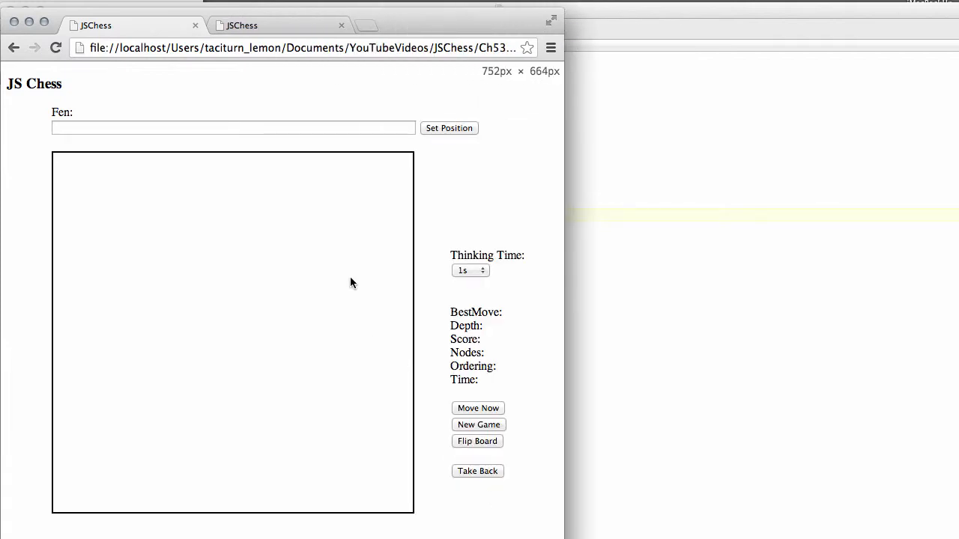
{"action": "mouse_move", "coordinate": [322, 158]}
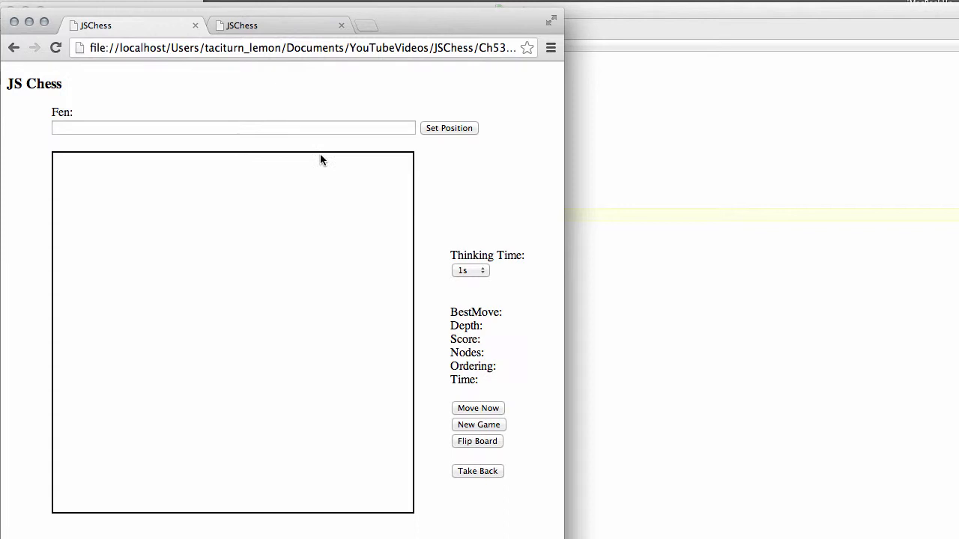
{"action": "mouse_move", "coordinate": [96, 165]}
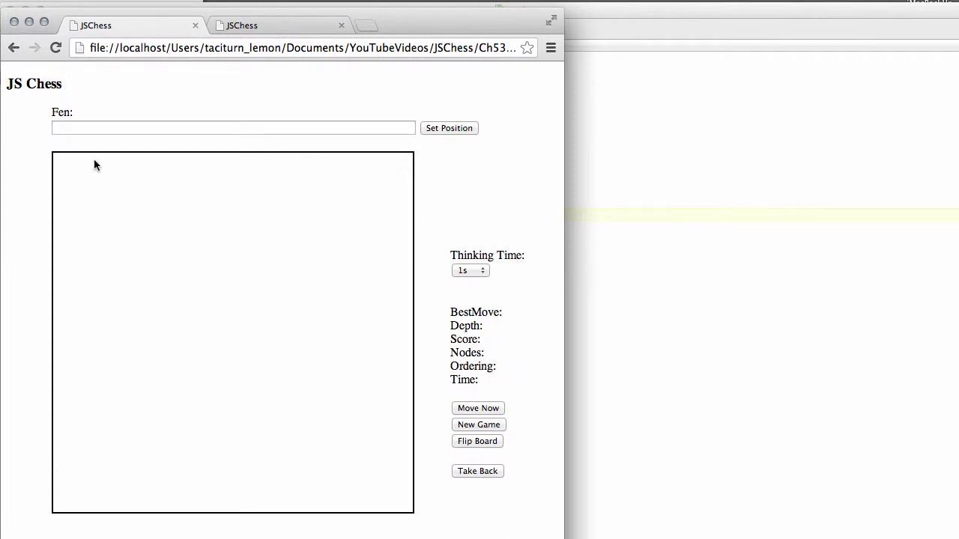
{"action": "mouse_move", "coordinate": [147, 159]}
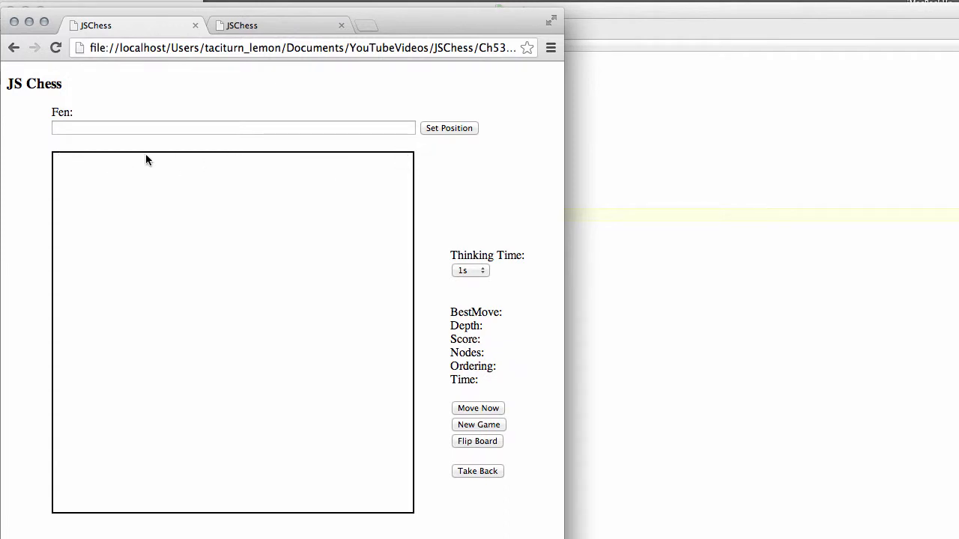
{"action": "mouse_move", "coordinate": [63, 281]}
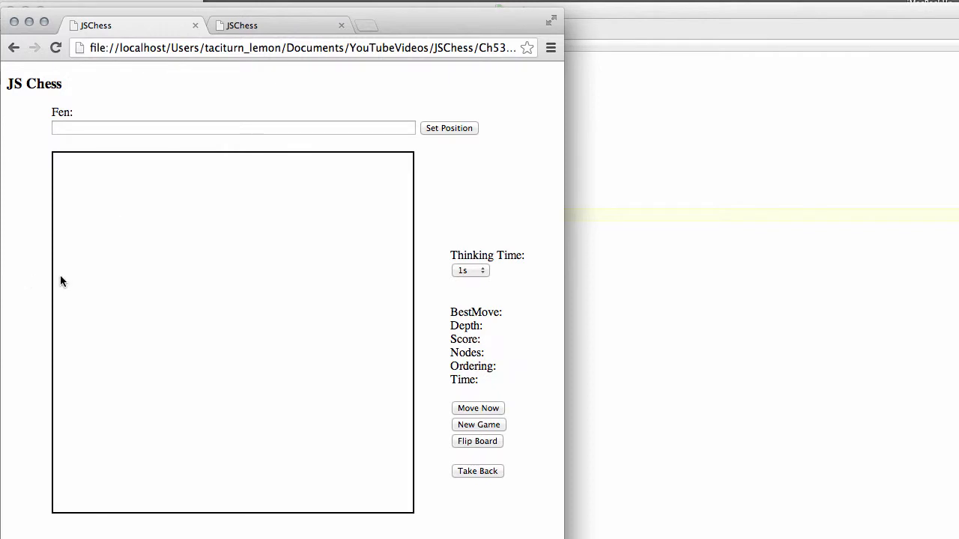
{"action": "mouse_move", "coordinate": [78, 167]}
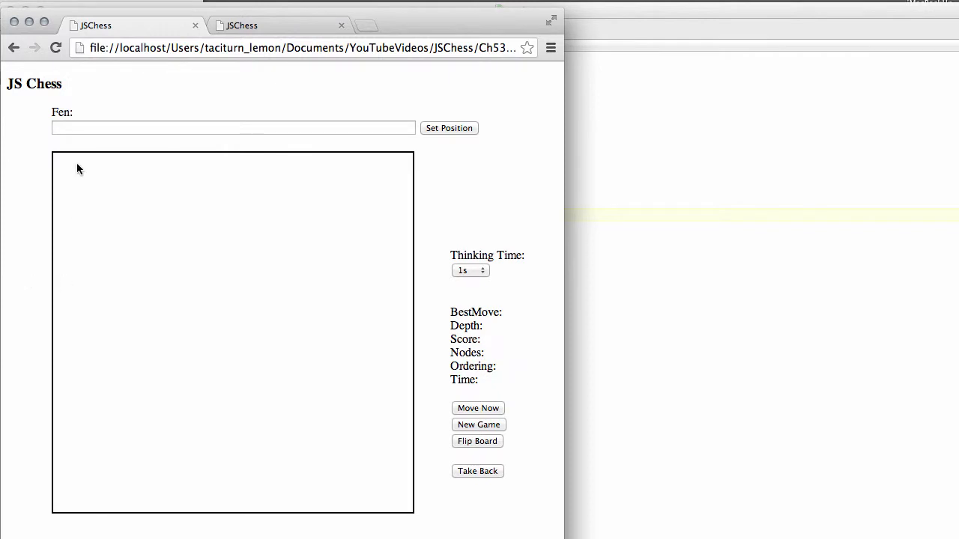
{"action": "mouse_move", "coordinate": [117, 155]}
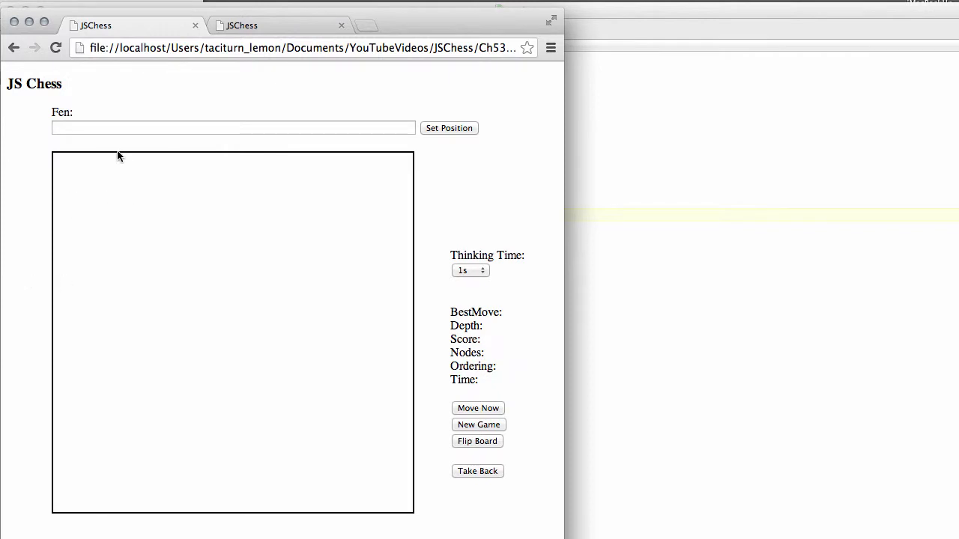
{"action": "mouse_move", "coordinate": [72, 157]}
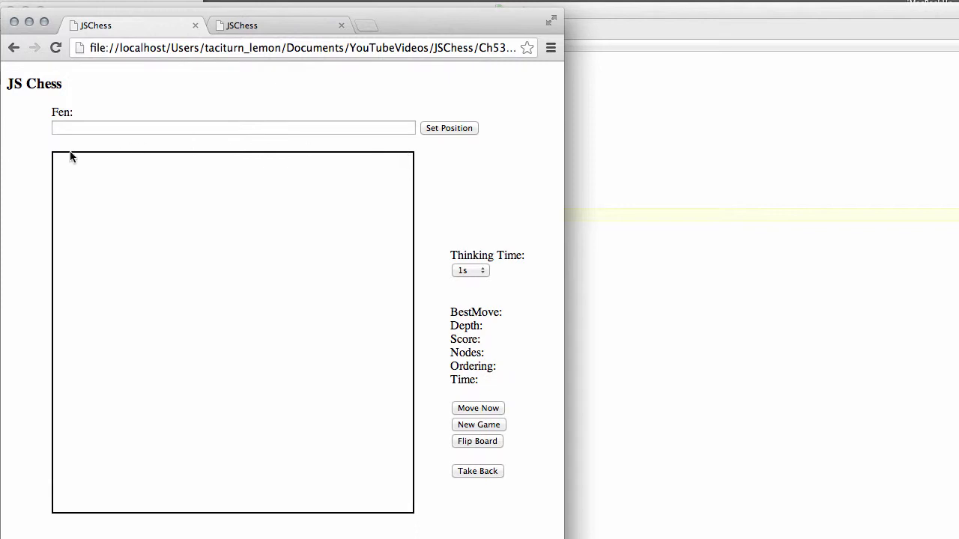
{"action": "mouse_move", "coordinate": [198, 153]}
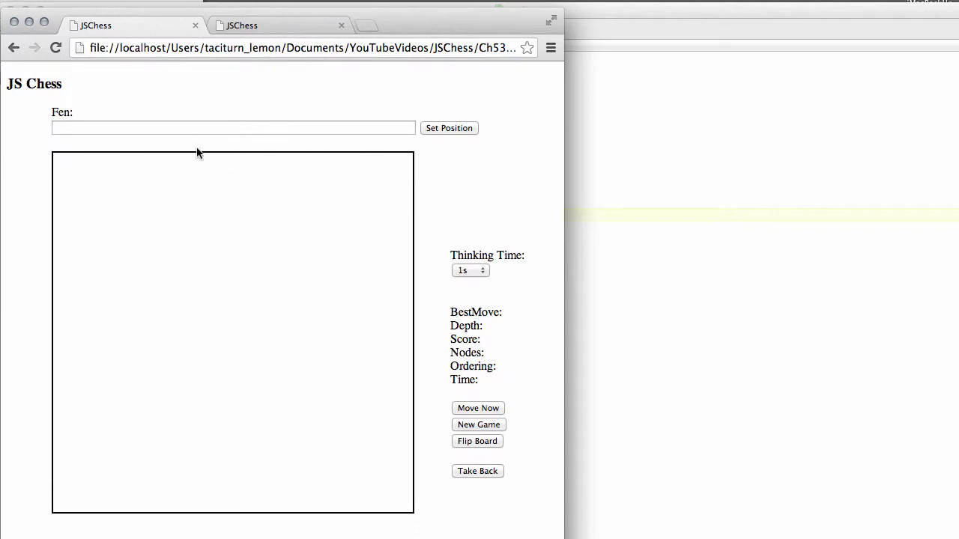
{"action": "mouse_move", "coordinate": [48, 182]}
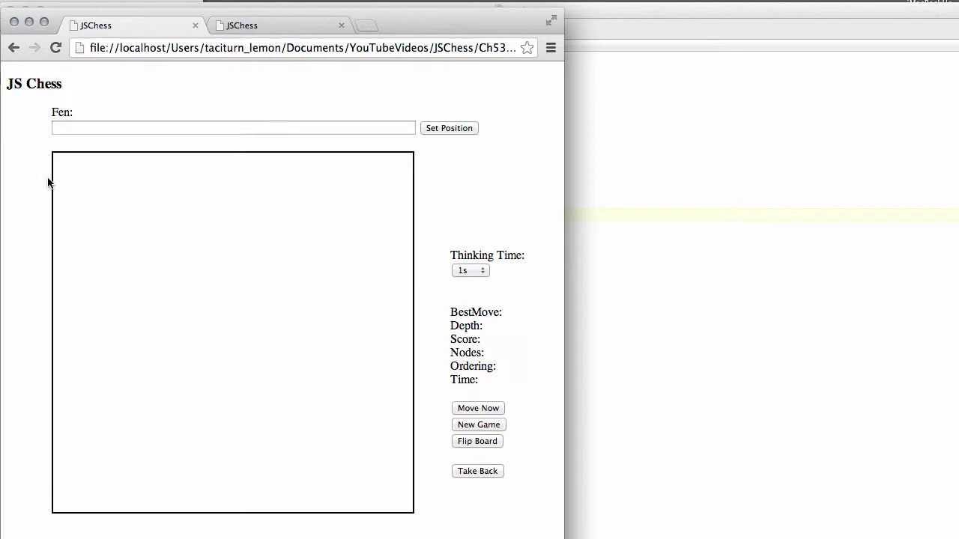
{"action": "mouse_move", "coordinate": [53, 159]}
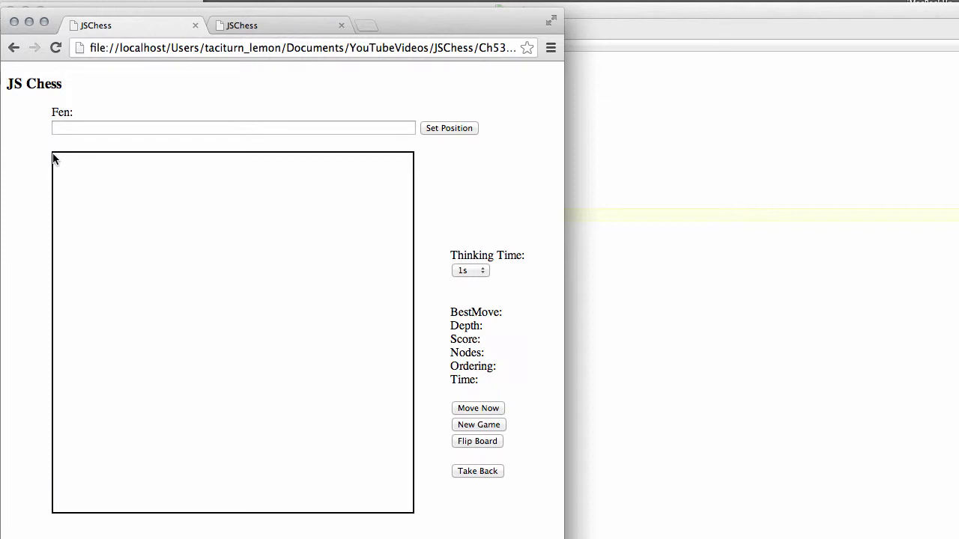
{"action": "mouse_move", "coordinate": [102, 201]}
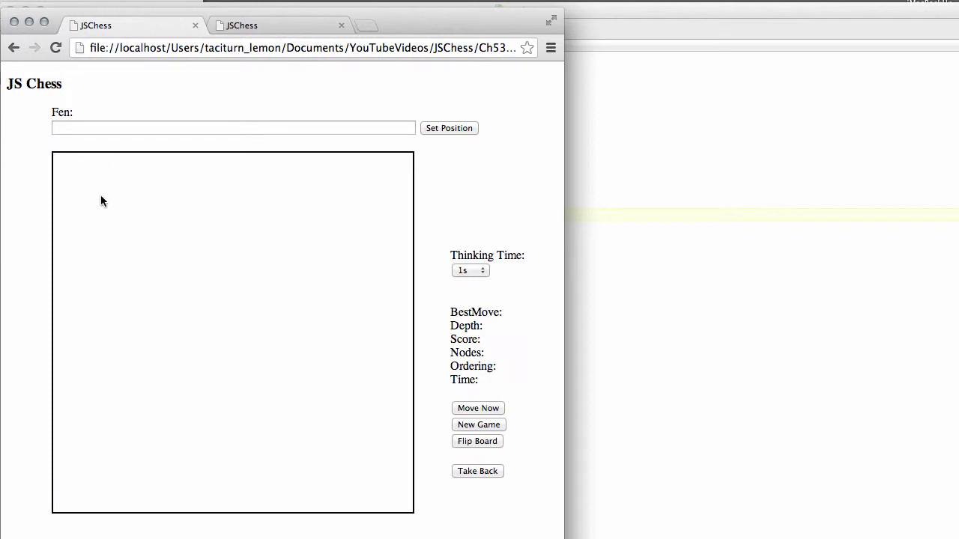
{"action": "mouse_move", "coordinate": [57, 154]}
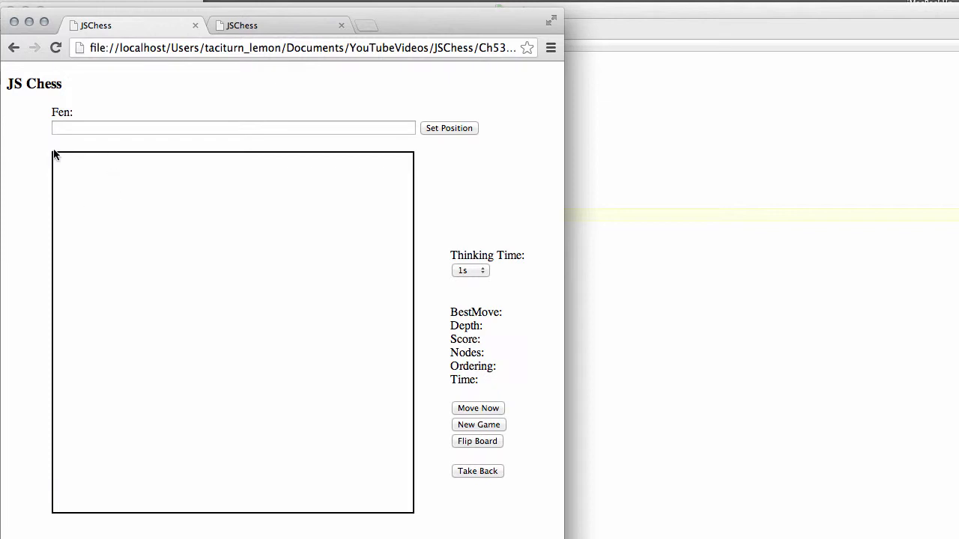
{"action": "mouse_move", "coordinate": [55, 159]}
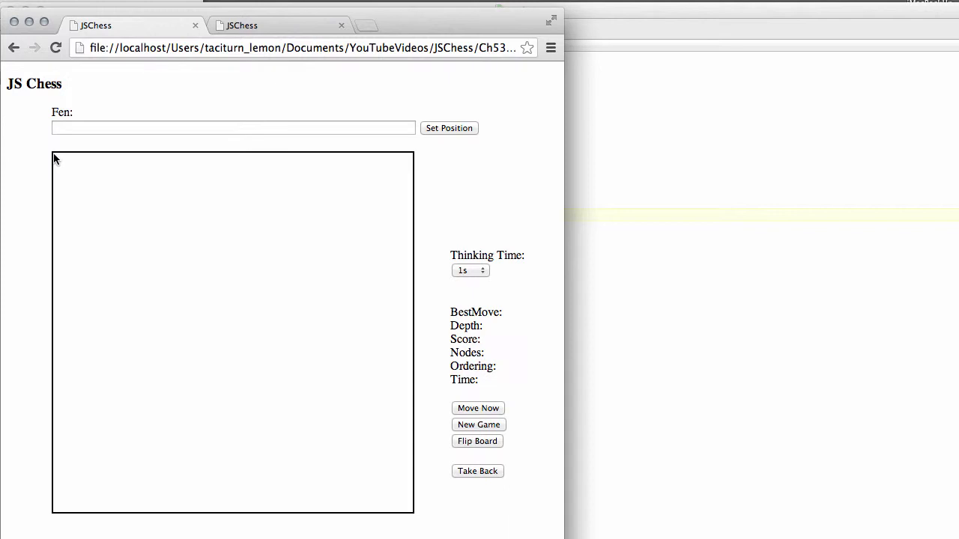
{"action": "mouse_move", "coordinate": [96, 157]}
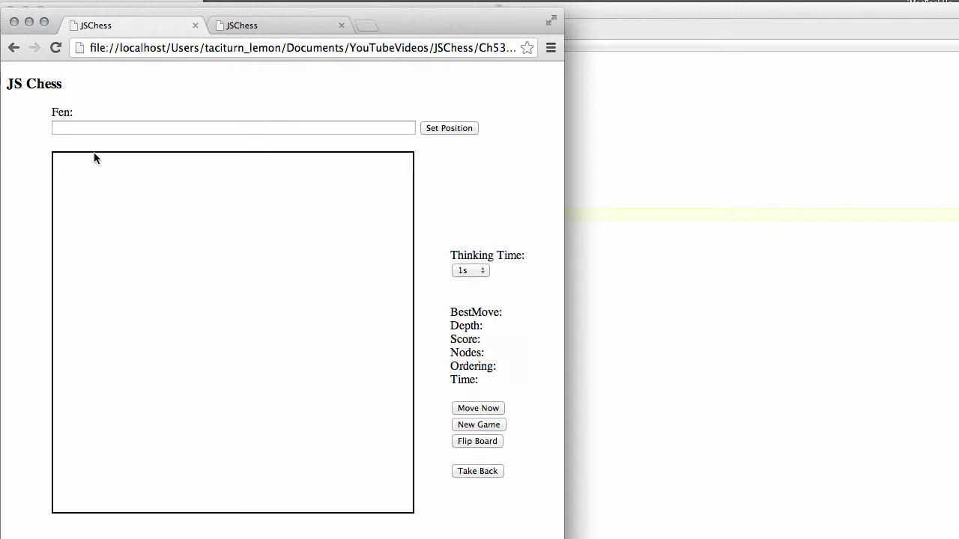
{"action": "mouse_move", "coordinate": [166, 160]}
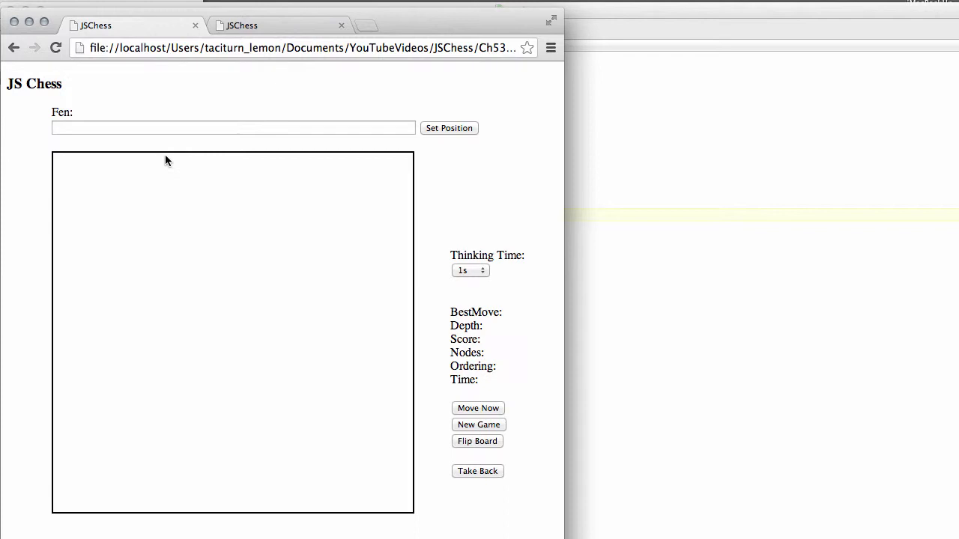
{"action": "mouse_move", "coordinate": [503, 174]}
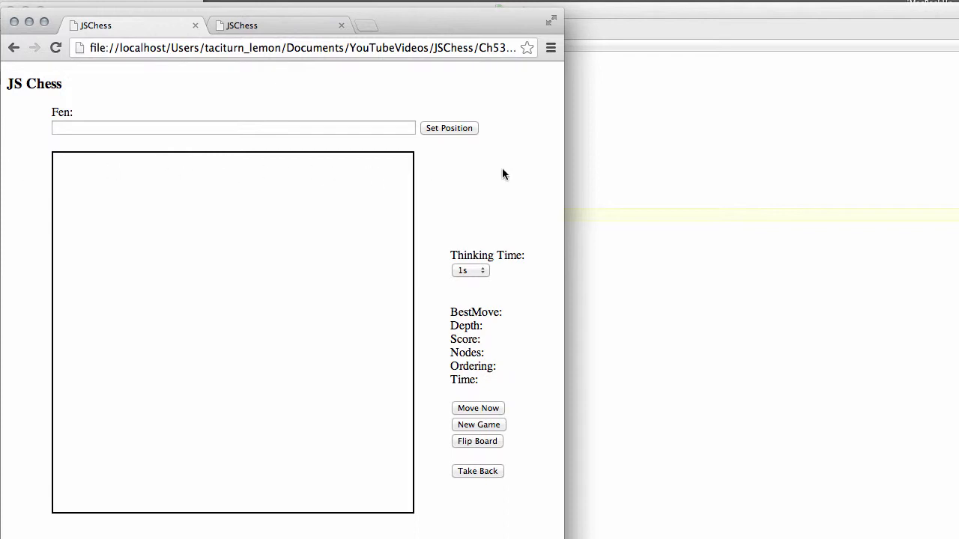
{"action": "mouse_move", "coordinate": [251, 364]}
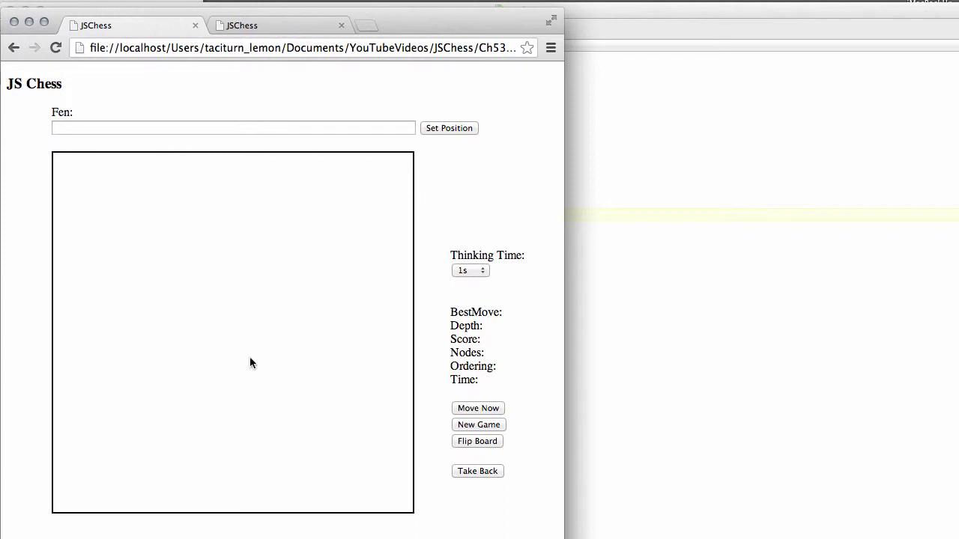
{"action": "mouse_move", "coordinate": [275, 505]}
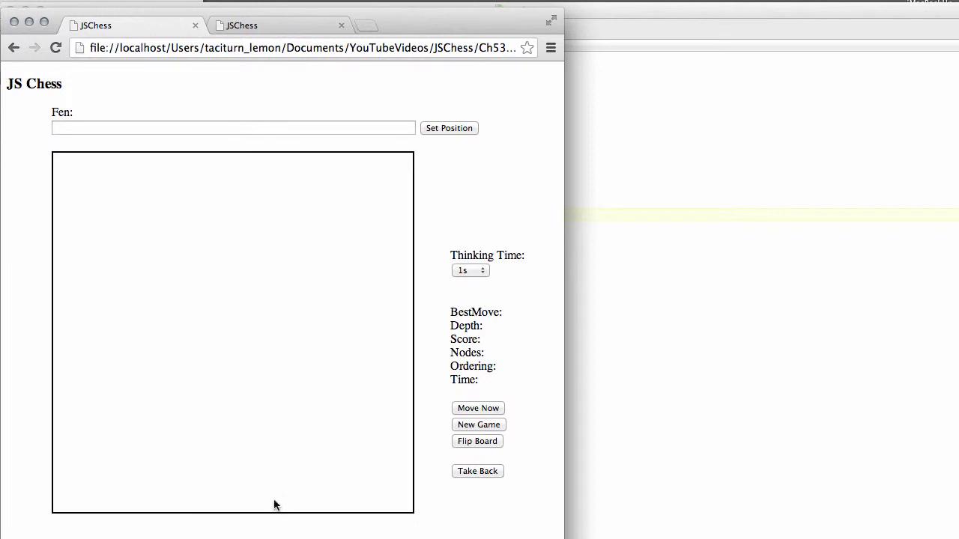
{"action": "mouse_move", "coordinate": [305, 223]}
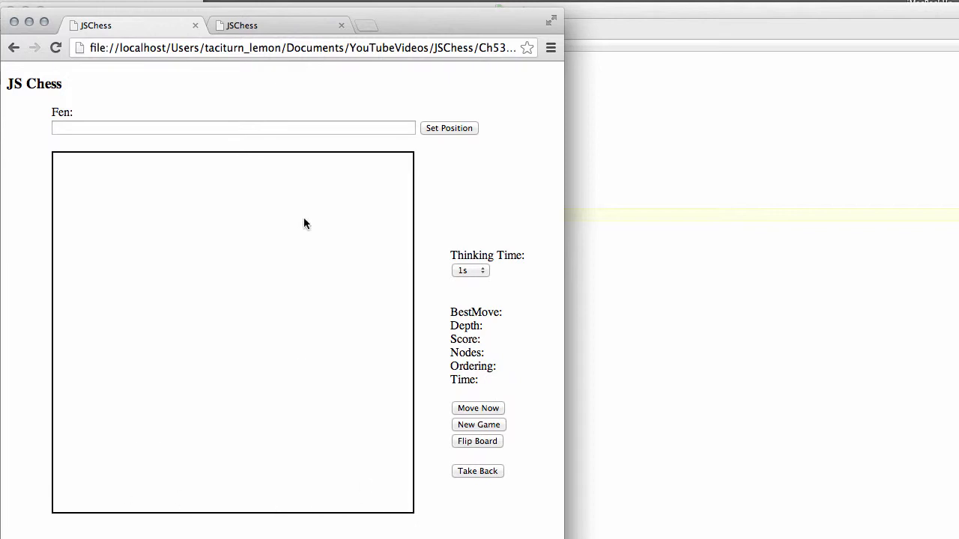
{"action": "mouse_move", "coordinate": [432, 21]}
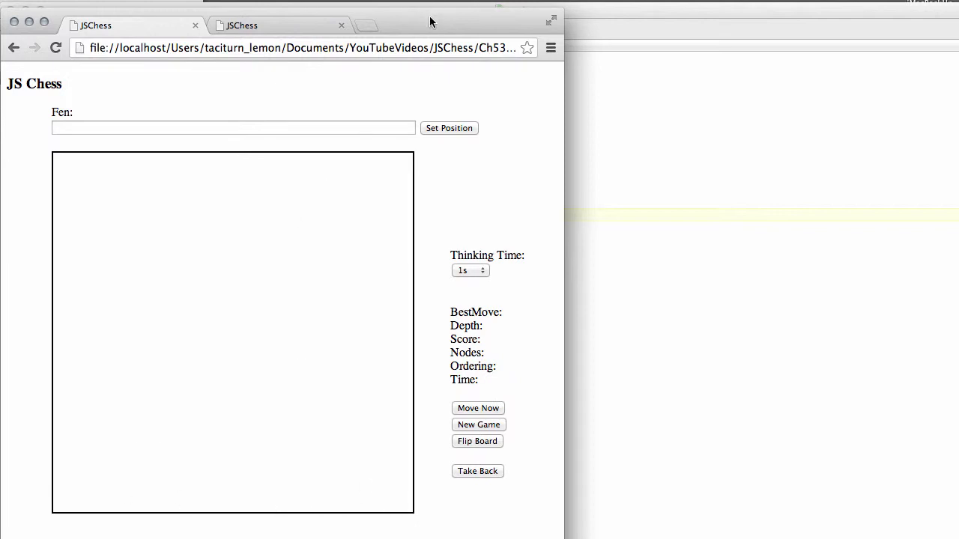
{"action": "mouse_move", "coordinate": [110, 184]}
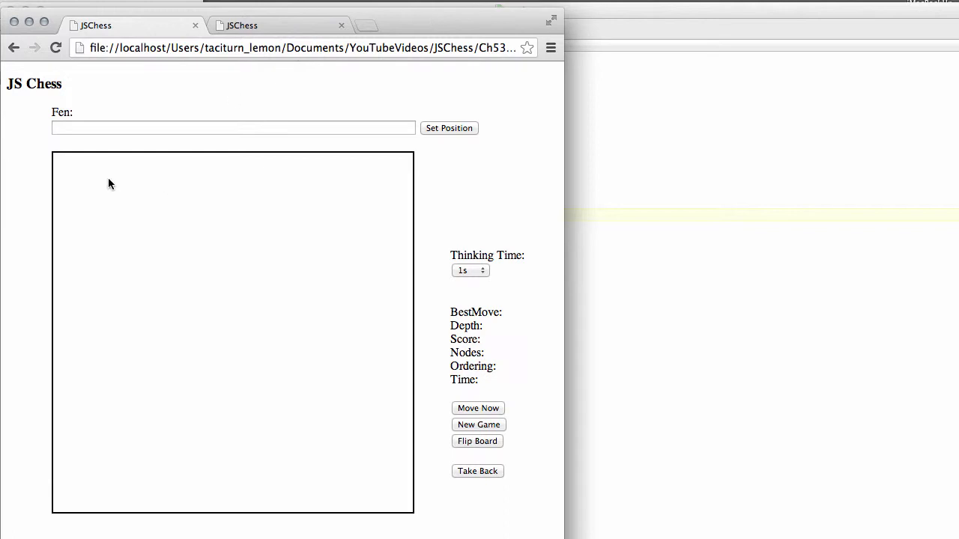
{"action": "mouse_move", "coordinate": [69, 171]}
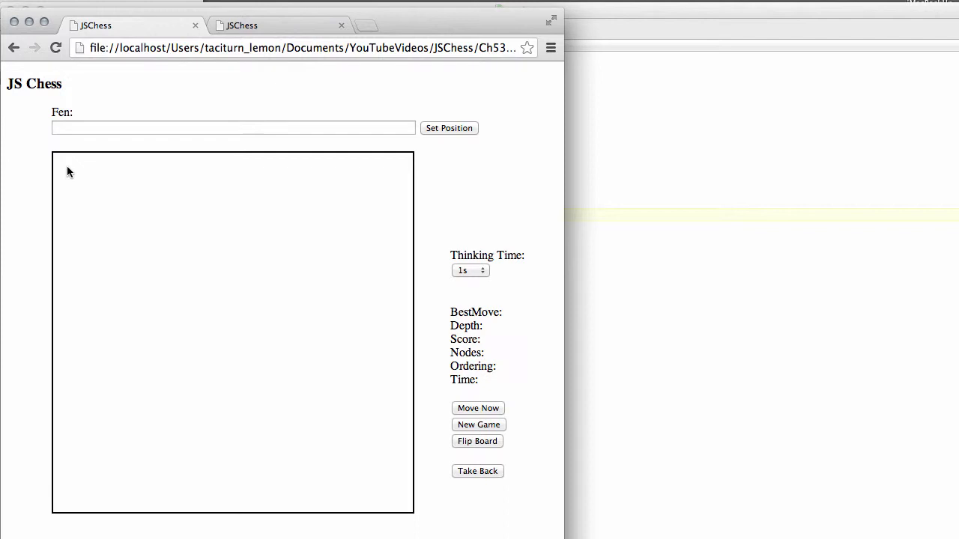
{"action": "mouse_move", "coordinate": [150, 255]}
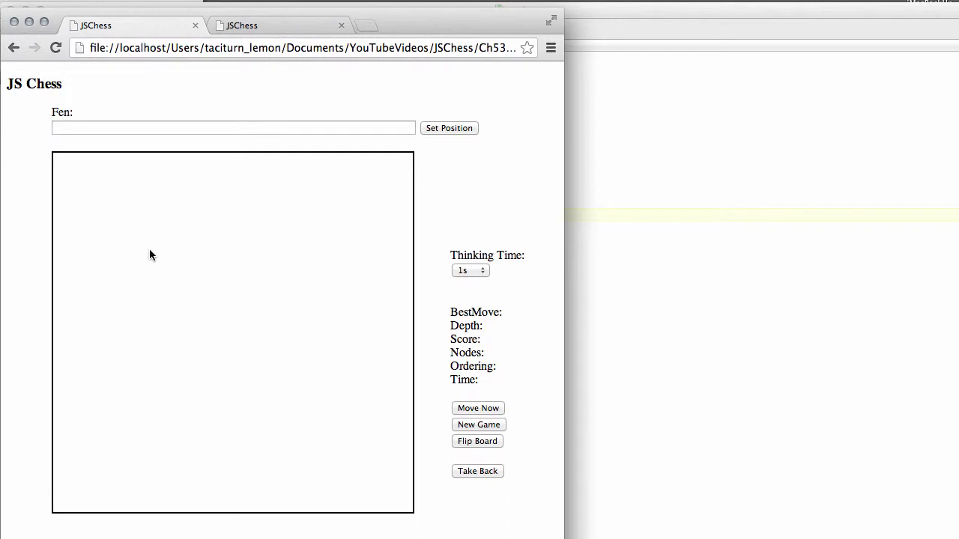
{"action": "mouse_move", "coordinate": [277, 33]}
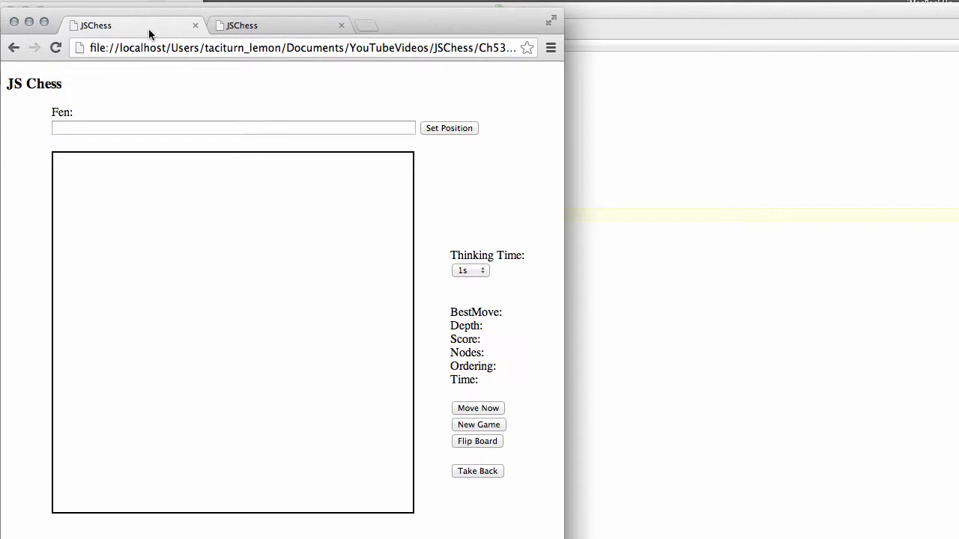
{"action": "mouse_move", "coordinate": [109, 141]}
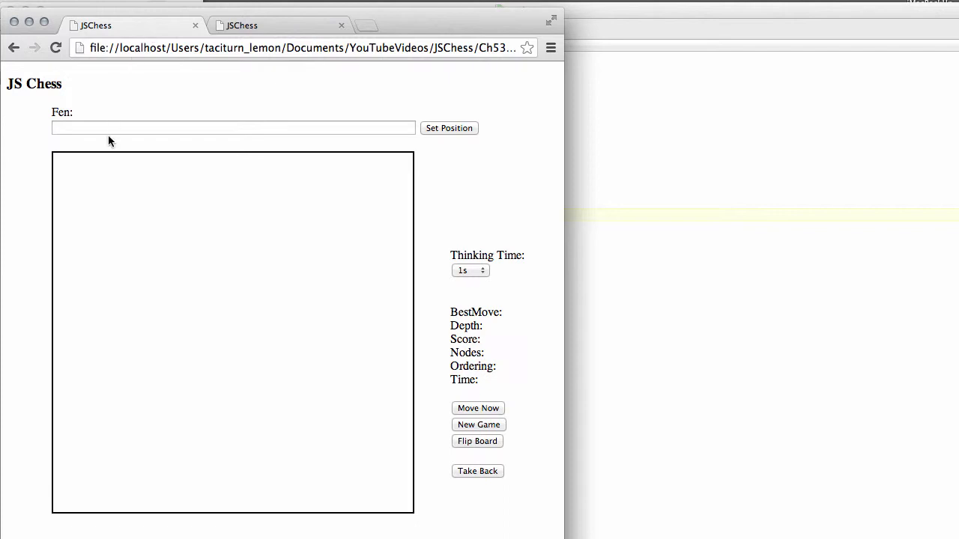
{"action": "mouse_move", "coordinate": [220, 91]}
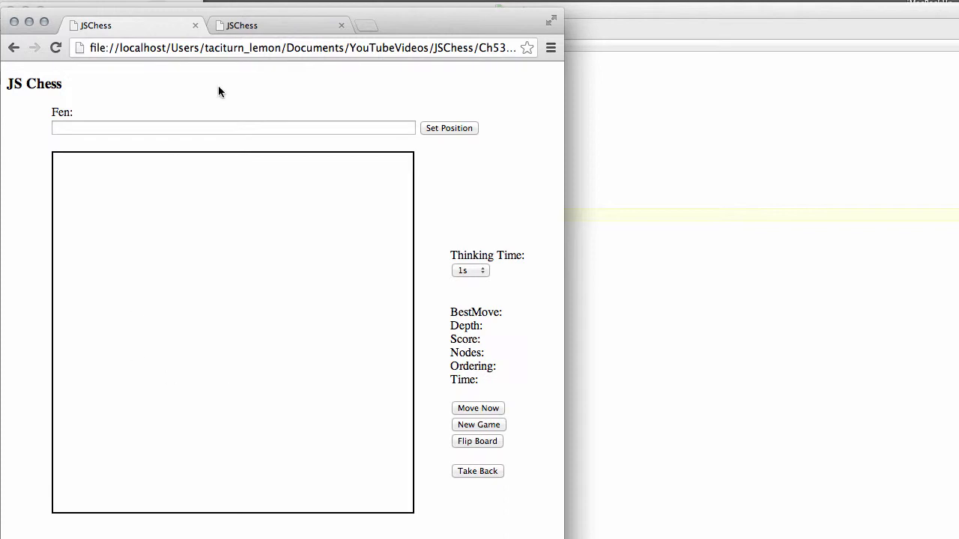
{"action": "mouse_move", "coordinate": [255, 27]}
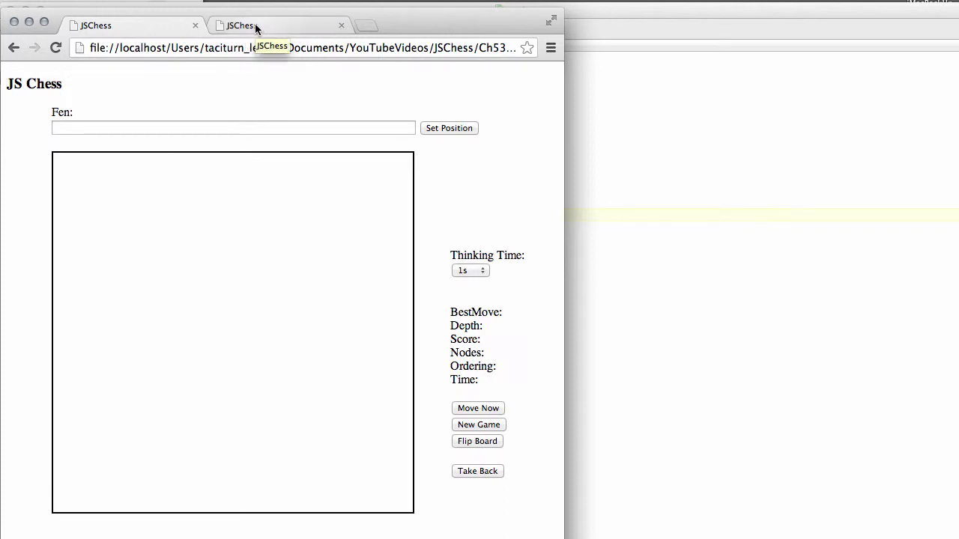
{"action": "mouse_move", "coordinate": [389, 24]}
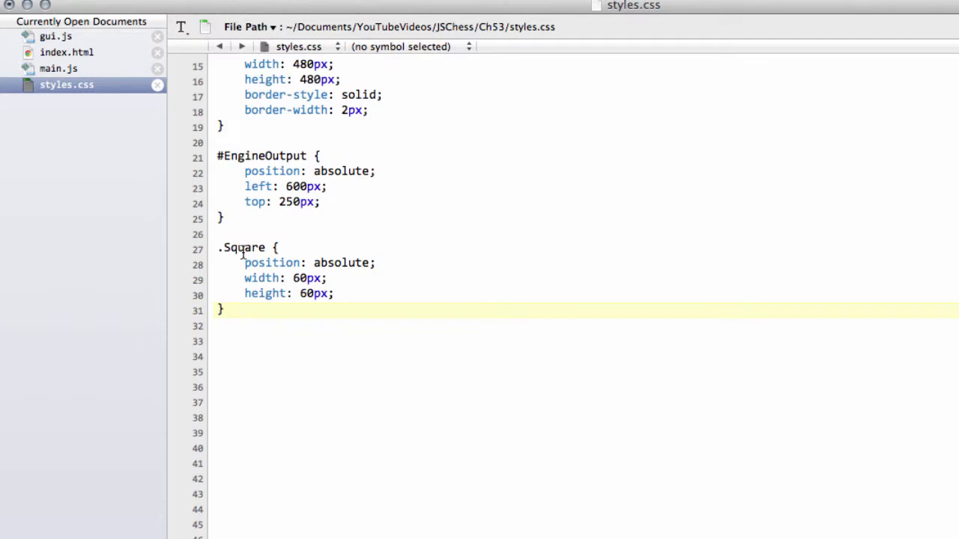
Step: Define the .Dark, .Light and .SqSelected background-colour rules in styles.css
{"action": "left_click", "coordinate": [222, 310]}
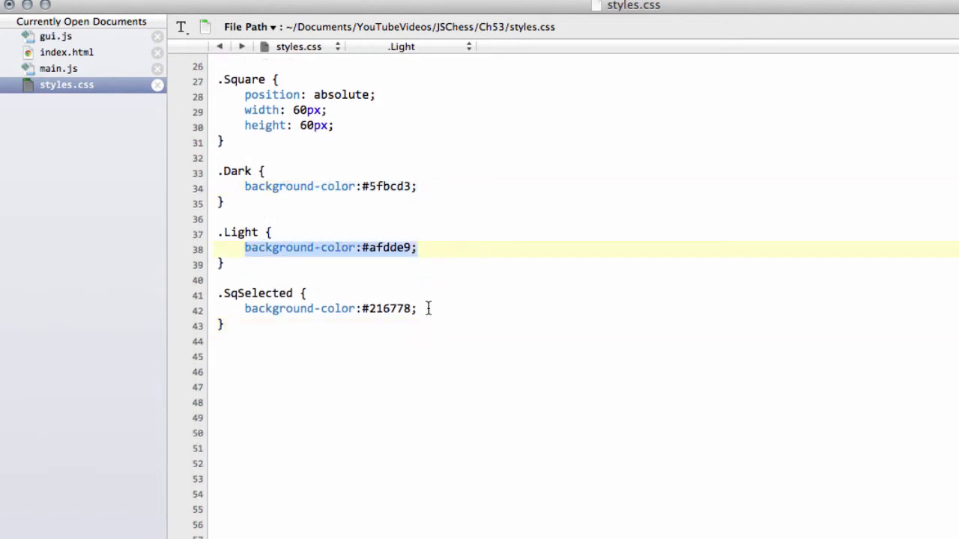
{"action": "left_click", "coordinate": [329, 308]}
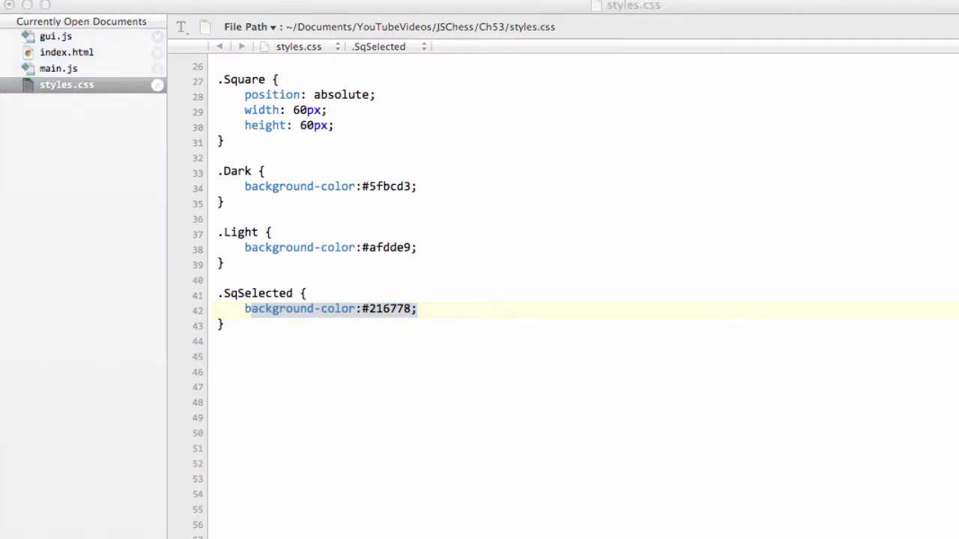
{"action": "left_click", "coordinate": [227, 344]}
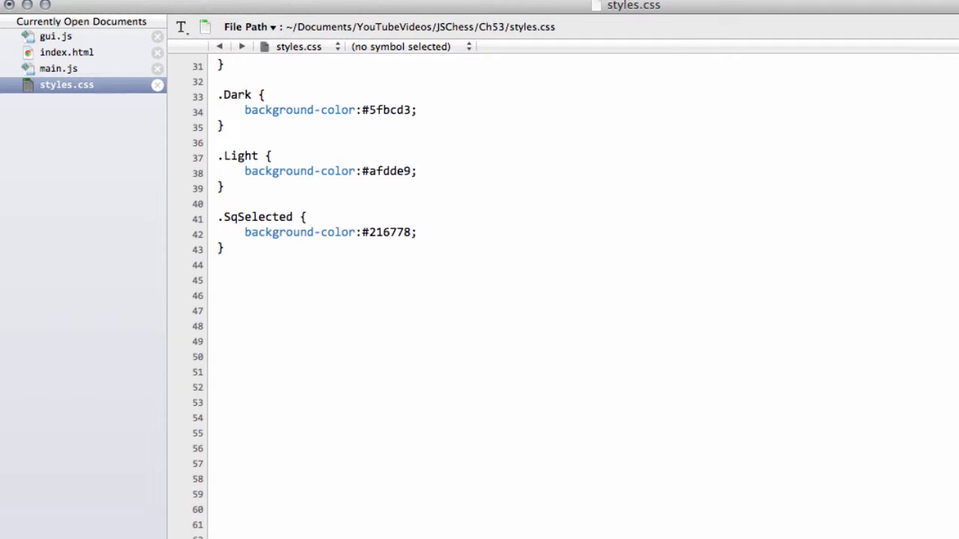
{"action": "scroll", "scroll_direction": "up", "scroll_amount": 3}
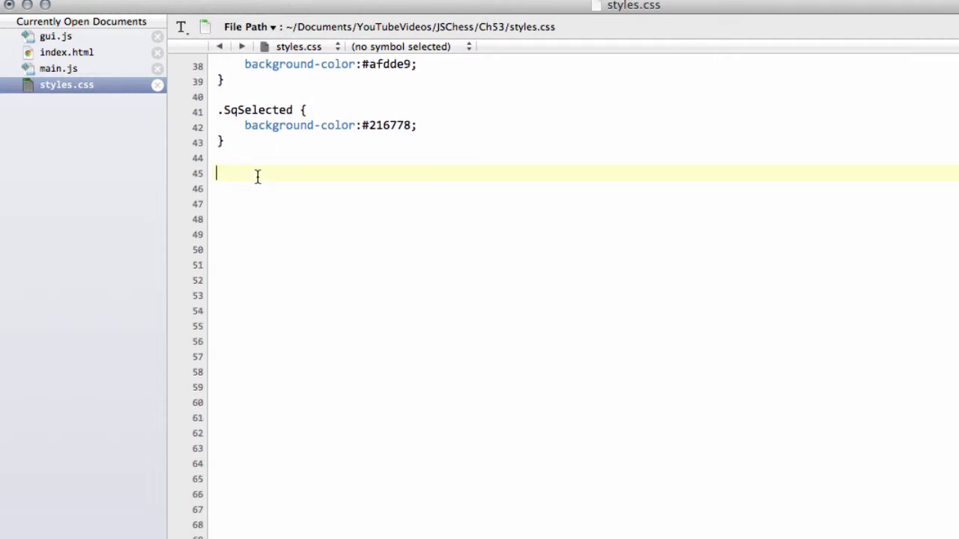
Step: Add .rank1–.rank8 top offsets (420px, 360px…) and .file1–.file8 left offsets starting at 0px
{"action": "type", "text": ".rank1 { top: 420px; }"}
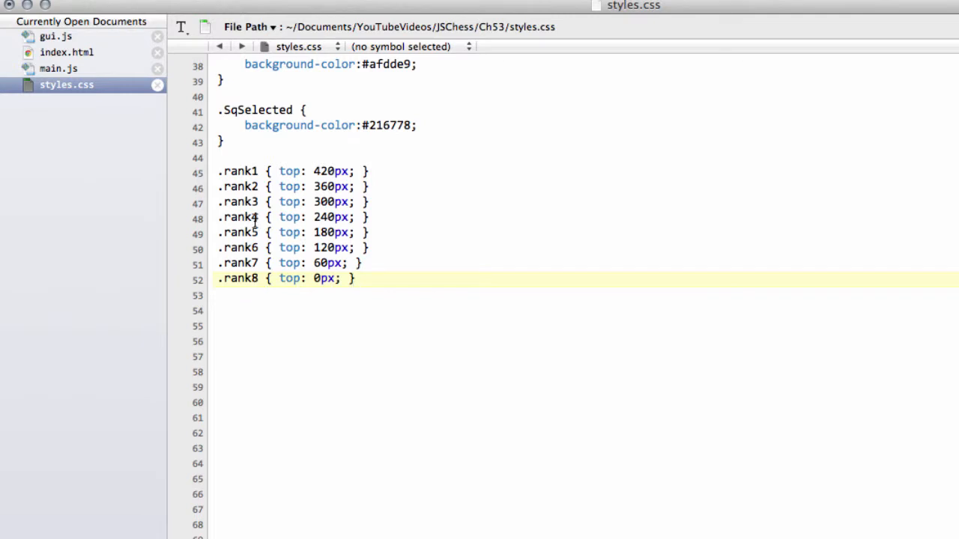
{"action": "left_click", "coordinate": [330, 171]}
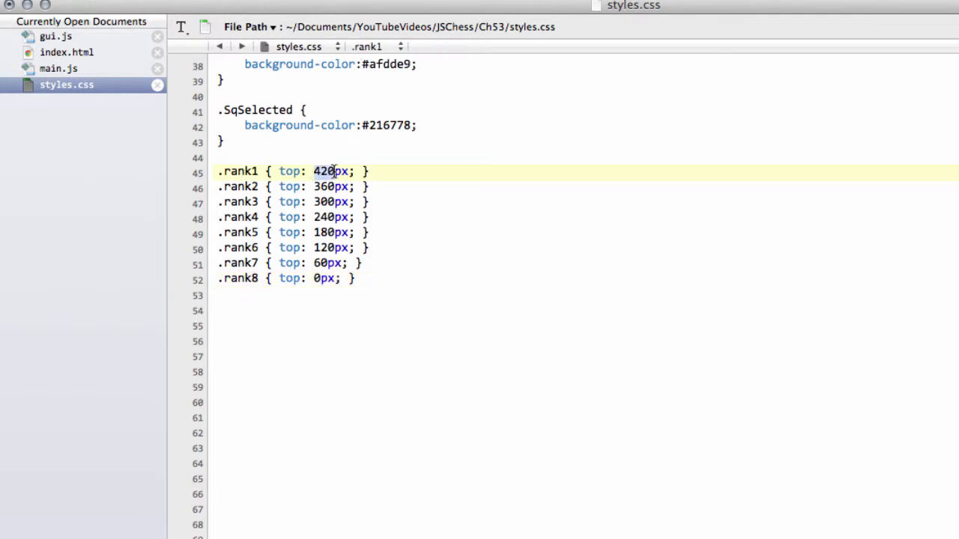
{"action": "left_click", "coordinate": [330, 185]}
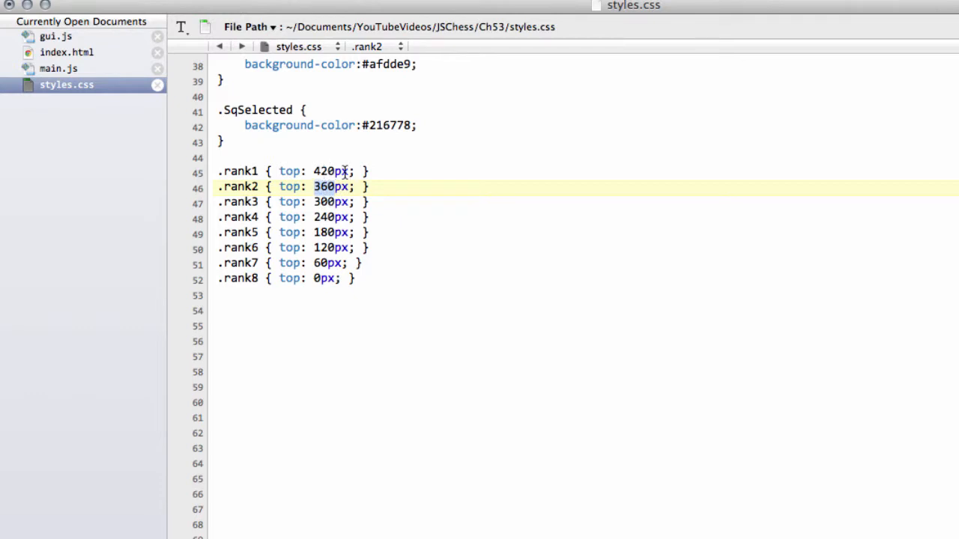
{"action": "left_click", "coordinate": [333, 170]}
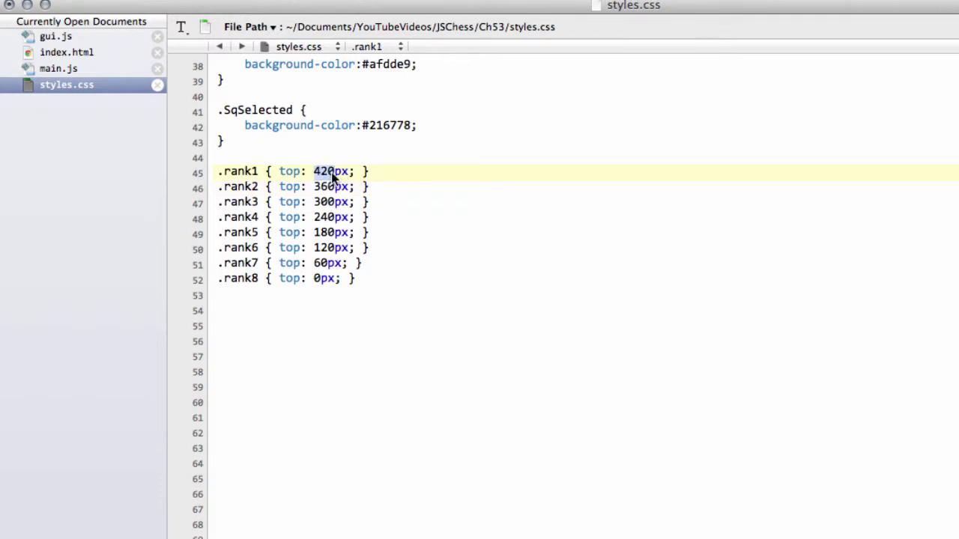
{"action": "mouse_move", "coordinate": [372, 133]}
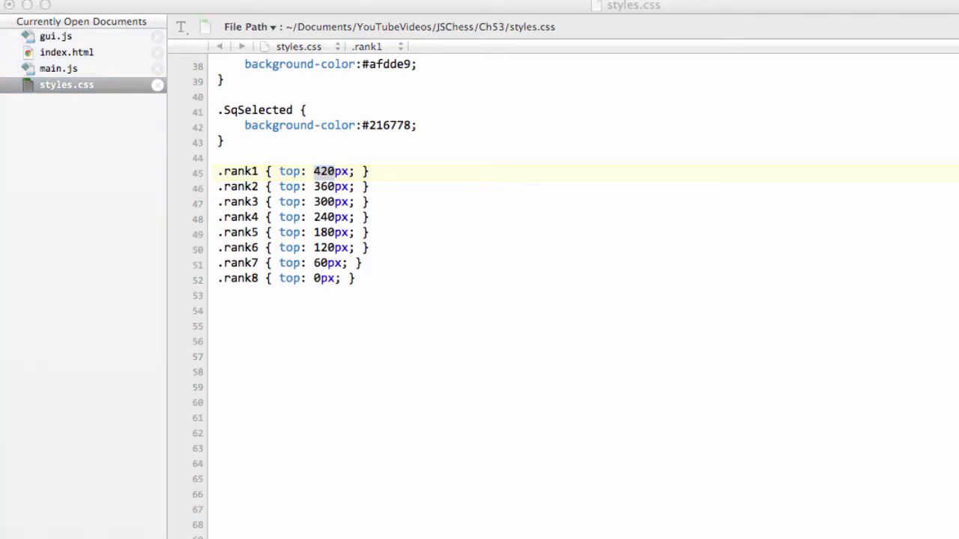
{"action": "type", "text": ".file1 { left: 0px; }"}
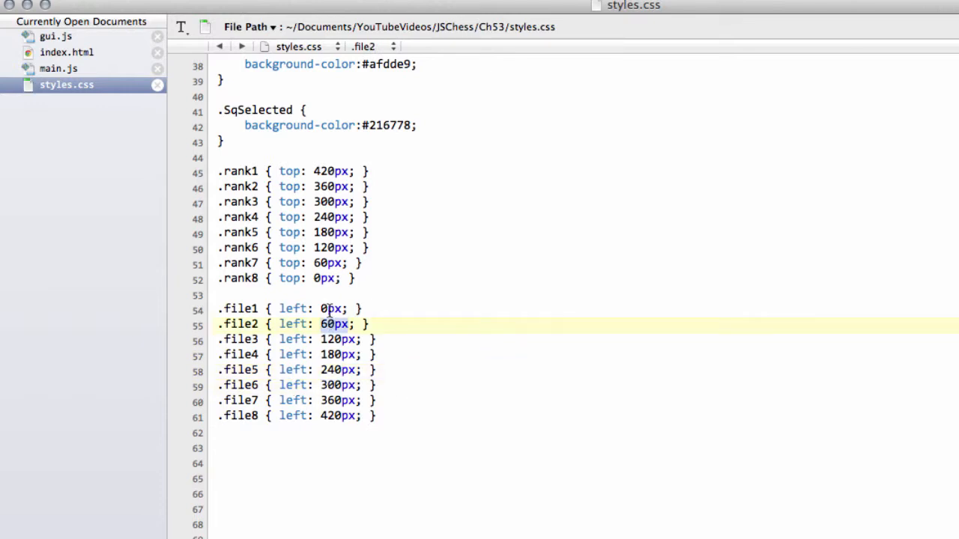
{"action": "scroll", "scroll_direction": "up", "scroll_amount": 3}
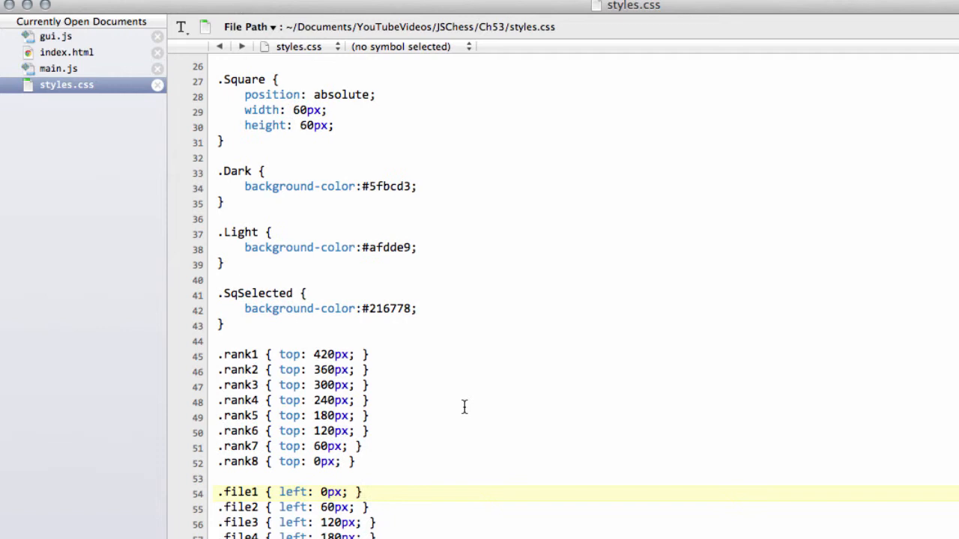
Step: In main.js add an empty function InitBoardSquares() above init and call InitBoardSquares(); at the end of init
{"action": "left_click", "coordinate": [57, 69]}
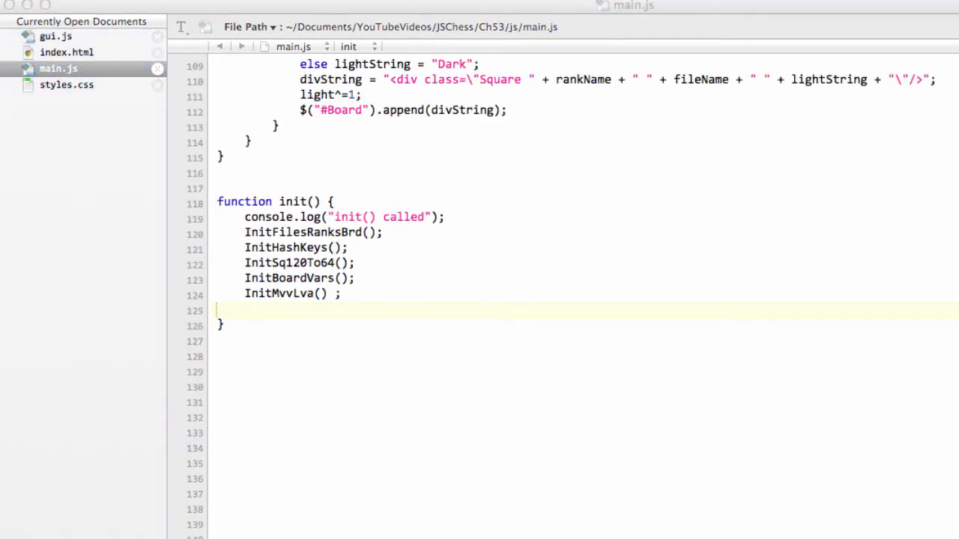
{"action": "left_click", "coordinate": [279, 189]}
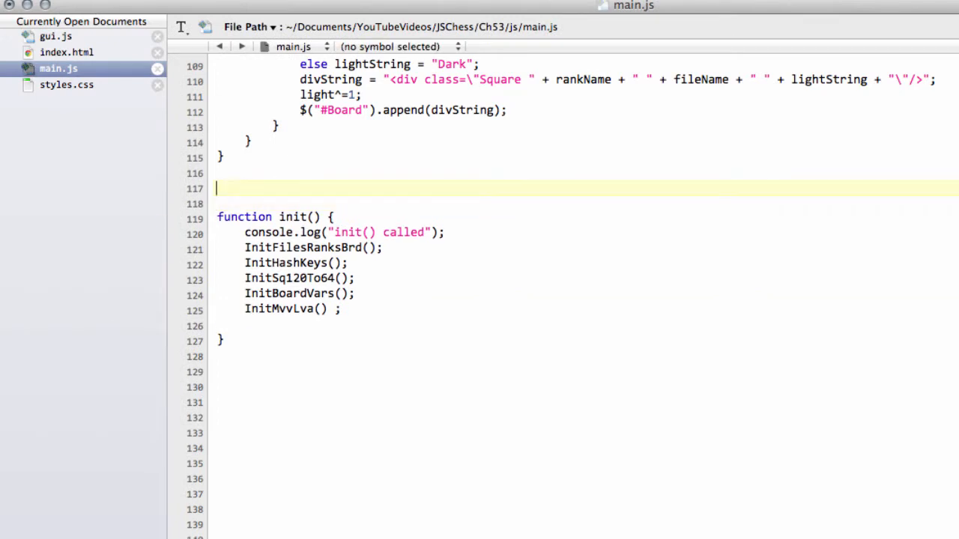
{"action": "type", "text": "function Ini"}
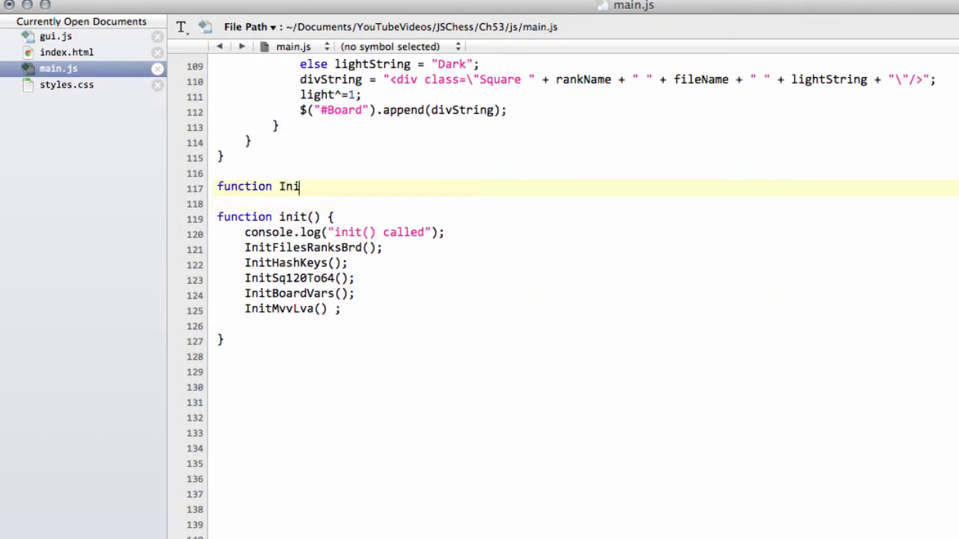
{"action": "type", "text": "tBoard"}
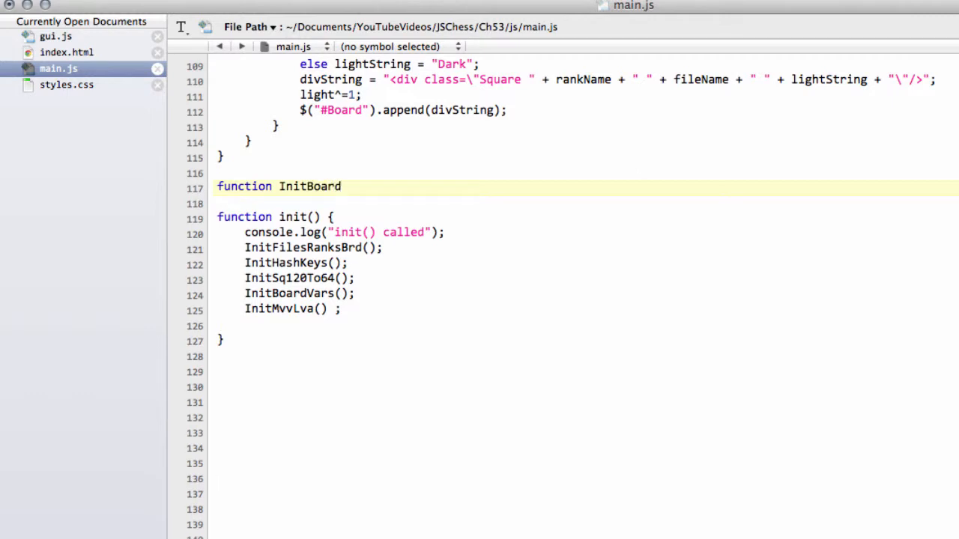
{"action": "type", "text": "Sq"}
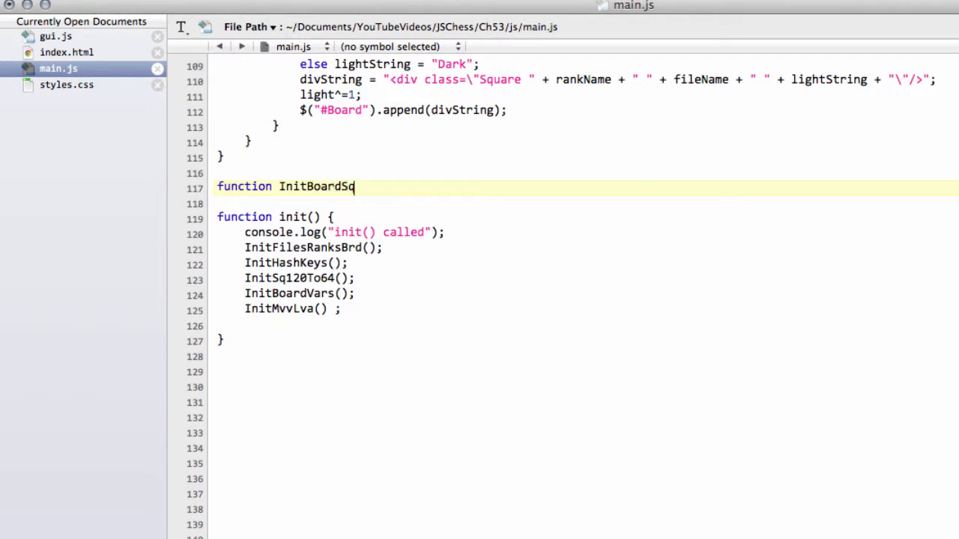
{"action": "type", "text": "uares() {"}
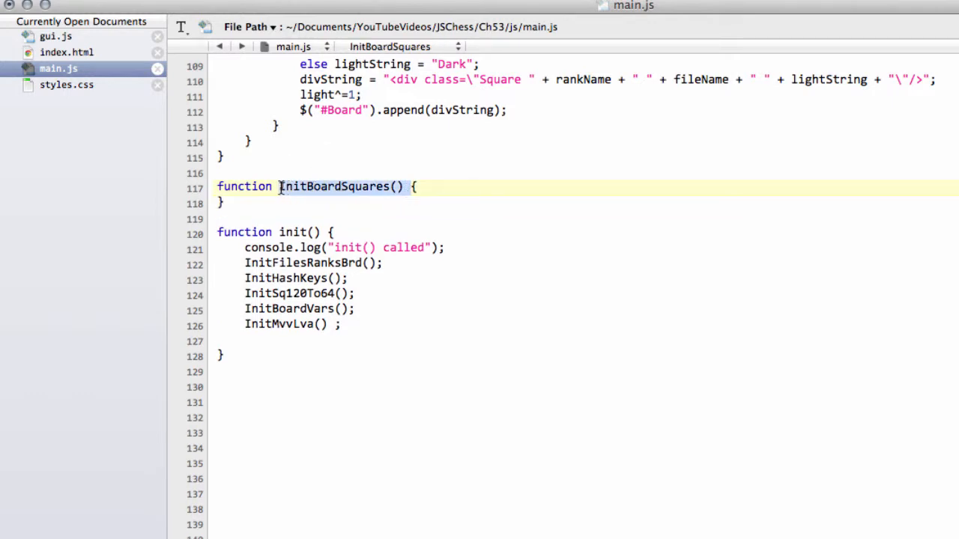
{"action": "type", "text": "InitBoardSquares()"}
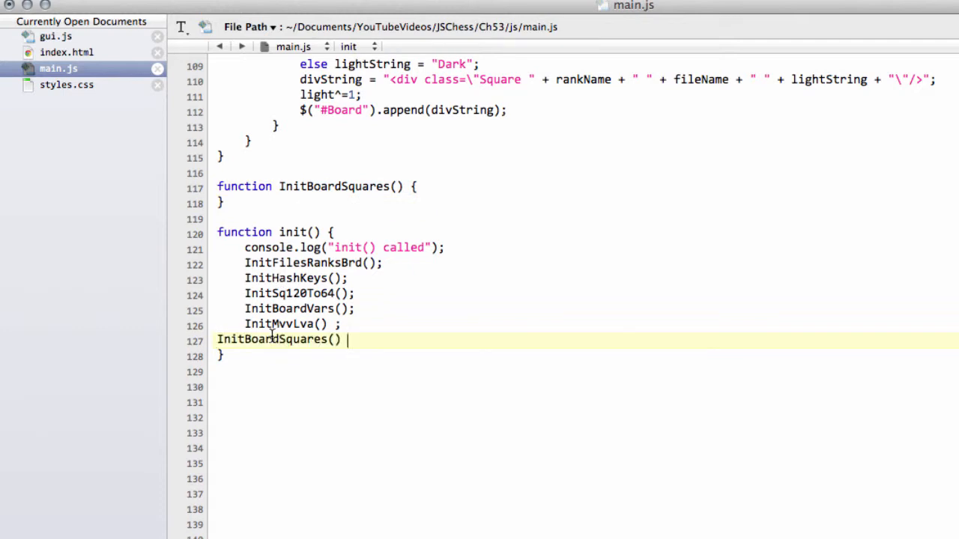
{"action": "type", "text": ";"}
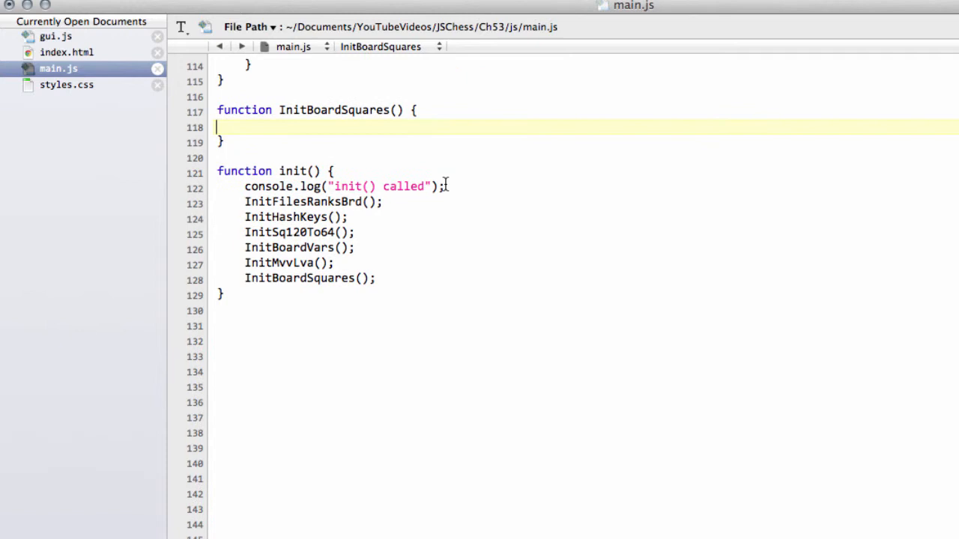
Step: Declare var light = 1; at the top of InitBoardSquares
{"action": "scroll", "scroll_direction": "up", "scroll_amount": 3}
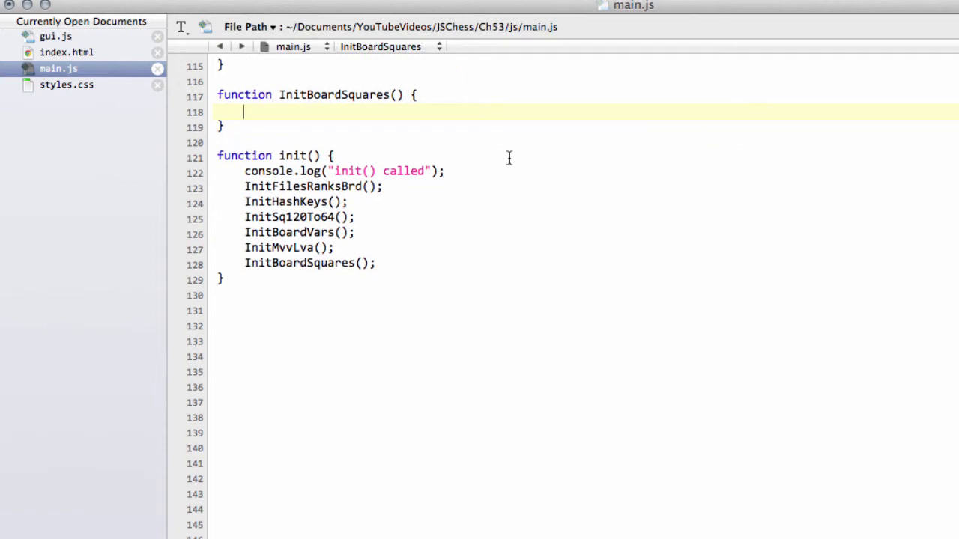
{"action": "type", "text": "var"}
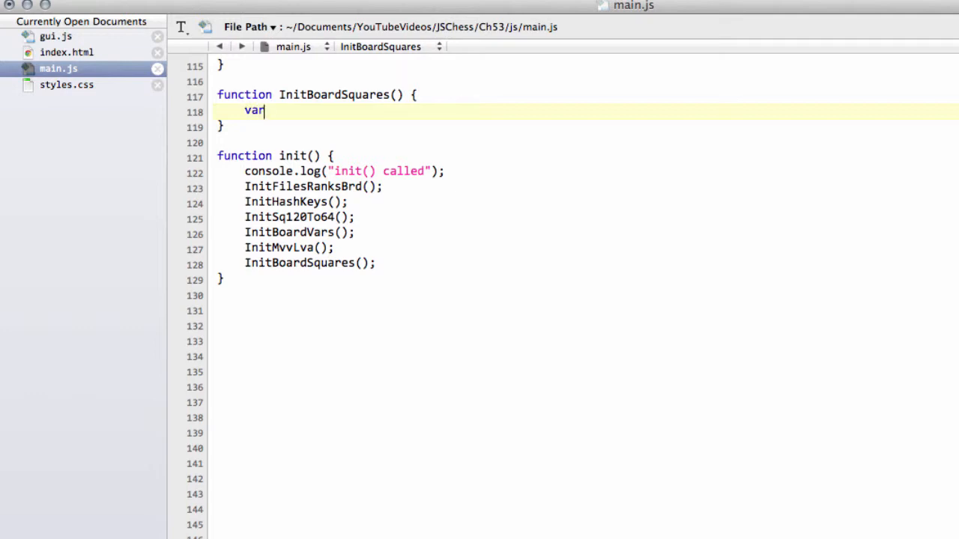
{"action": "type", "text": "light"}
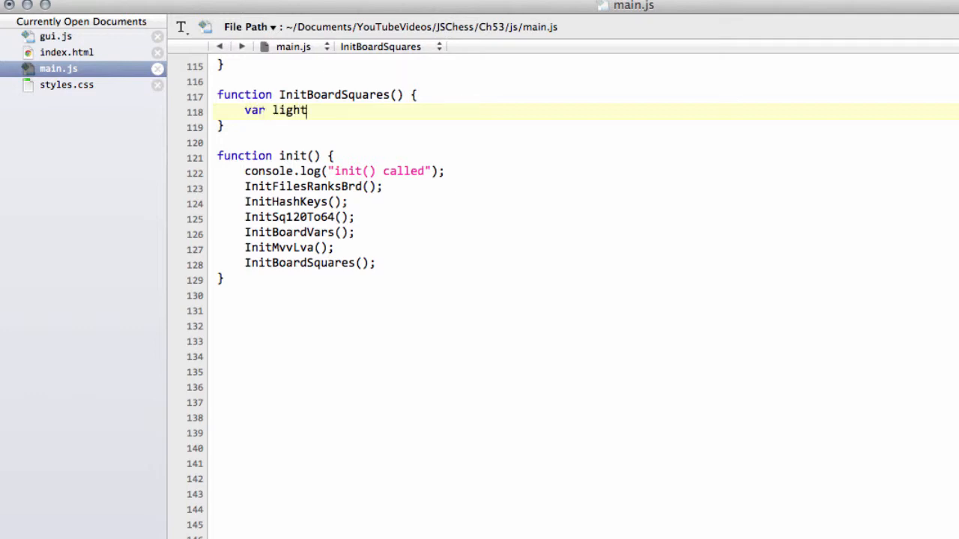
{"action": "type", "text": "="}
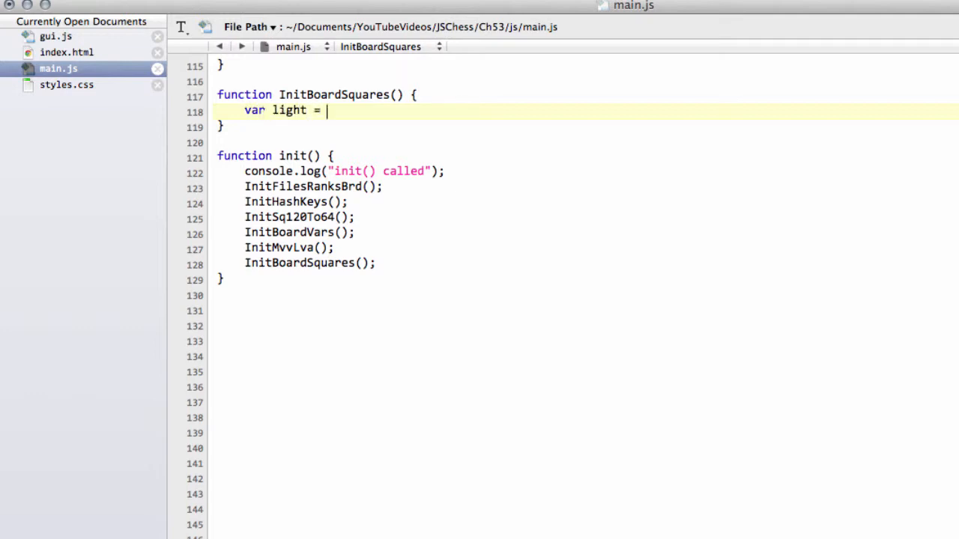
{"action": "type", "text": "1;"}
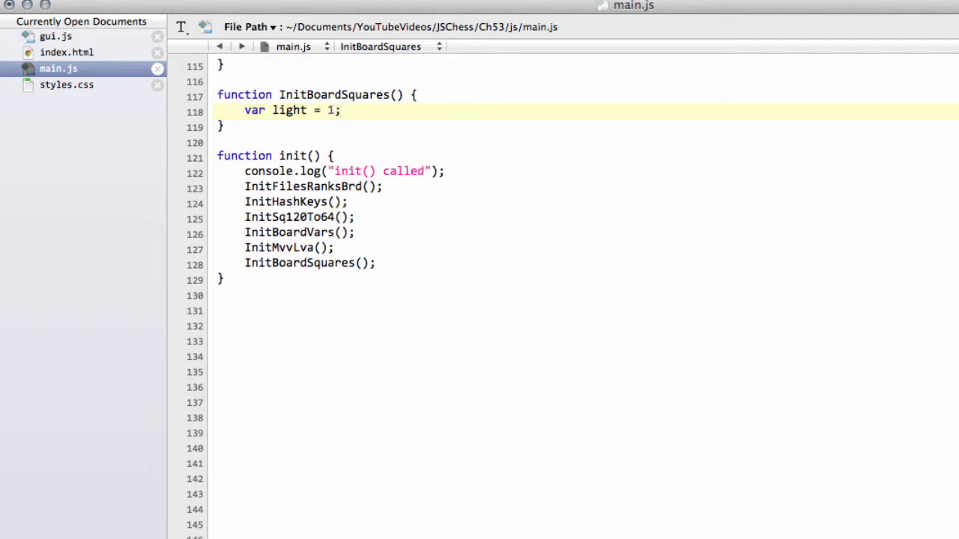
{"action": "left_click", "coordinate": [338, 111]}
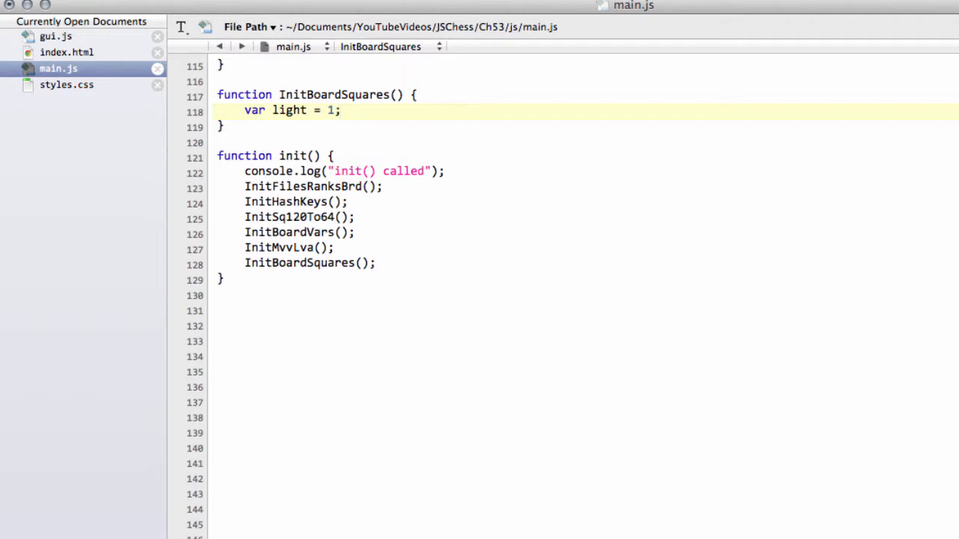
{"action": "left_click", "coordinate": [339, 111]}
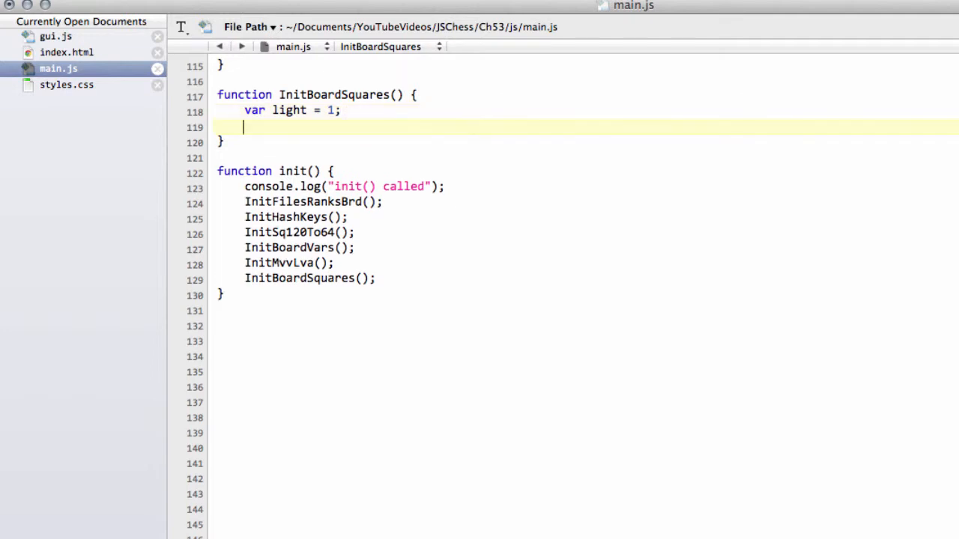
Step: Declare var rankName; and var fileName; on the following lines
{"action": "type", "text": "v"}
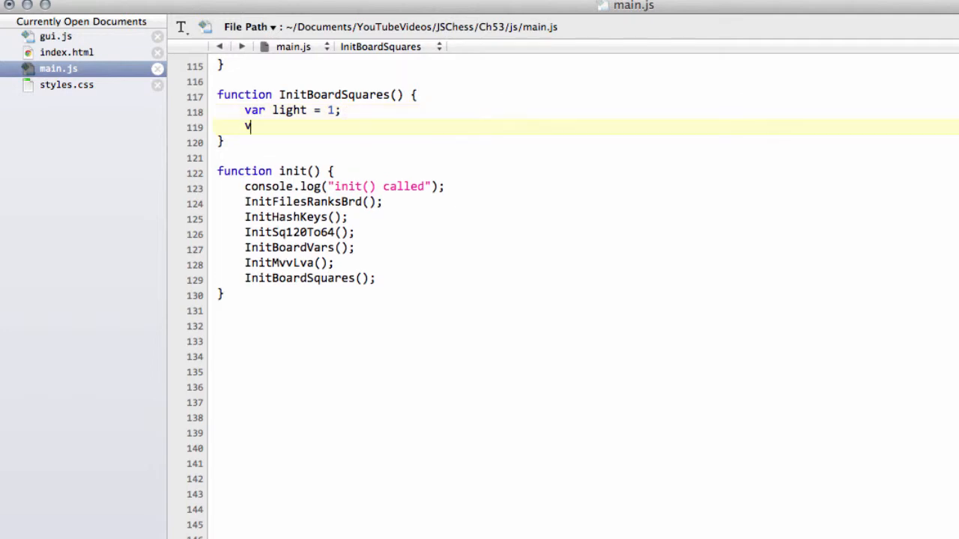
{"action": "type", "text": "var rank"}
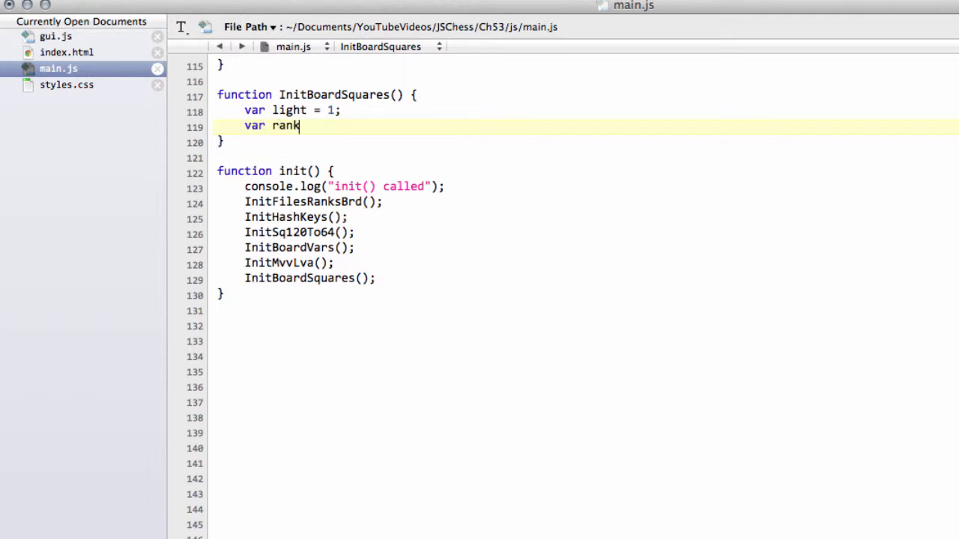
{"action": "type", "text": "Name;"}
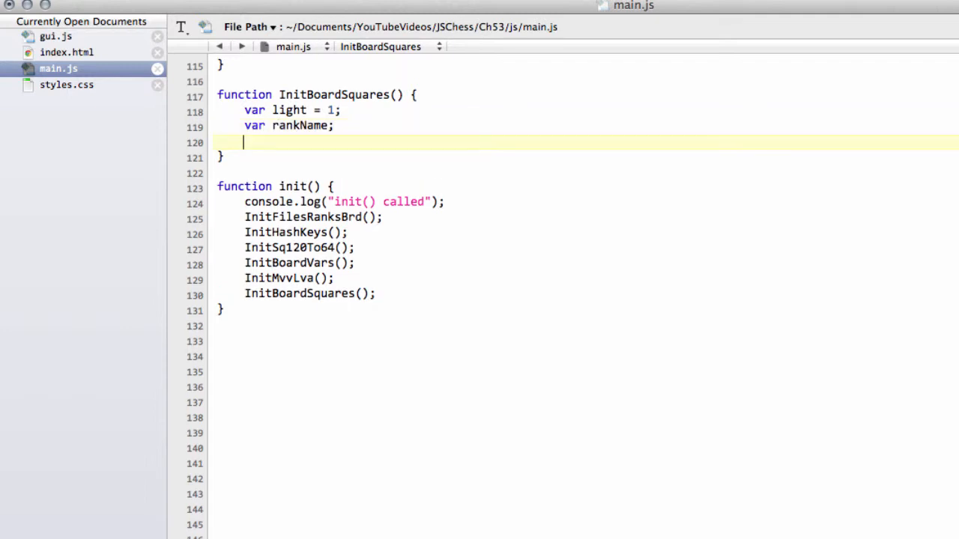
{"action": "type", "text": "var fi"}
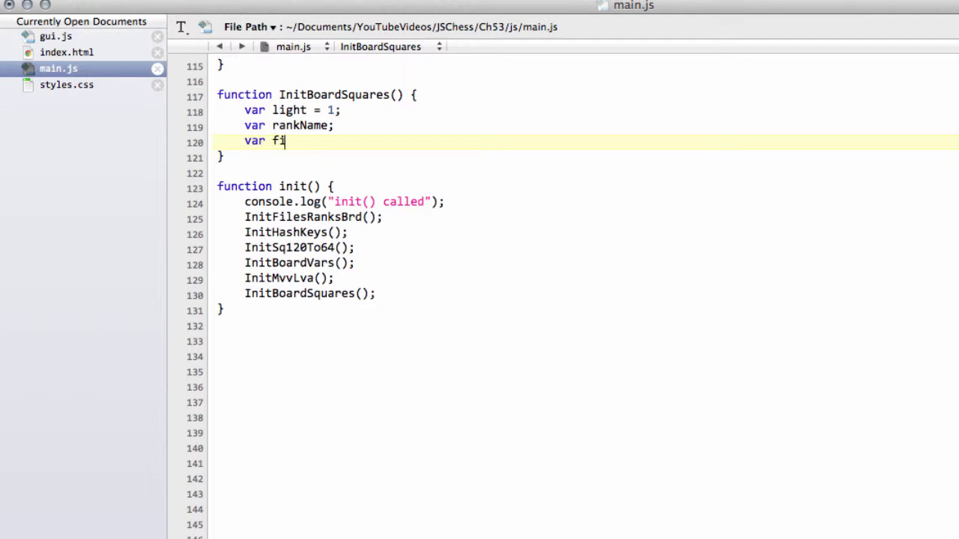
{"action": "type", "text": "leName;"}
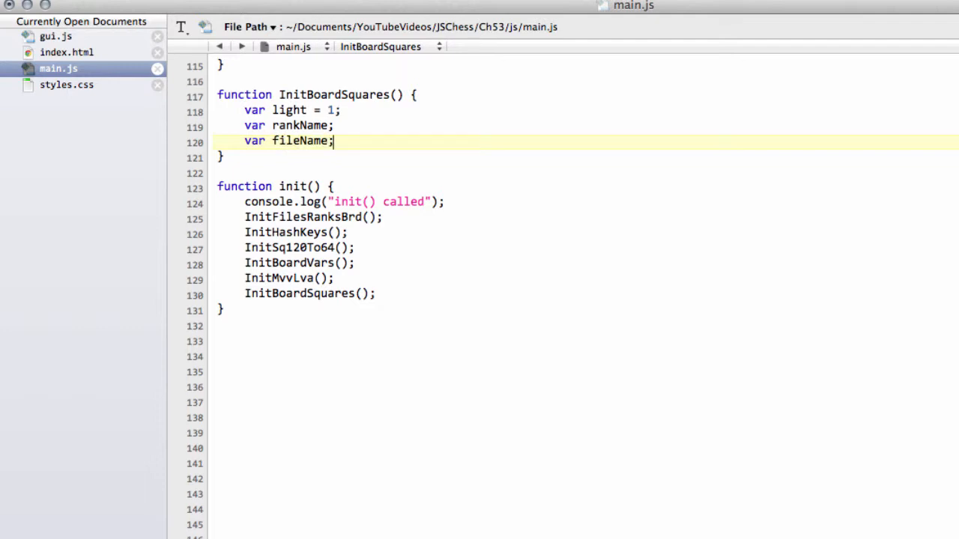
{"action": "key", "text": "Return"}
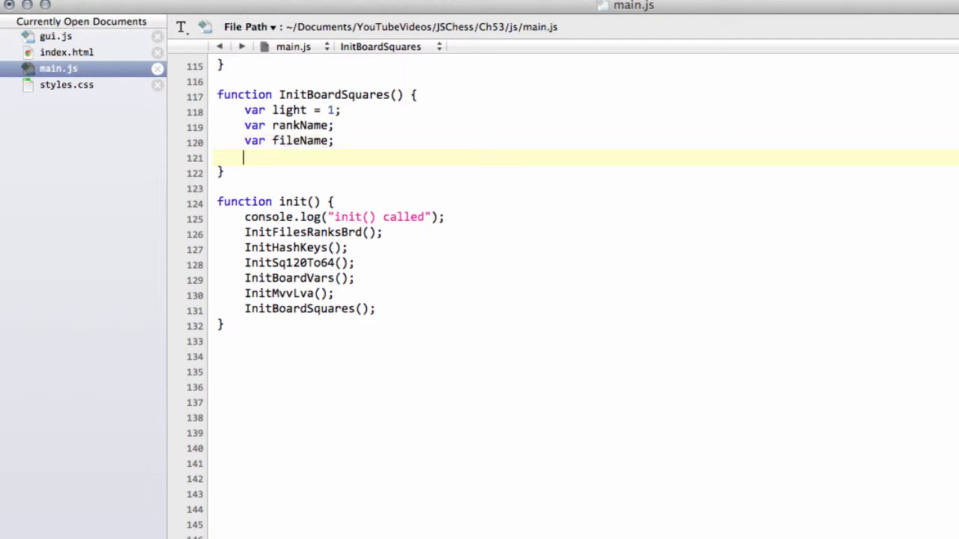
Step: Declare divString, rankIter, fileIter and lightString, leaving blank lines below for the loops
{"action": "type", "text": "var did"}
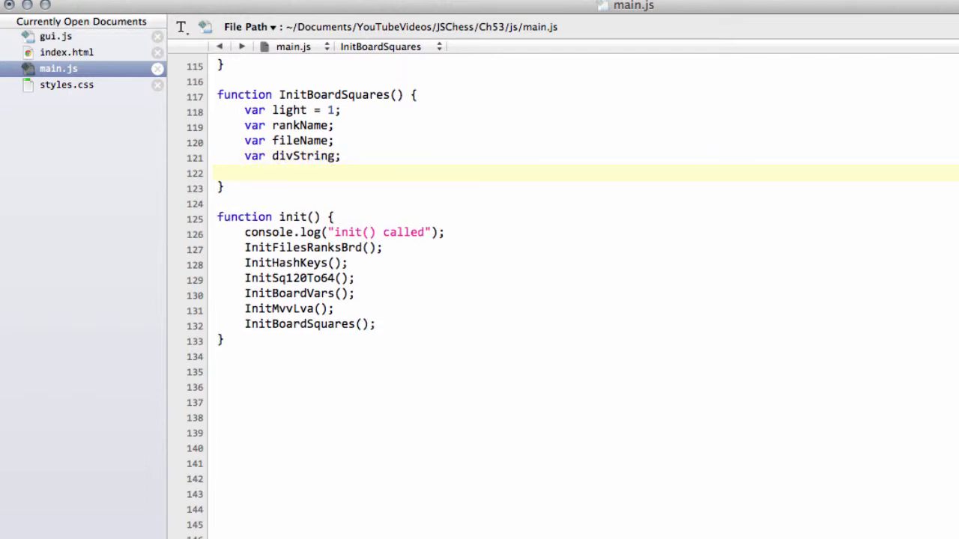
{"action": "type", "text": "var r"}
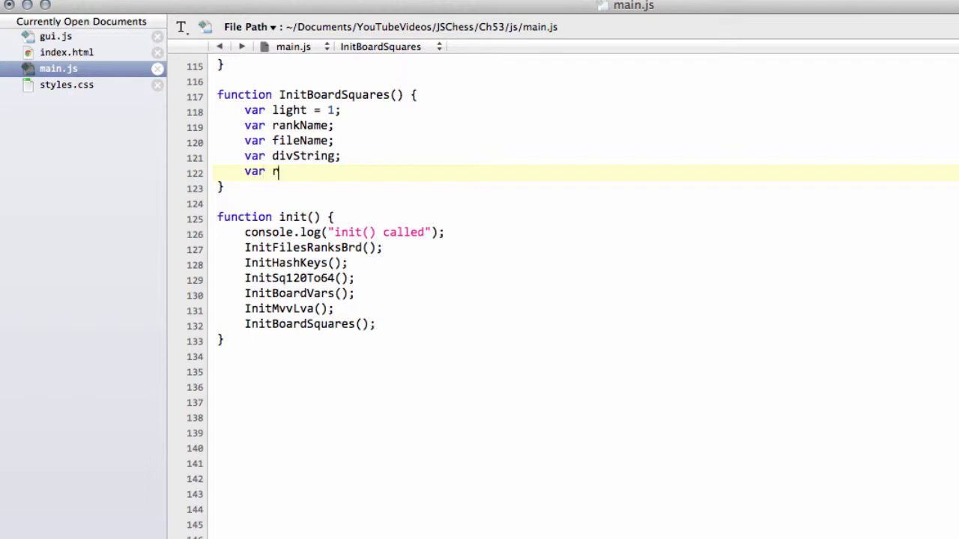
{"action": "type", "text": "ankIter;"}
{"action": "type", "text": "var file"}
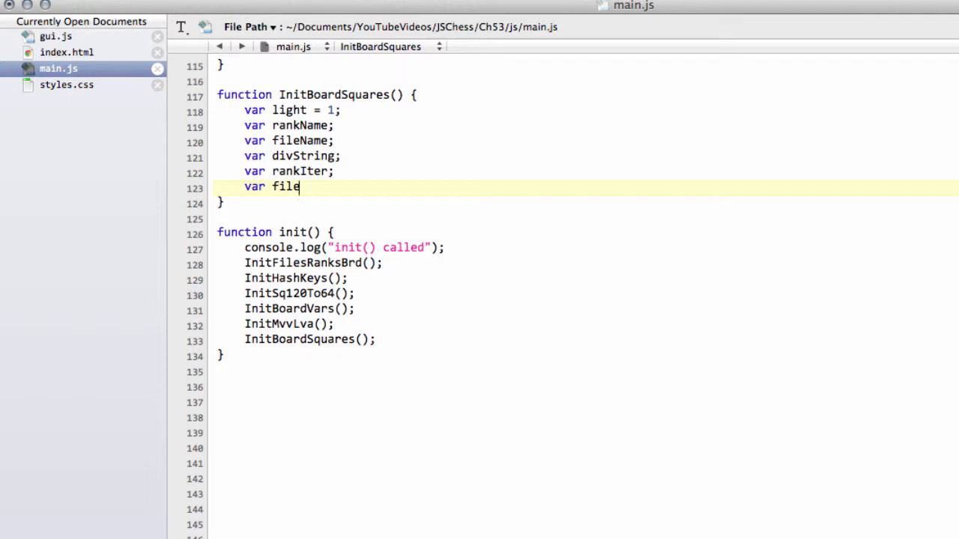
{"action": "type", "text": "Iter;"}
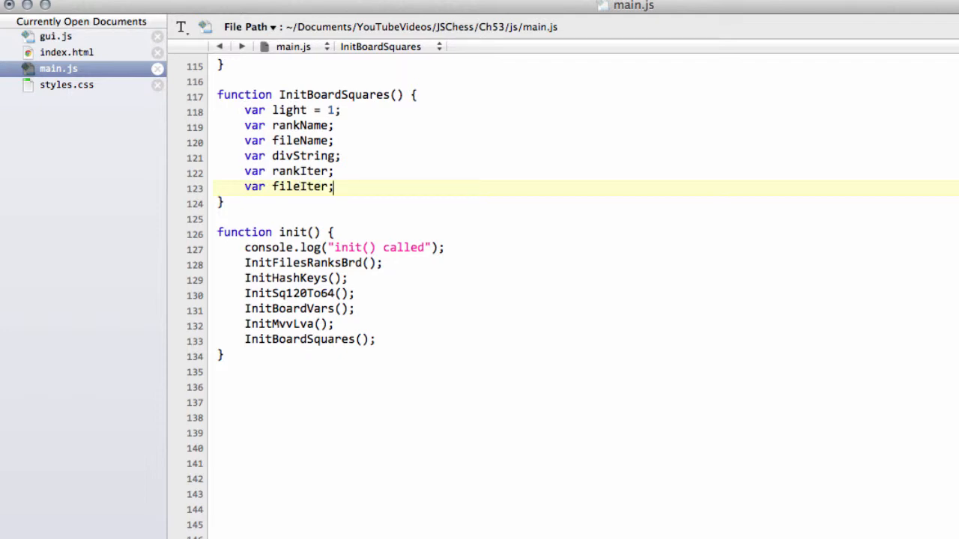
{"action": "key", "text": "Return"}
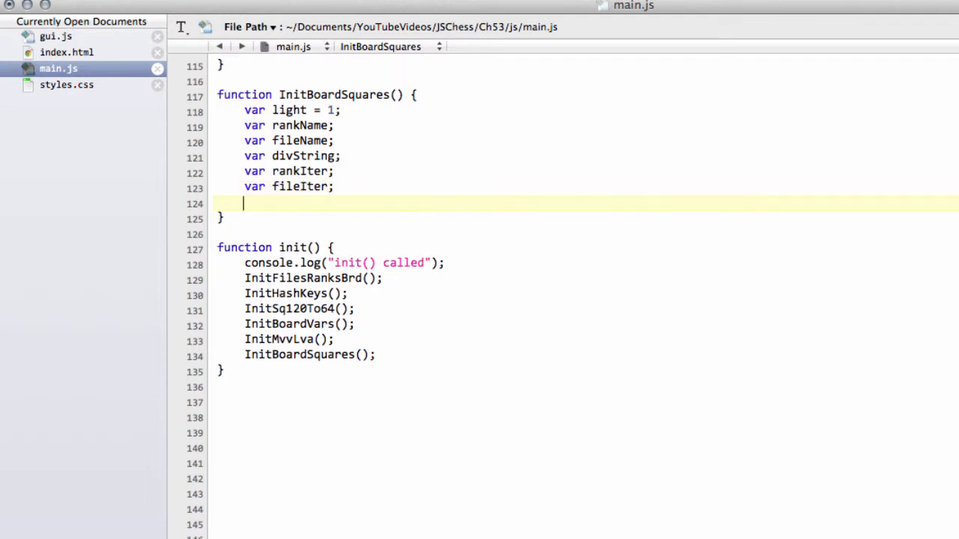
{"action": "type", "text": "var l"}
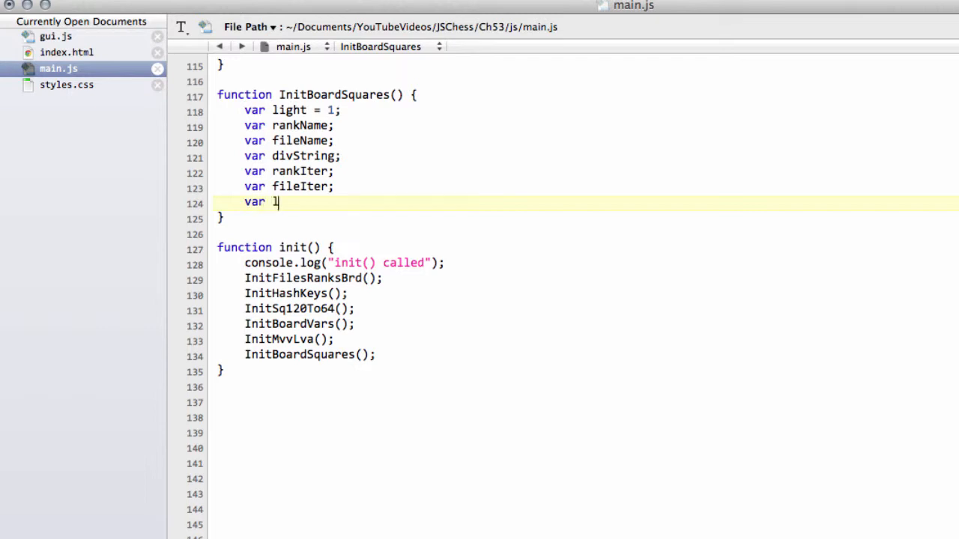
{"action": "type", "text": "ightString;"}
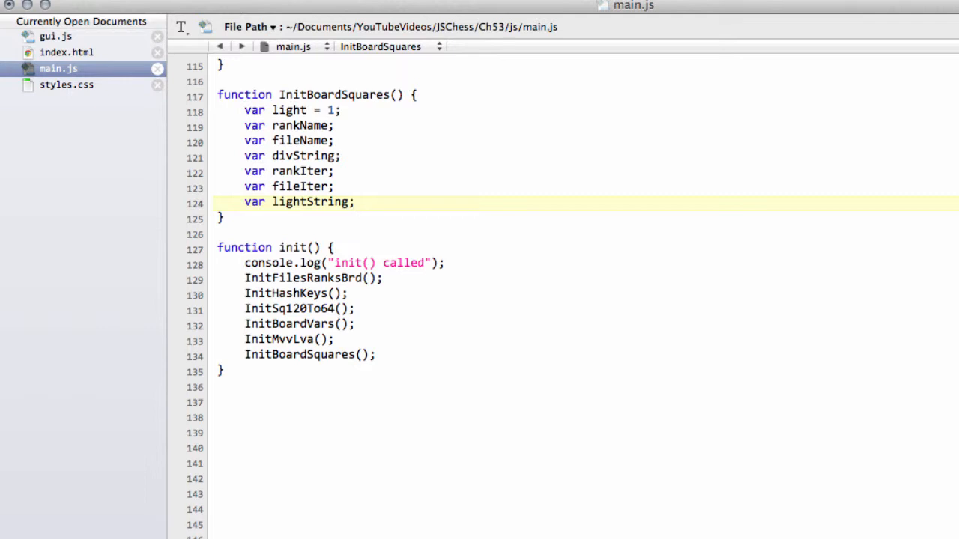
{"action": "key", "text": "Return"}
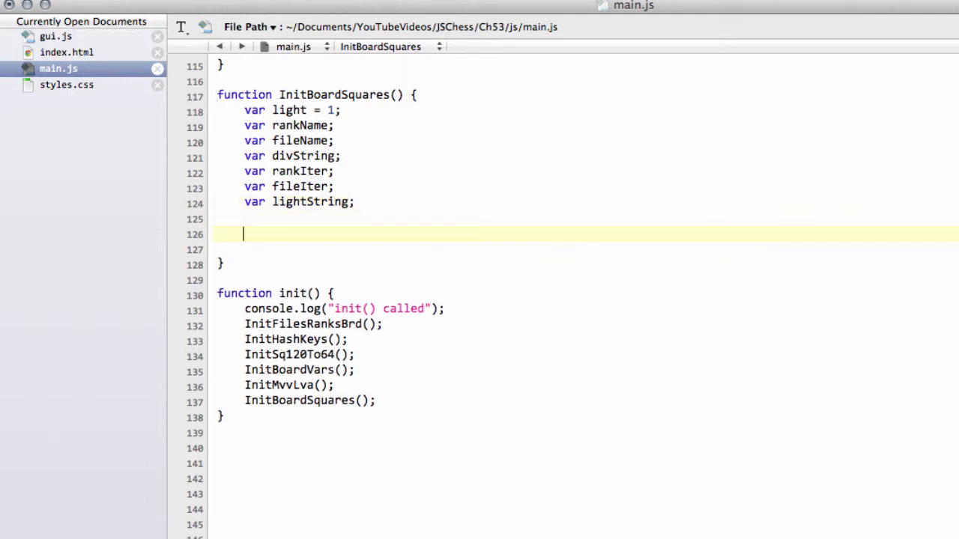
Step: Start the outer loop with for(rankIter = RANKS.RANK_8; as its initialiser
{"action": "type", "text": "for("}
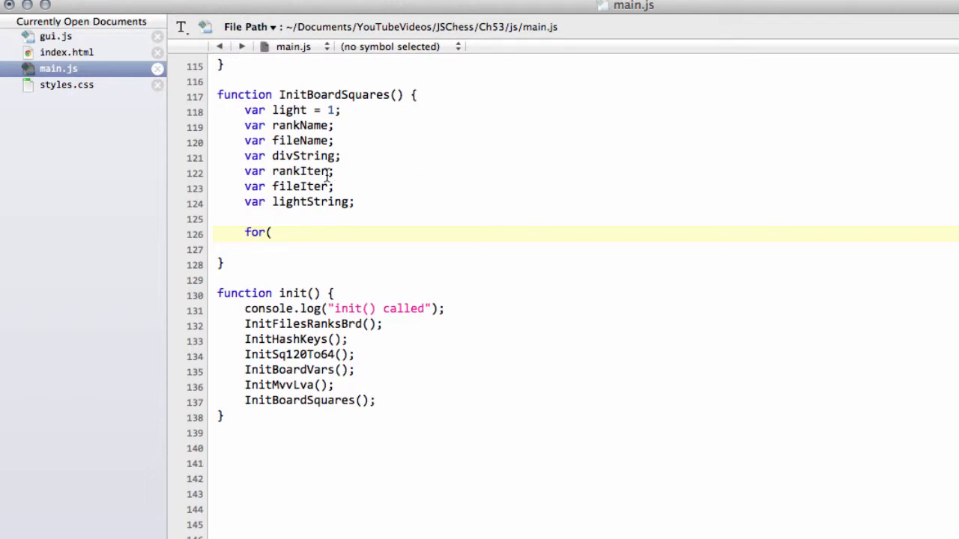
{"action": "type", "text": "rankIter"}
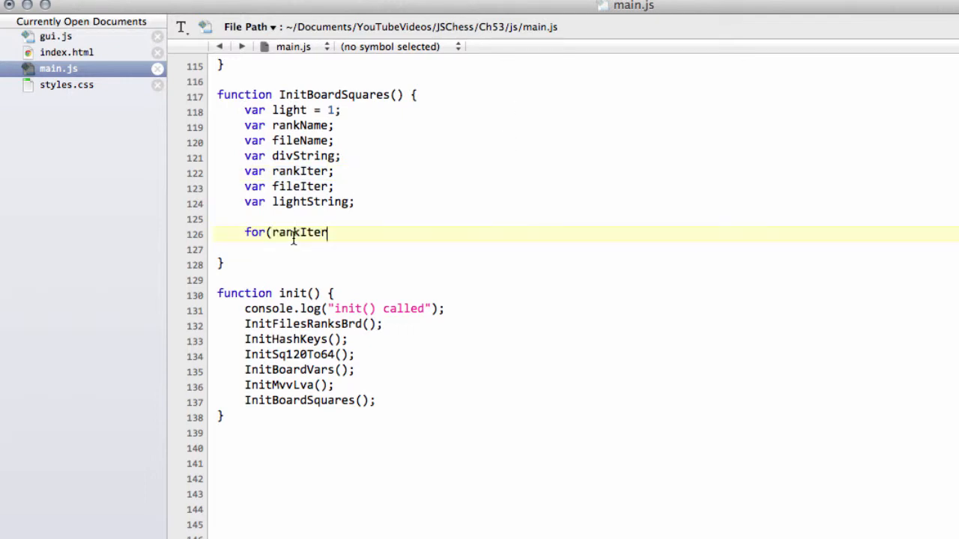
{"action": "type", "text": "= RANKS_"}
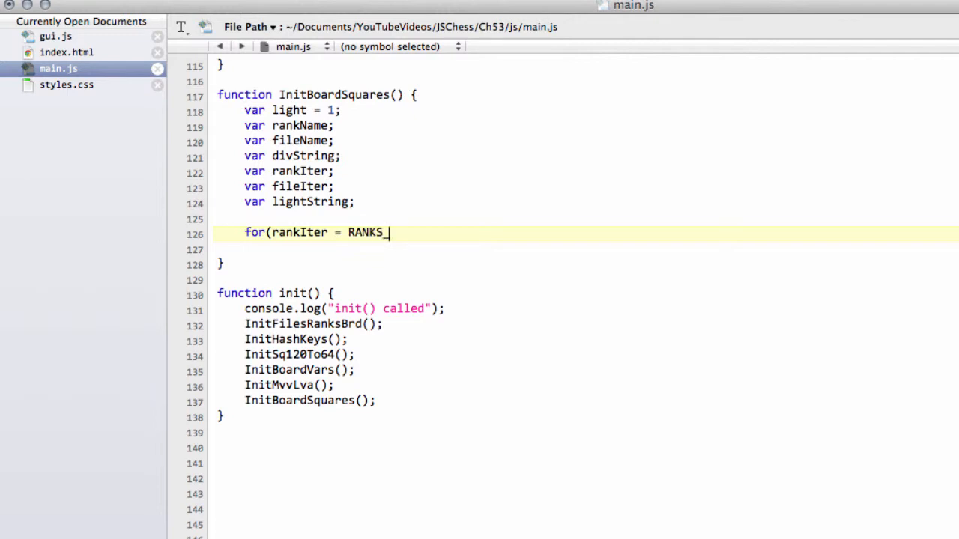
{"action": "type", "text": "RANK"}
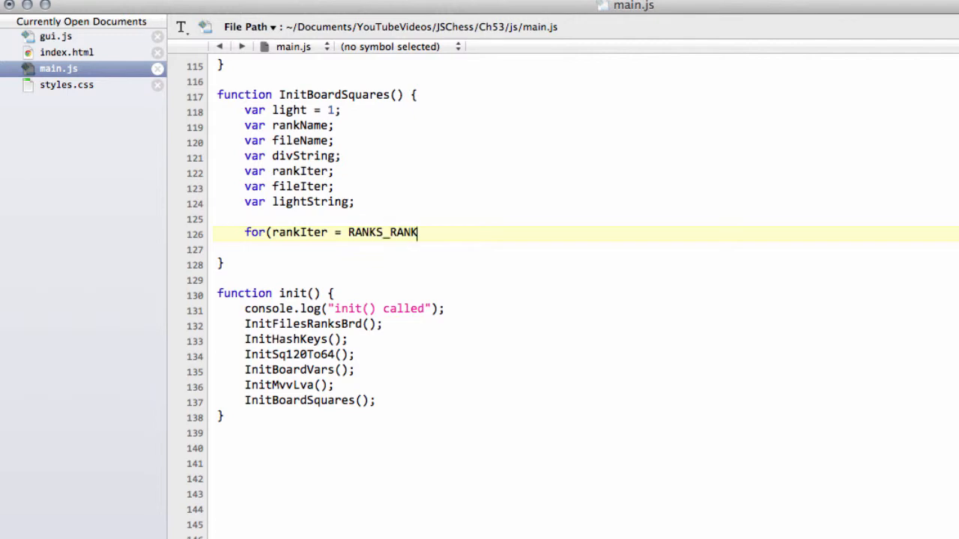
{"action": "type", "text": "_("}
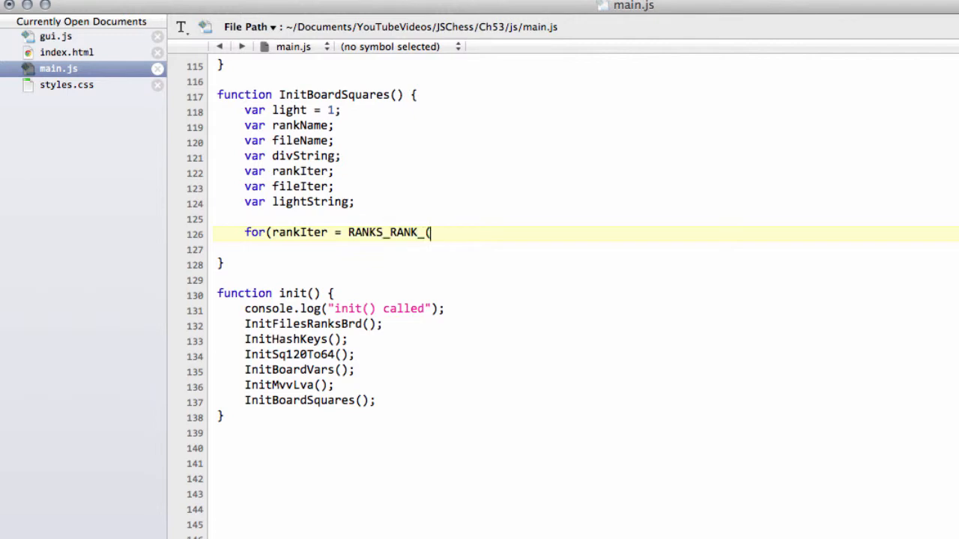
{"action": "type", "text": ";"}
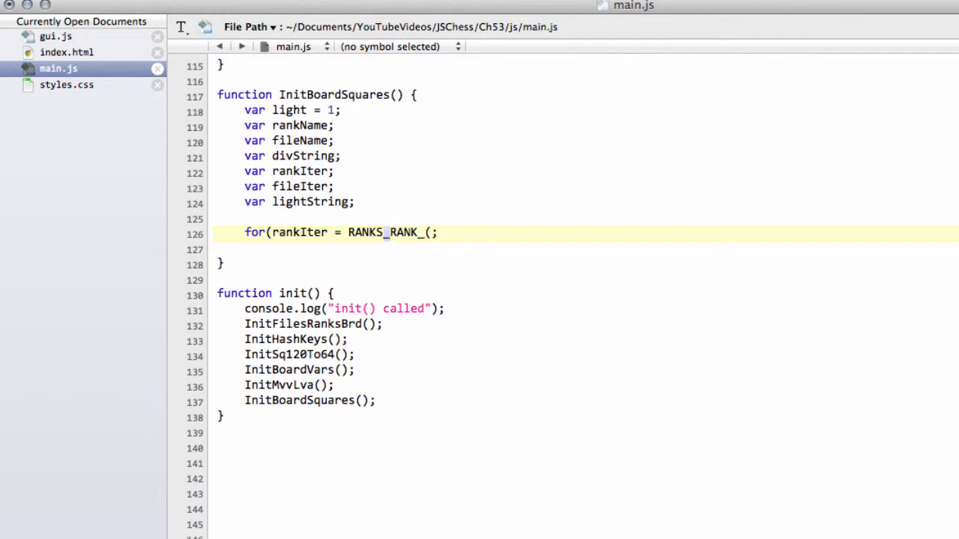
{"action": "type", "text": ","}
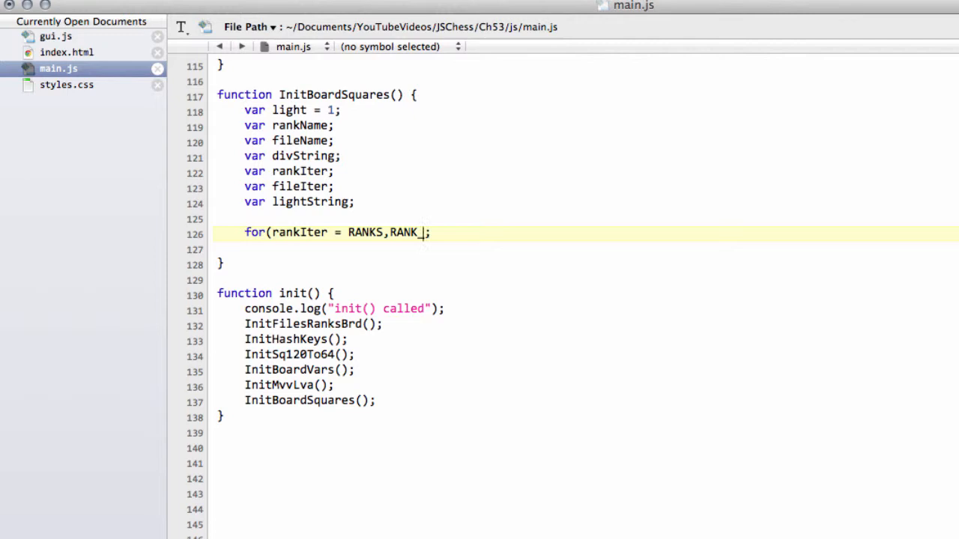
{"action": "type", "text": "8;"}
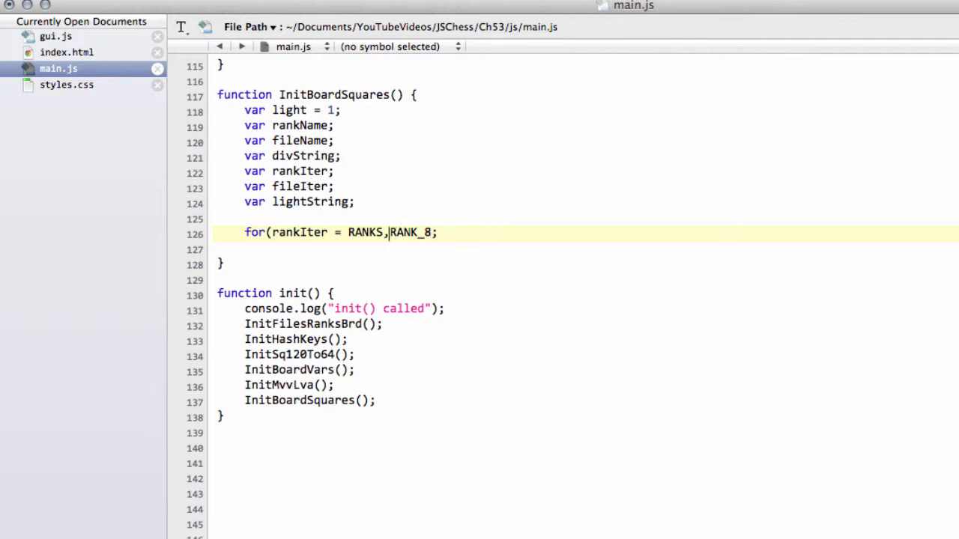
{"action": "type", "text": "."}
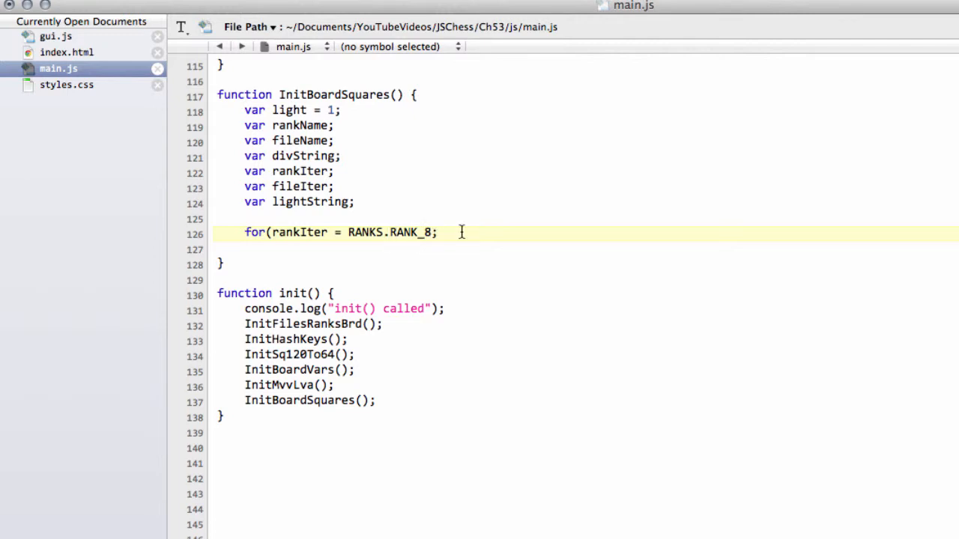
Step: Complete the rank loop with condition rankIter >= RANKS.RANK_1, rankIter-- and an empty body
{"action": "left_click", "coordinate": [442, 233]}
{"action": "type", "text": " rankIter <"}
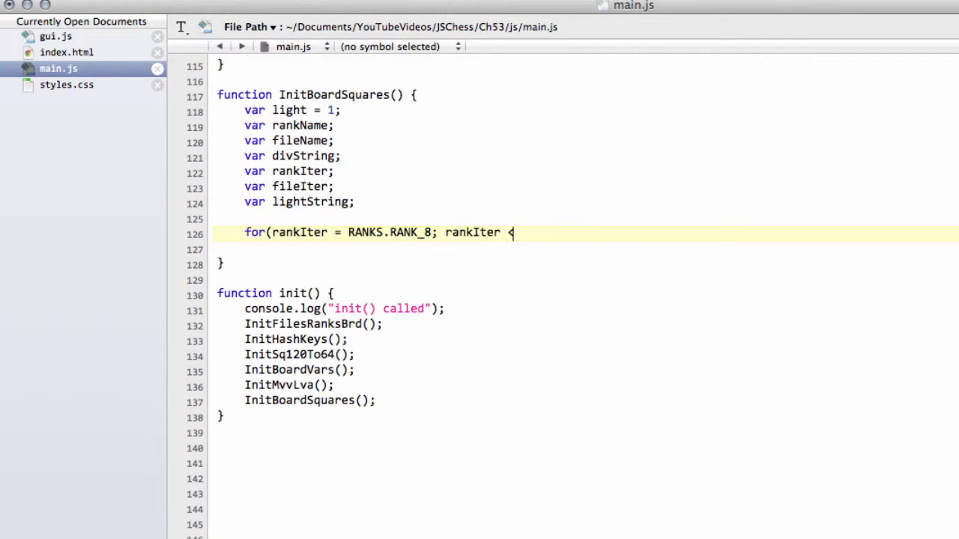
{"action": "type", "text": "= R"}
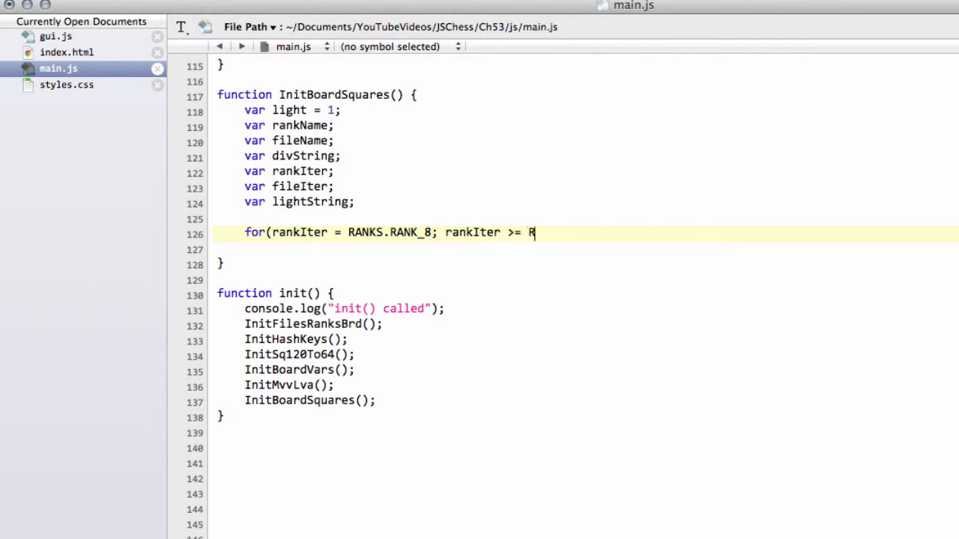
{"action": "type", "text": "ANKS.RANK"}
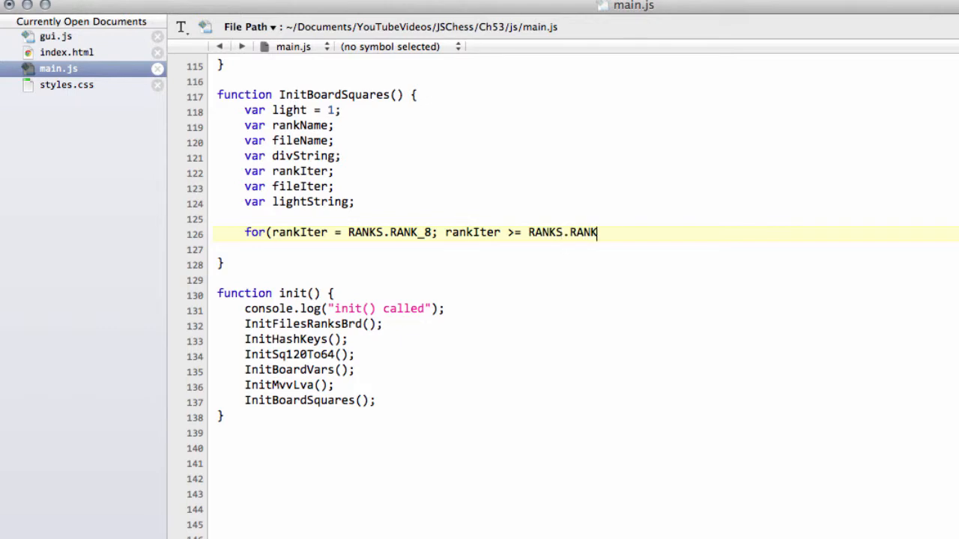
{"action": "type", "text": "_1;"}
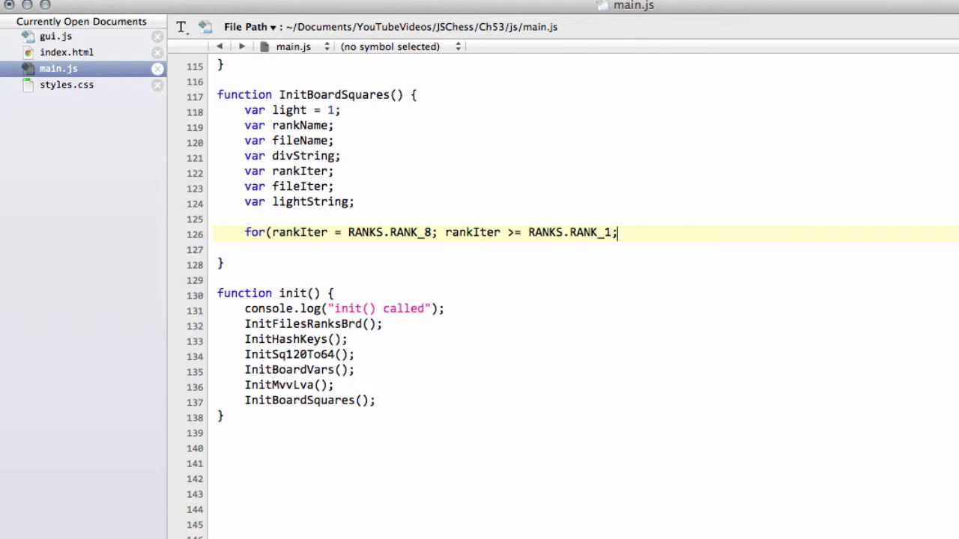
{"action": "type", "text": "rankIter-"}
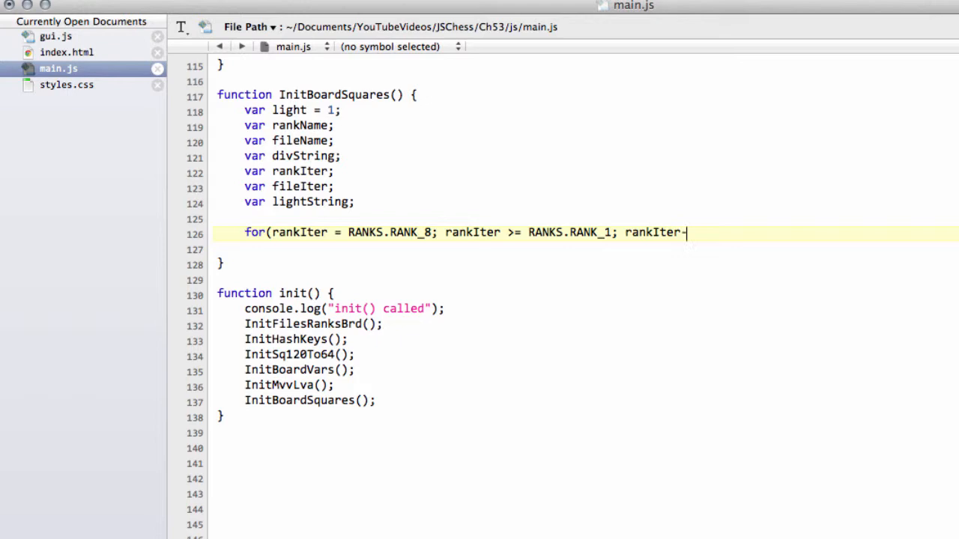
{"action": "type", "text": "-) {"}
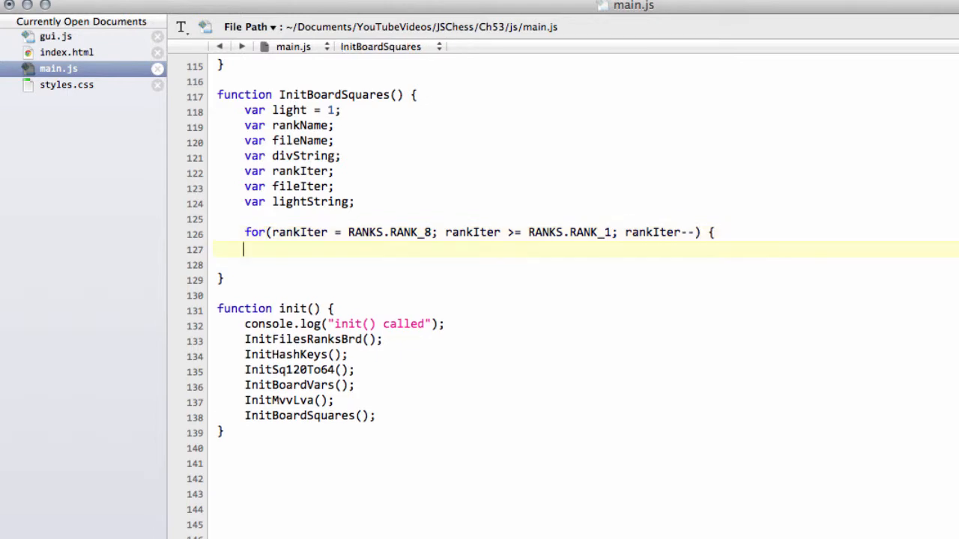
{"action": "type", "text": "}"}
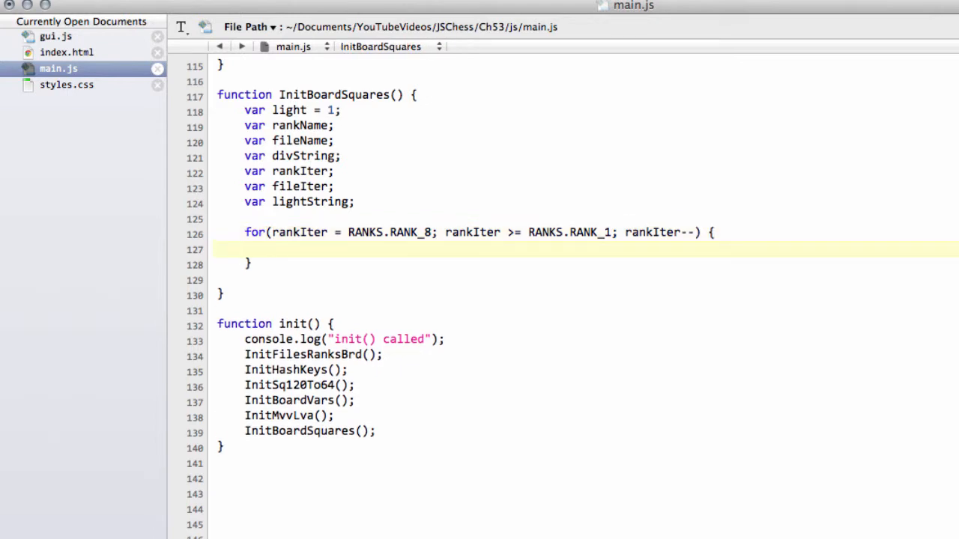
Step: Nest for(fileIter = FILES.FILE_A; fileIter <= FILES.FILE_H; fileIter++) { } inside the rank loop
{"action": "type", "text": "for("}
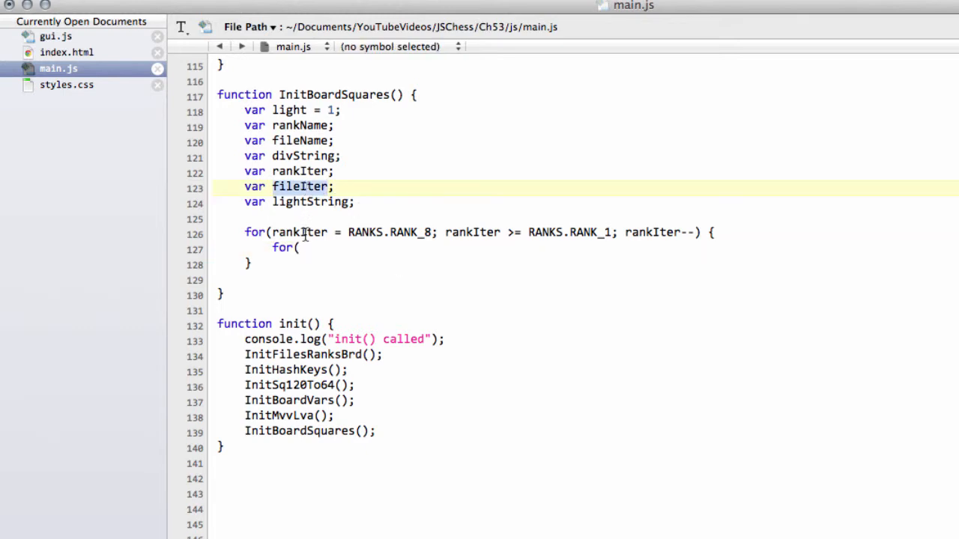
{"action": "type", "text": "fileIter = F"}
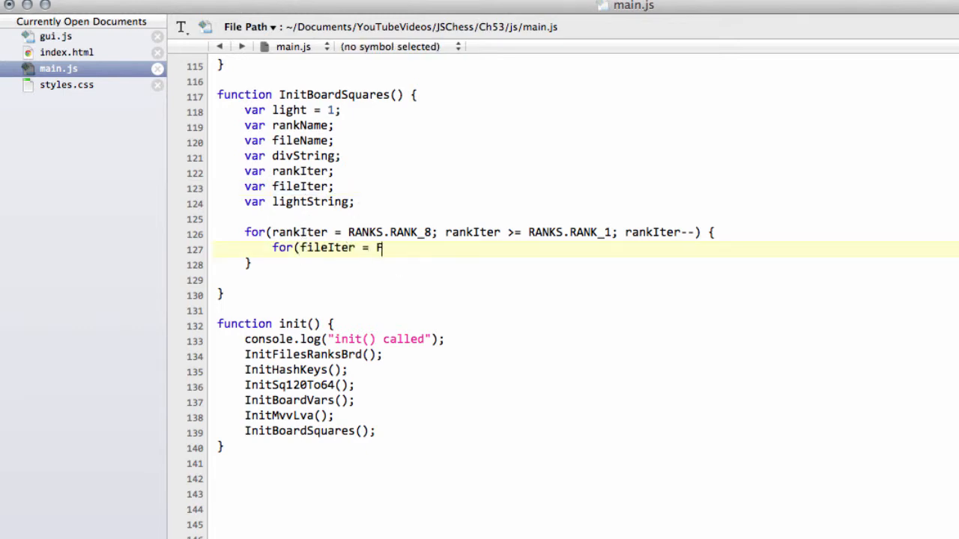
{"action": "type", "text": "ILES"}
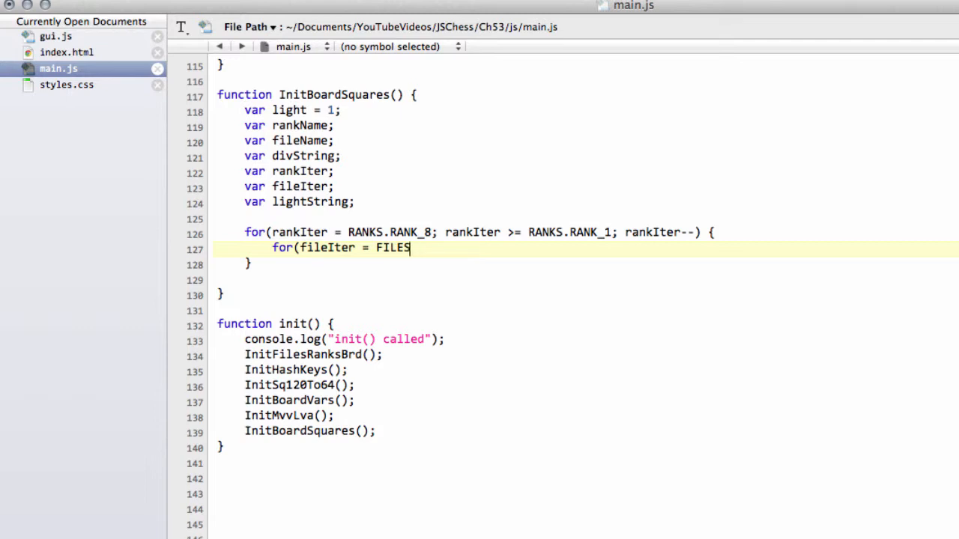
{"action": "type", "text": ".FILE_"}
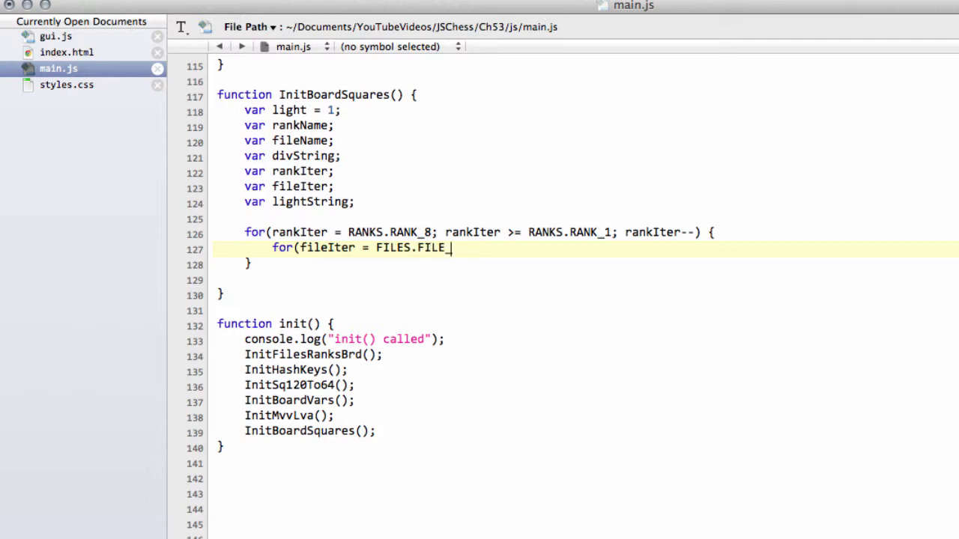
{"action": "type", "text": "A; fileIter"}
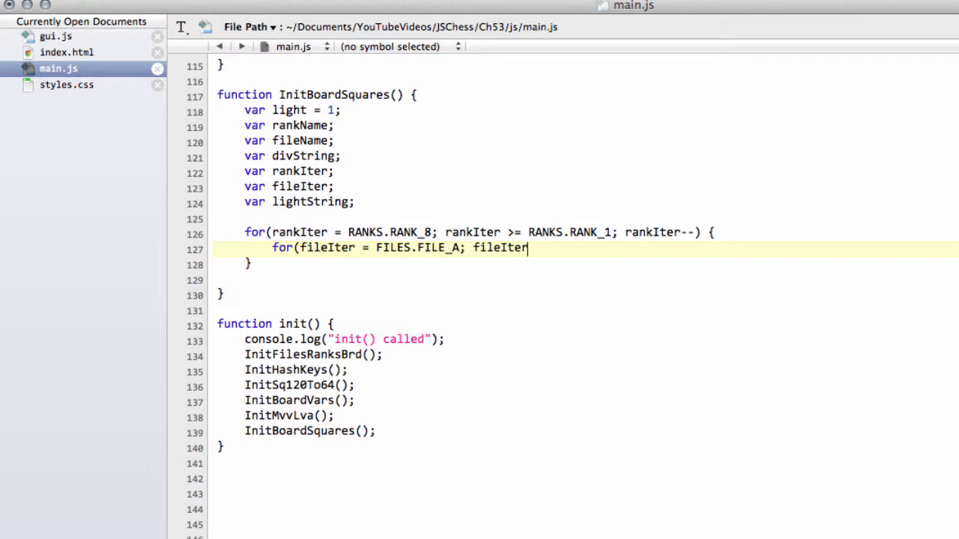
{"action": "type", "text": "<="}
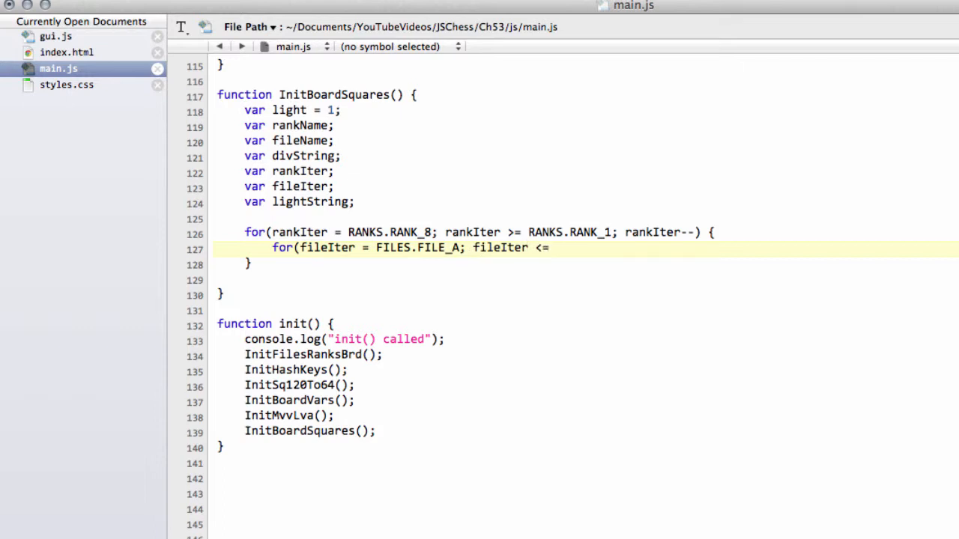
{"action": "type", "text": "FILES."}
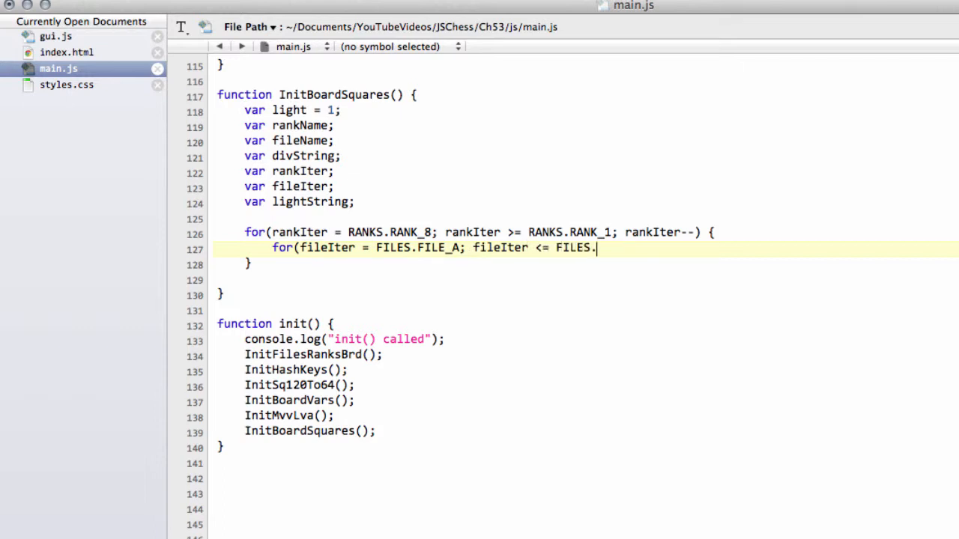
{"action": "type", "text": "FILE_H"}
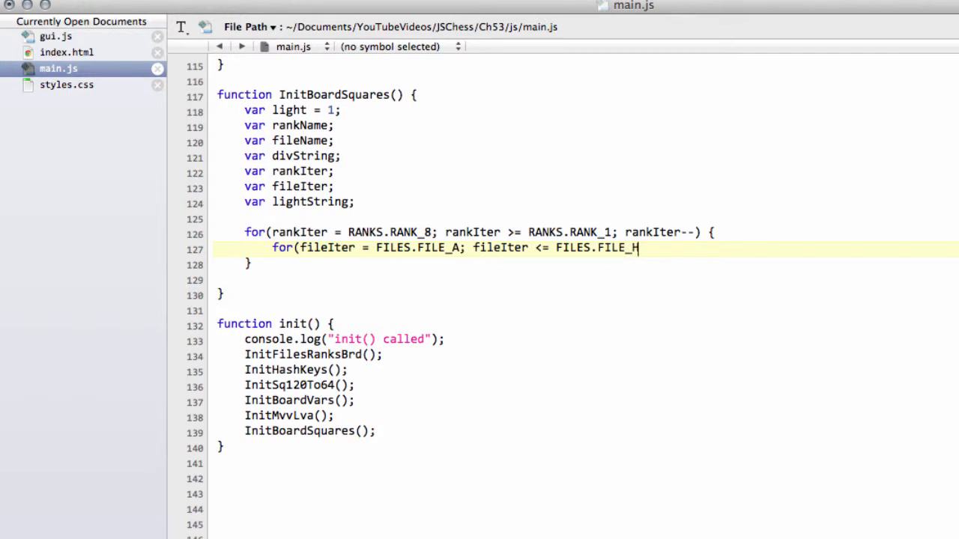
{"action": "type", "text": "; fileIter++) {"}
{"action": "type", "text": "9"}
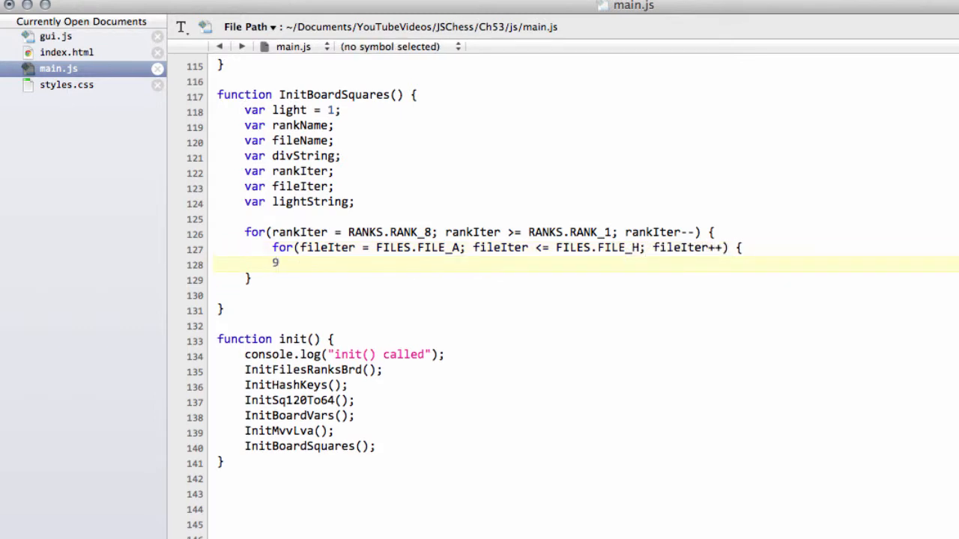
{"action": "type", "text": "}"}
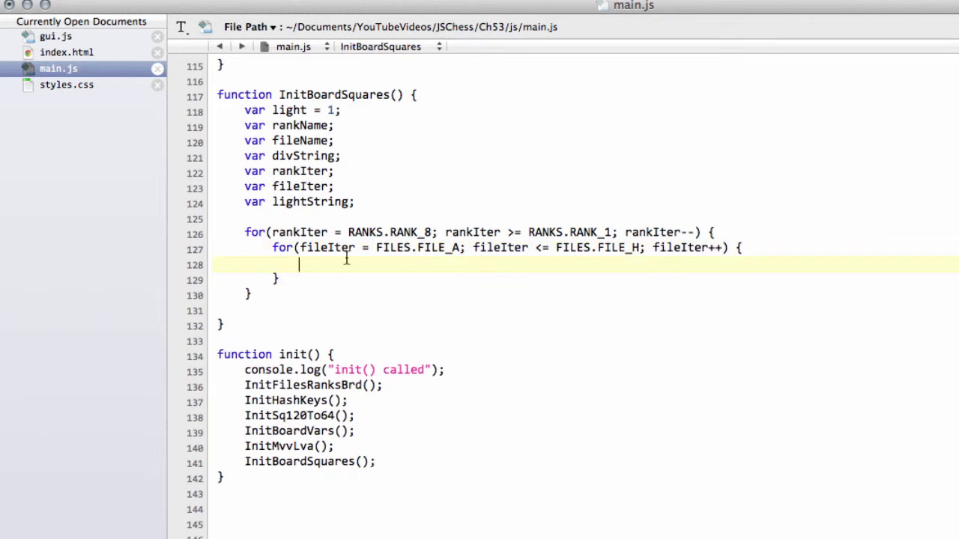
Step: Add light ^= 1 on a new line at the start of the rank loop body
{"action": "key", "text": "Return"}
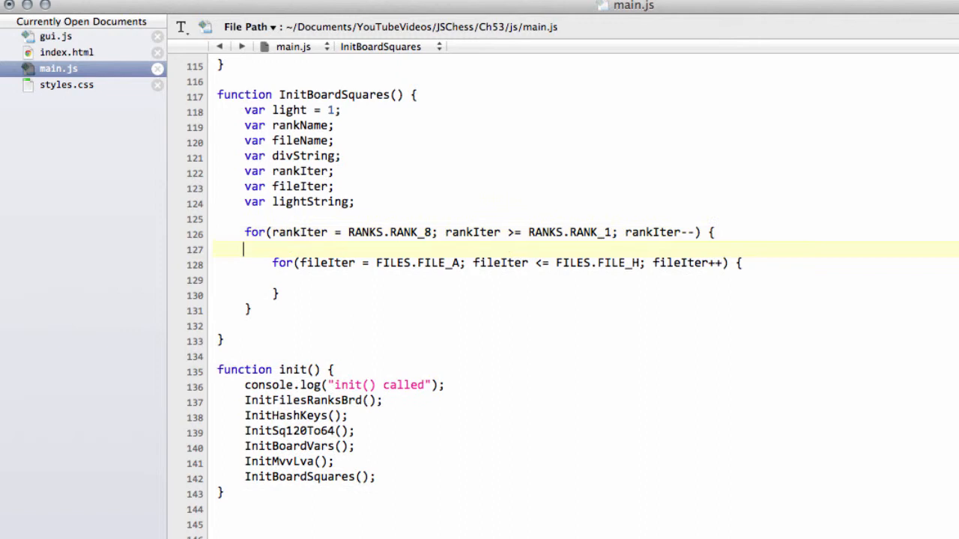
{"action": "type", "text": "light"}
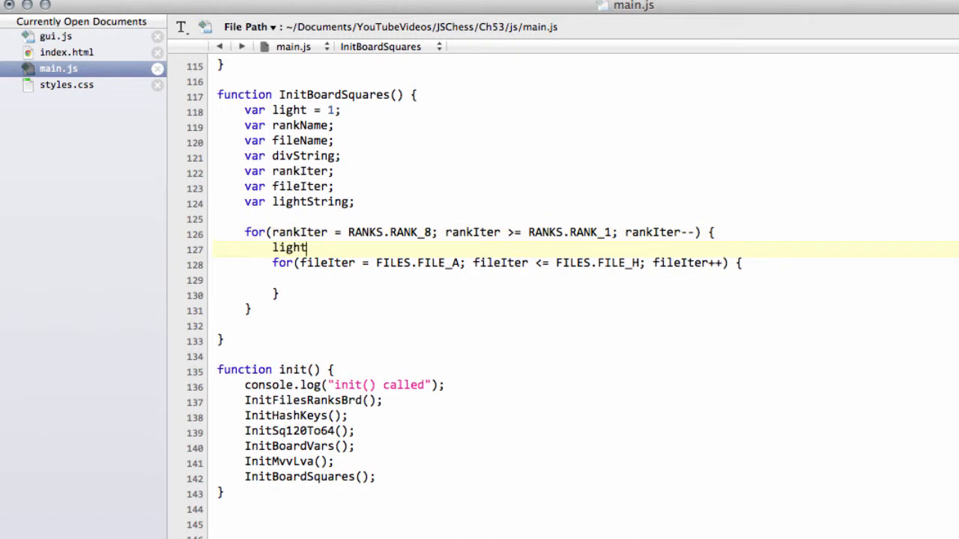
{"action": "type", "text": "^=1"}
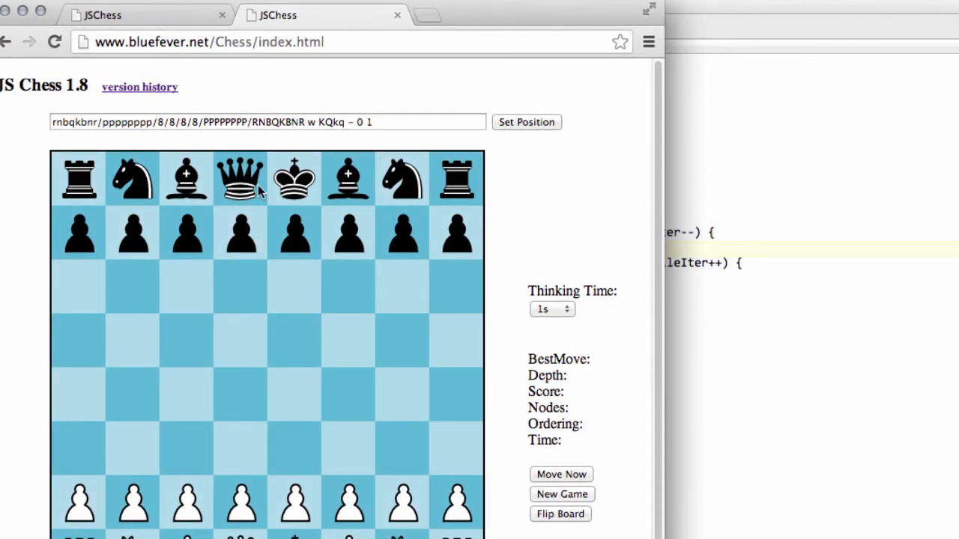
{"action": "mouse_move", "coordinate": [522, 186]}
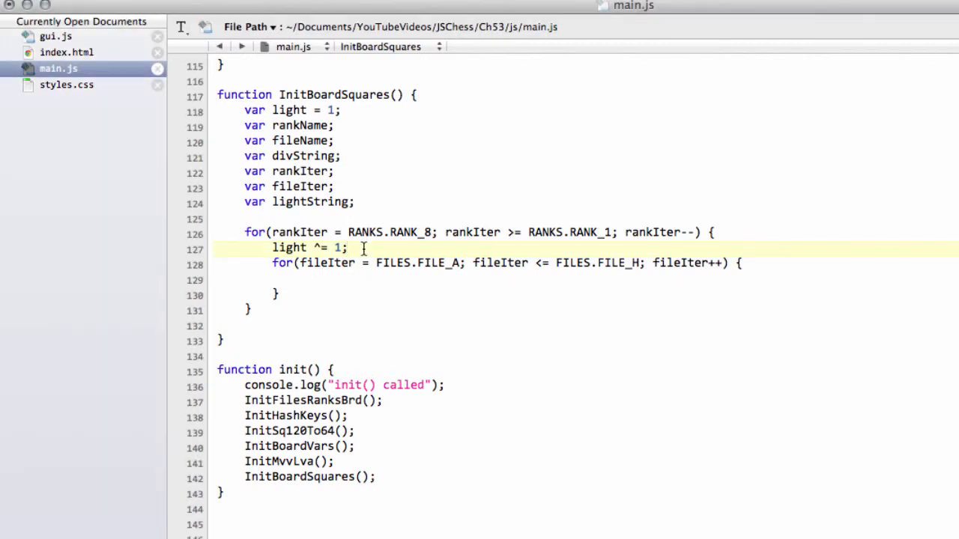
Step: Set rankName = "rank" + (rankIter + 1); in the rank loop and fileName = "file" + (fileIter + 1); in the file loop
{"action": "type", "text": "rankN"}
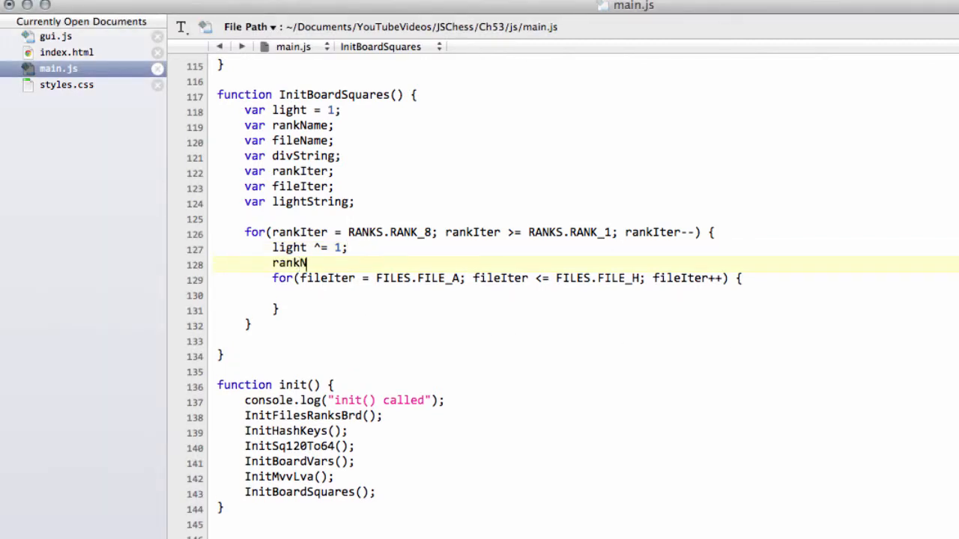
{"action": "type", "text": "ame"}
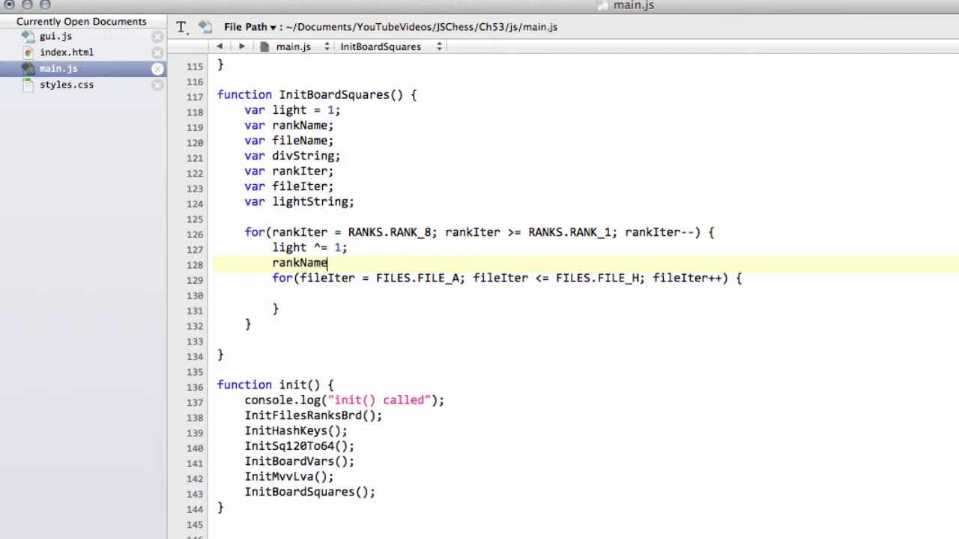
{"action": "type", "text": "= \"rank\" +"}
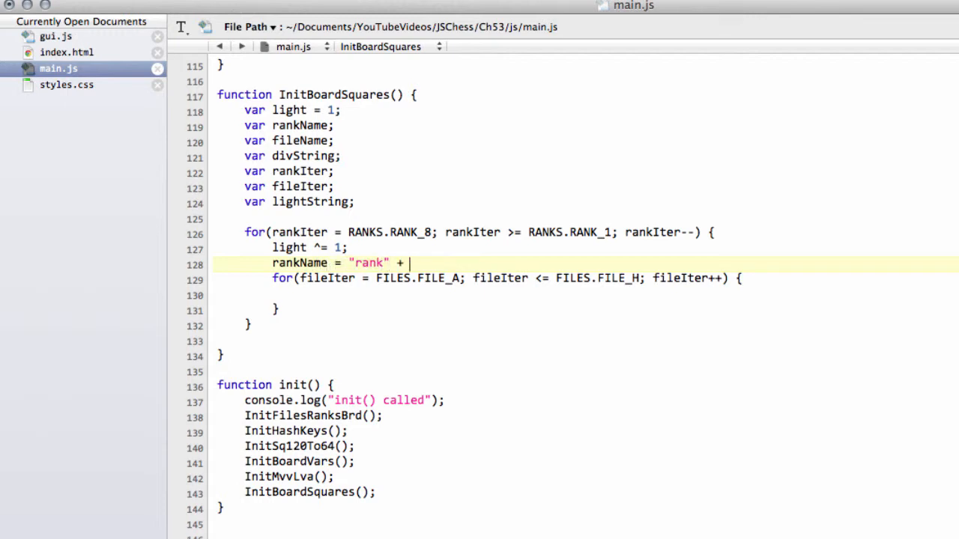
{"action": "type", "text": "rankIter"}
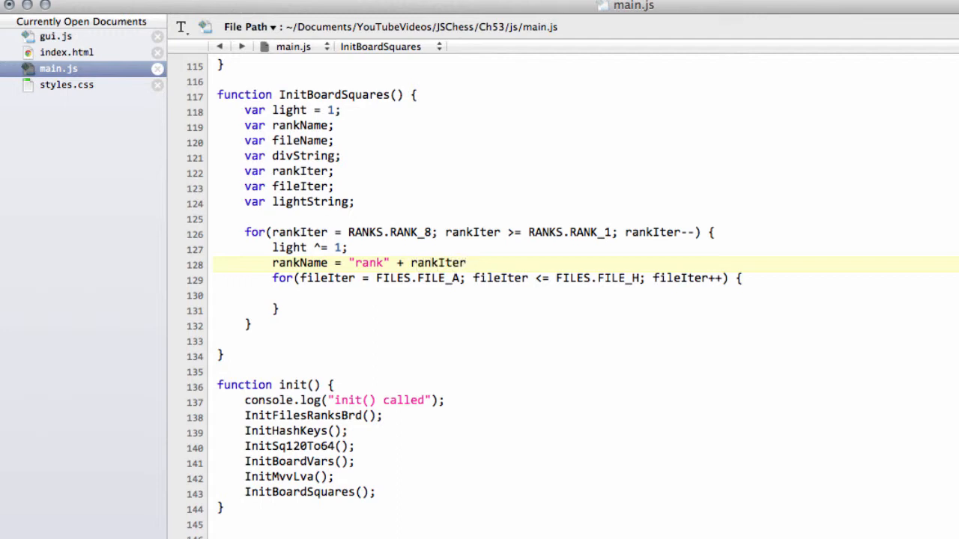
{"action": "type", "text": "+ 1);"}
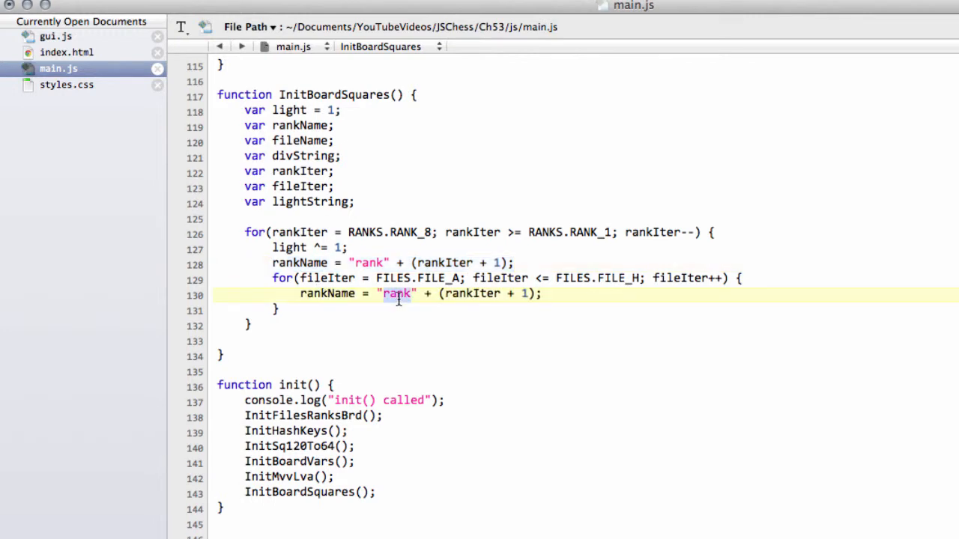
{"action": "type", "text": "file"}
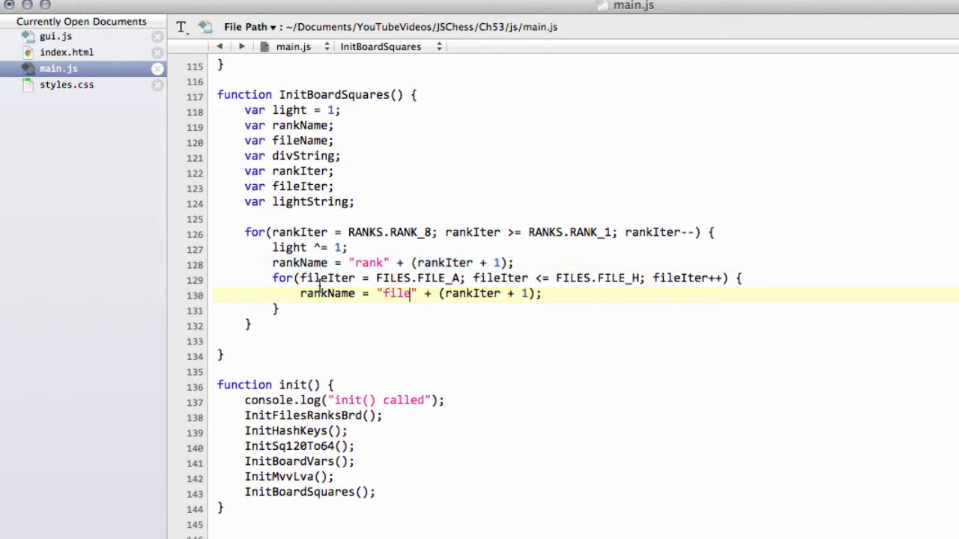
{"action": "type", "text": "fileIter"}
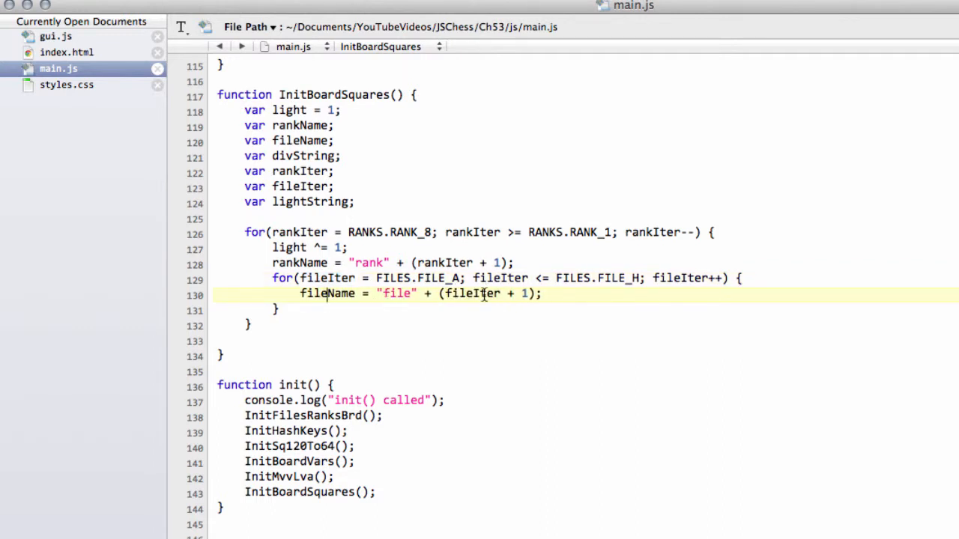
{"action": "mouse_move", "coordinate": [459, 352]}
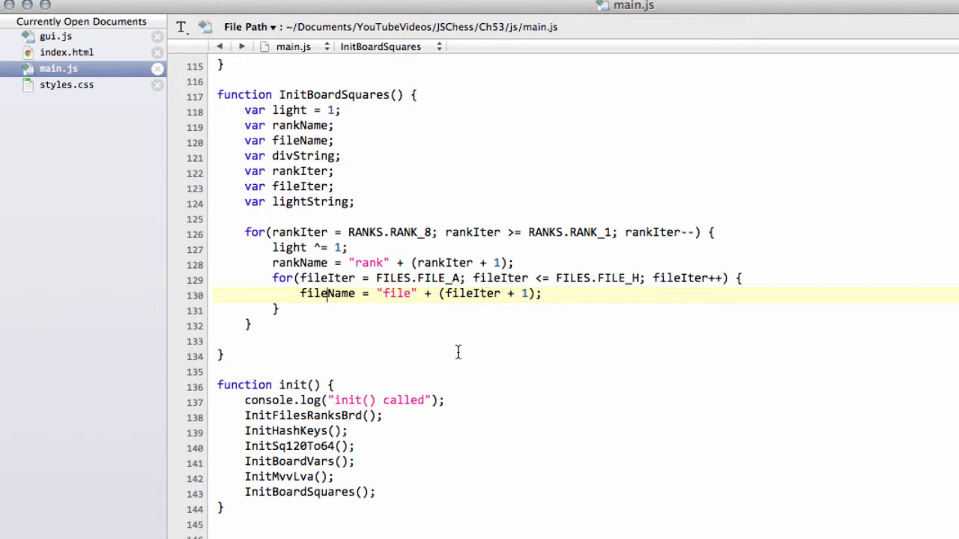
Step: Write if(light == 0) lightString = "Light"; else lightString = "Dark"; in the file loop
{"action": "key", "text": "Return"}
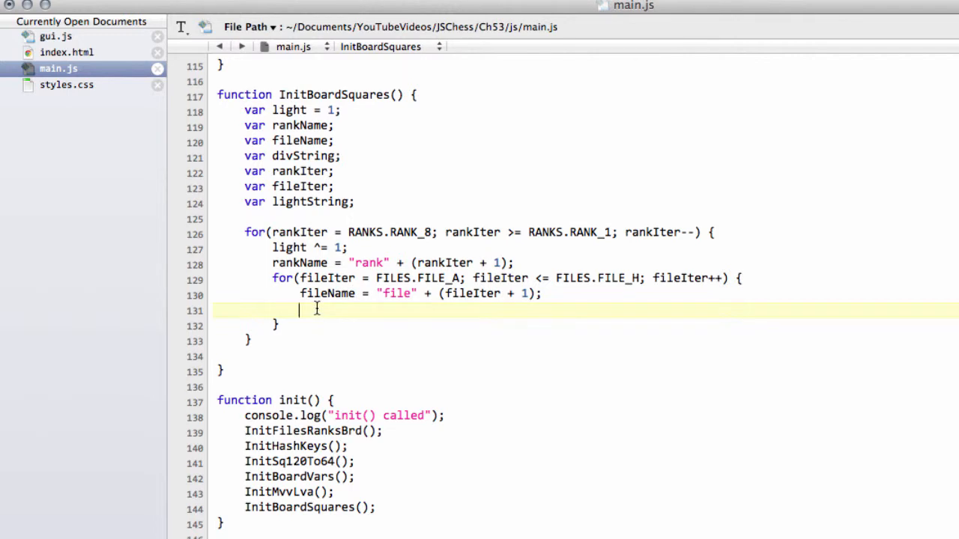
{"action": "type", "text": "if("}
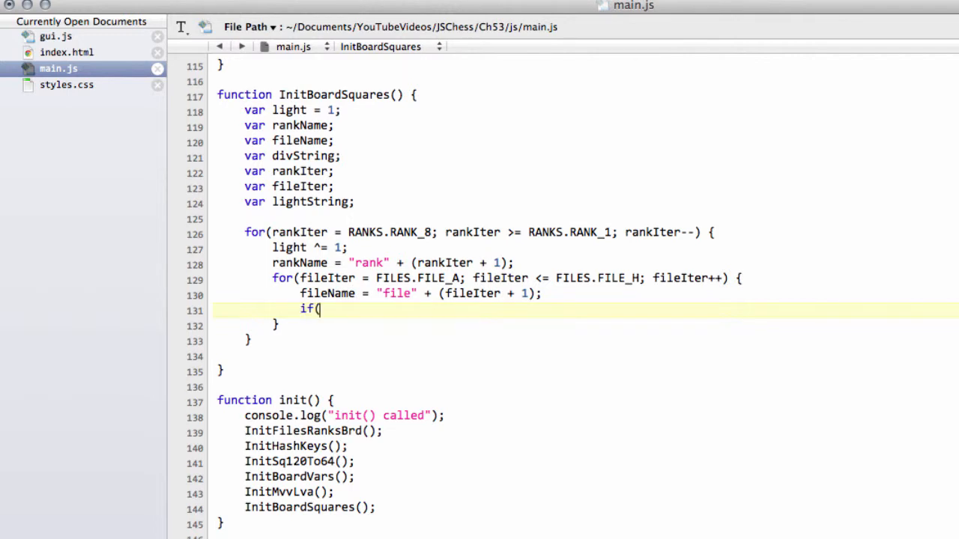
{"action": "type", "text": "light == 0"}
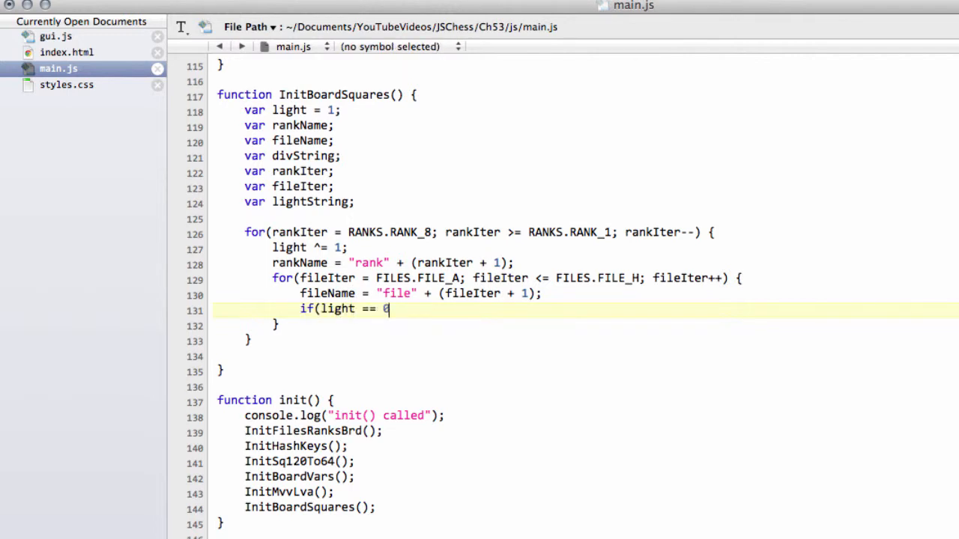
{"action": "type", "text": ") l"}
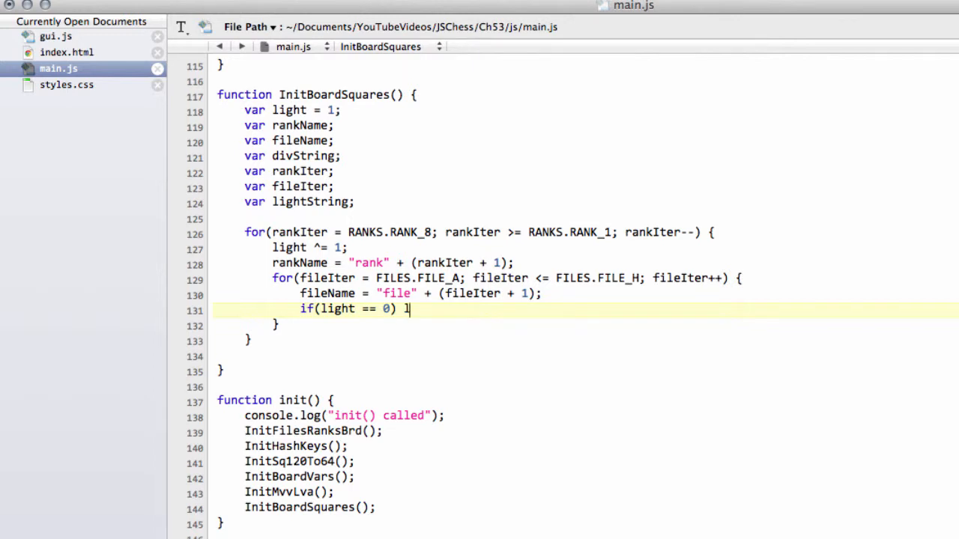
{"action": "type", "text": "ightSt"}
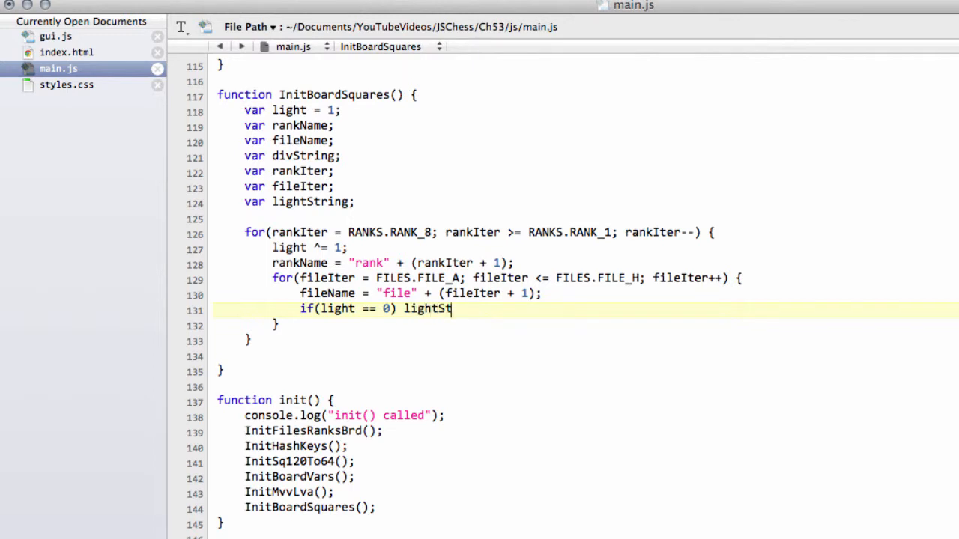
{"action": "type", "text": "ring=\""}
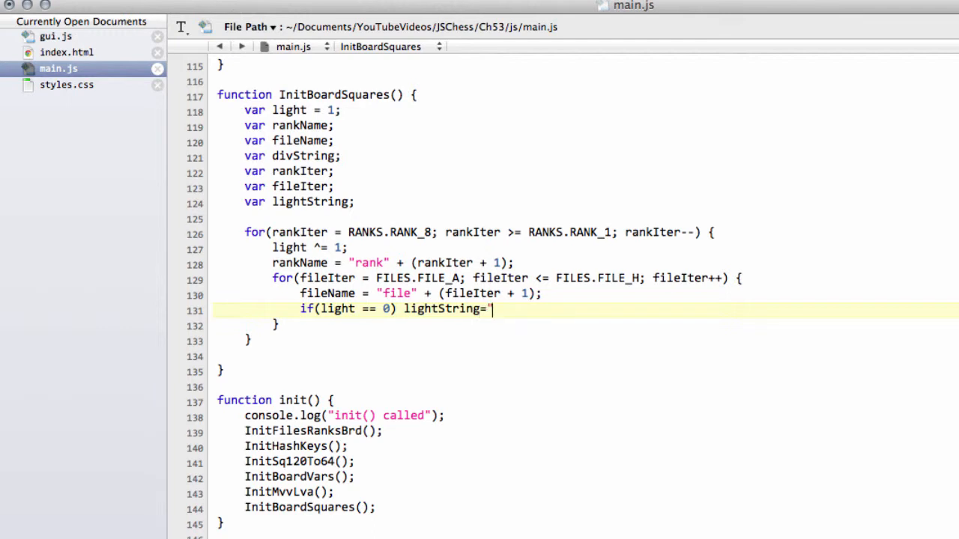
{"action": "type", "text": "Light\";"}
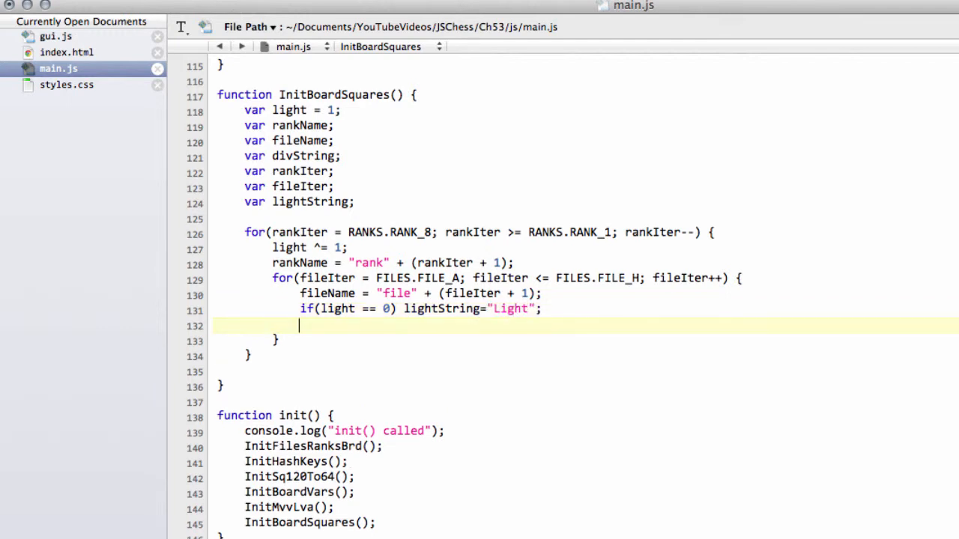
{"action": "type", "text": "else lightString"}
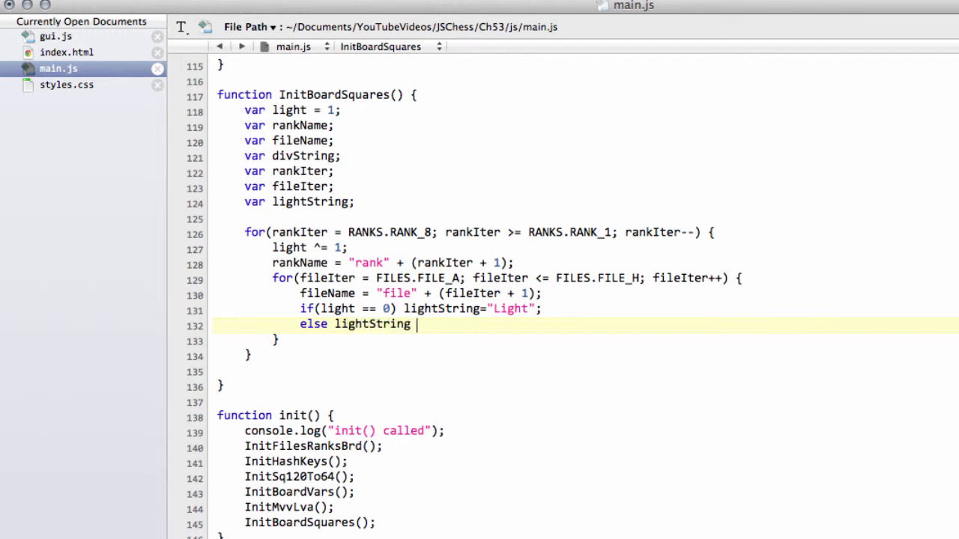
{"action": "type", "text": "= \"Dark"}
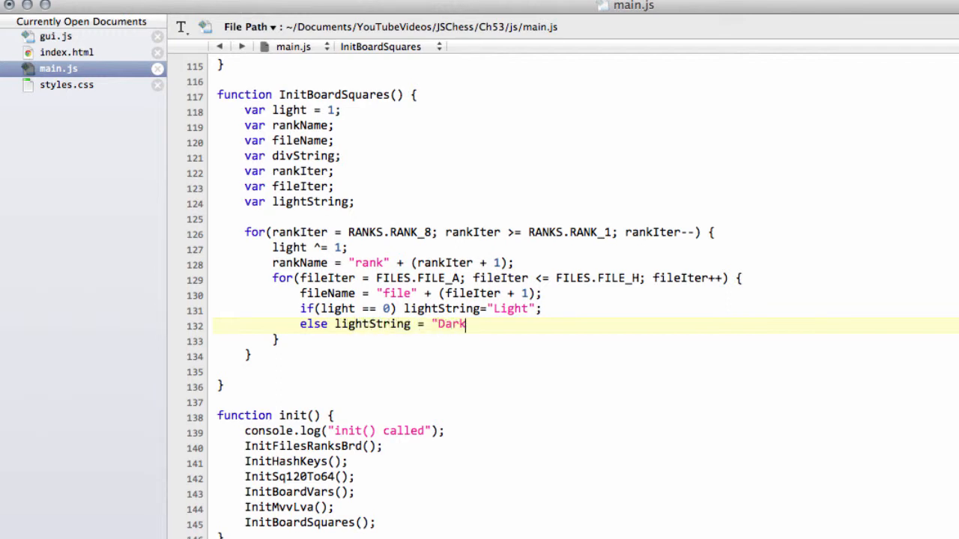
{"action": "type", "text": "\";"}
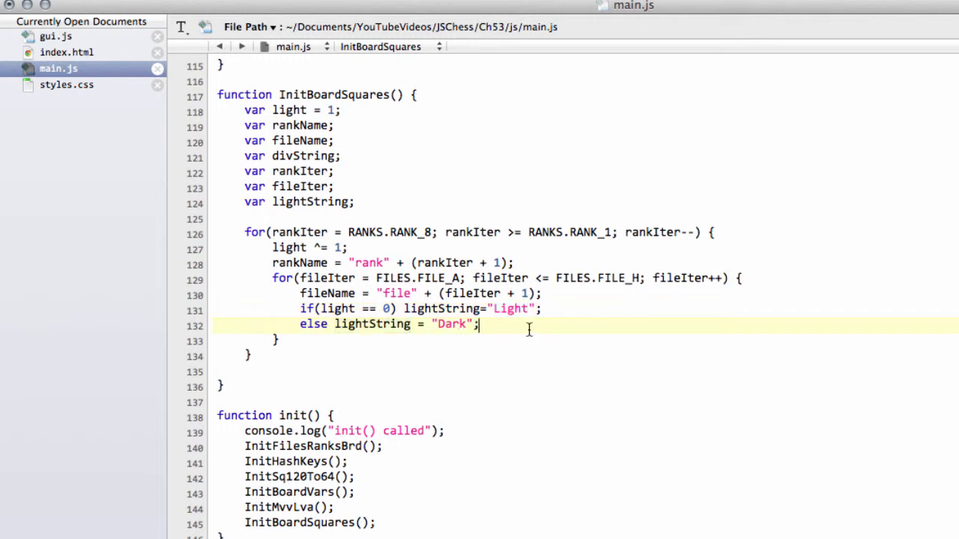
Step: Add light^=1; after the if/else to flip the colour for the next square
{"action": "key", "text": "Return"}
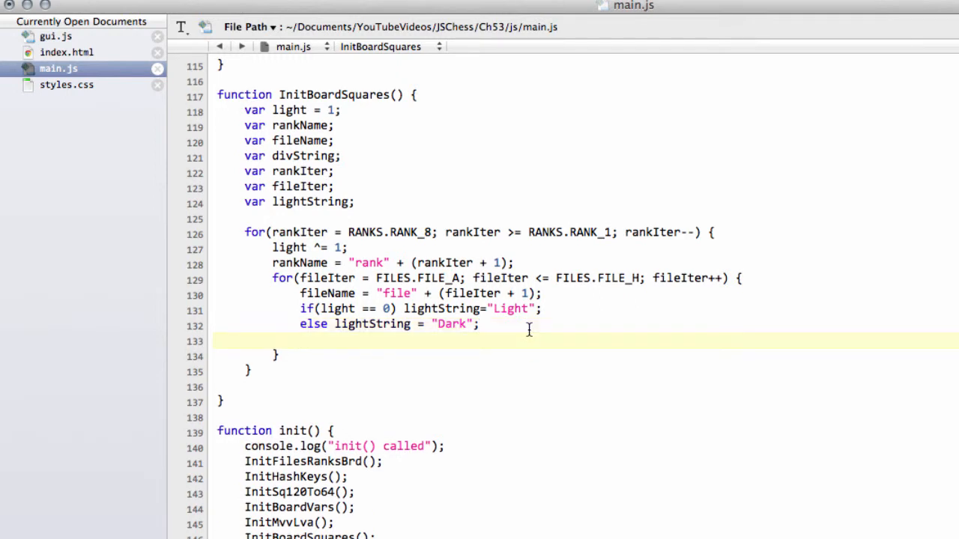
{"action": "type", "text": "light"}
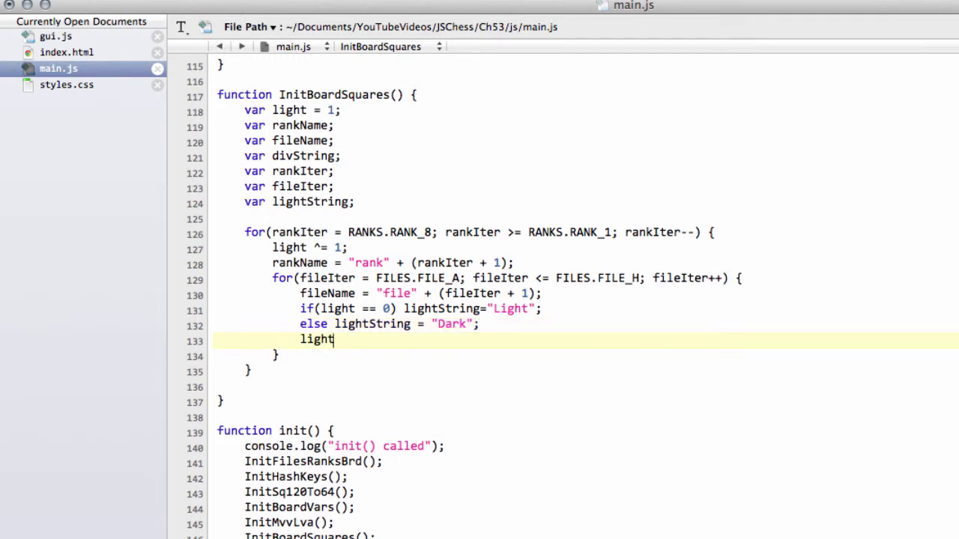
{"action": "type", "text": "^=1"}
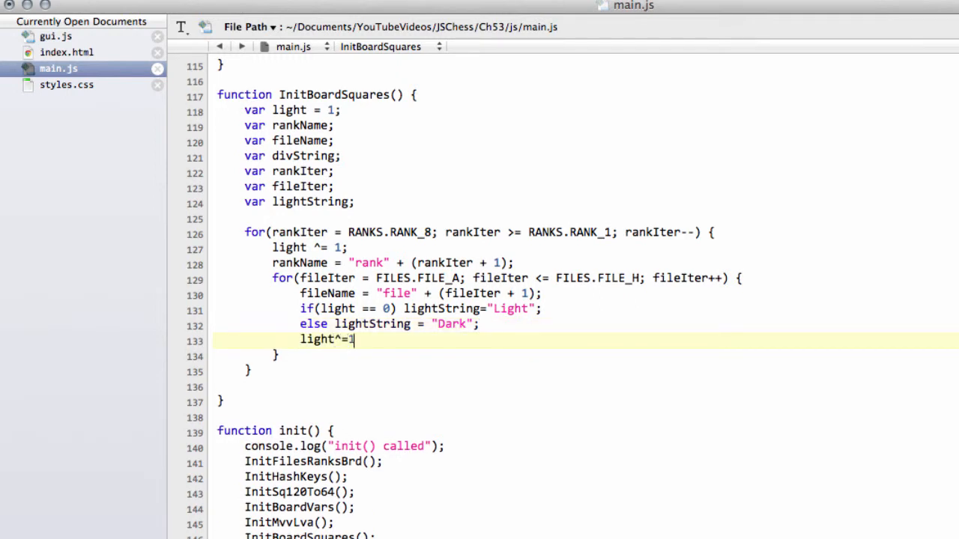
{"action": "type", "text": ";"}
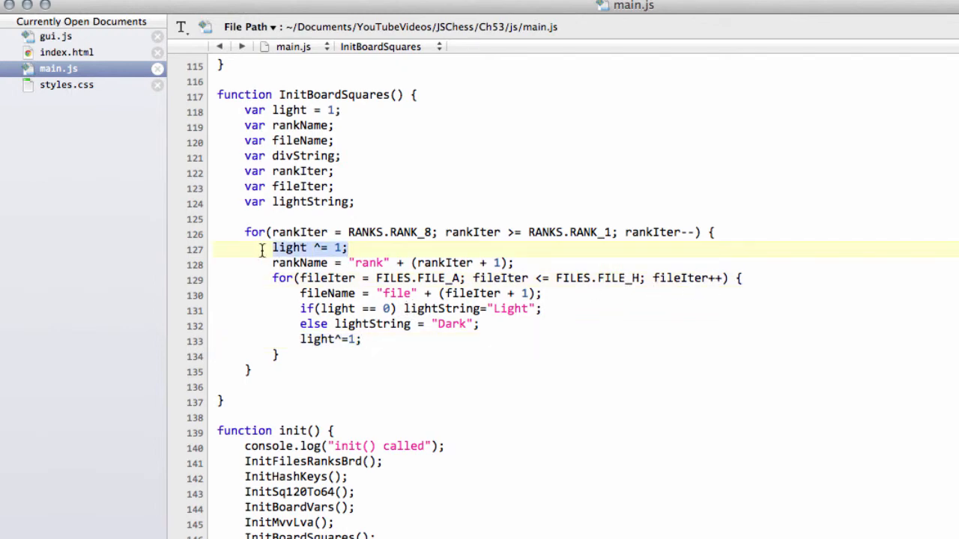
{"action": "left_click", "coordinate": [363, 338]}
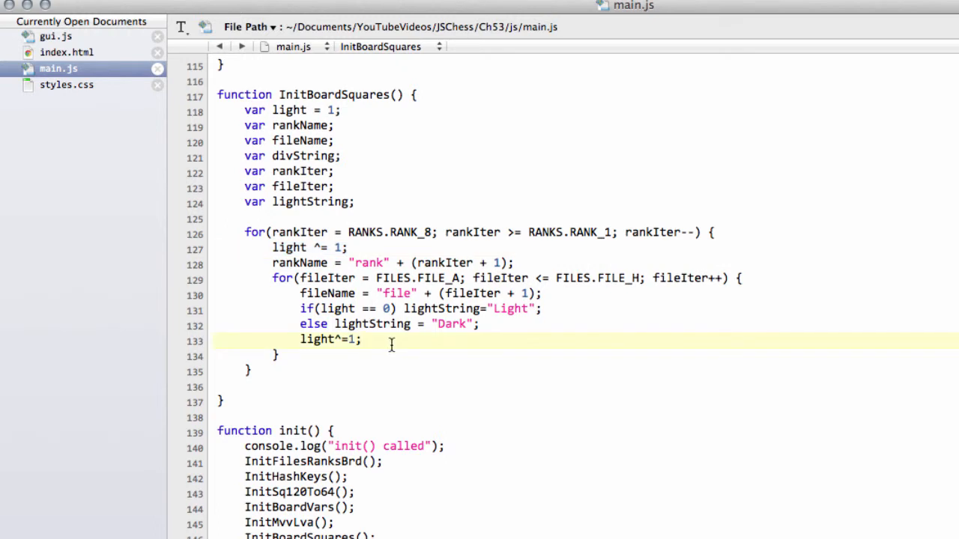
Step: Begin divString = "<div class=\"Square as the square's markup string
{"action": "type", "text": "divStr"}
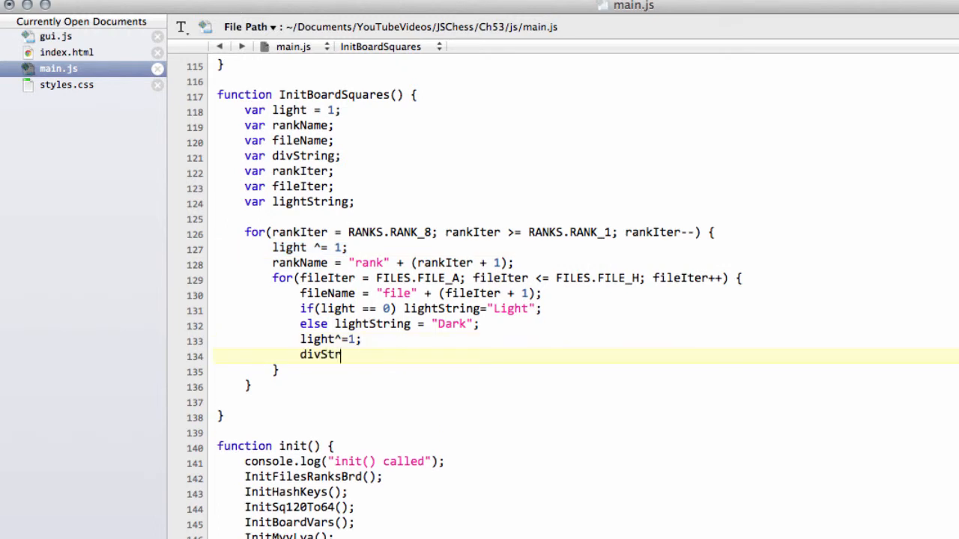
{"action": "type", "text": "ing = \"<"}
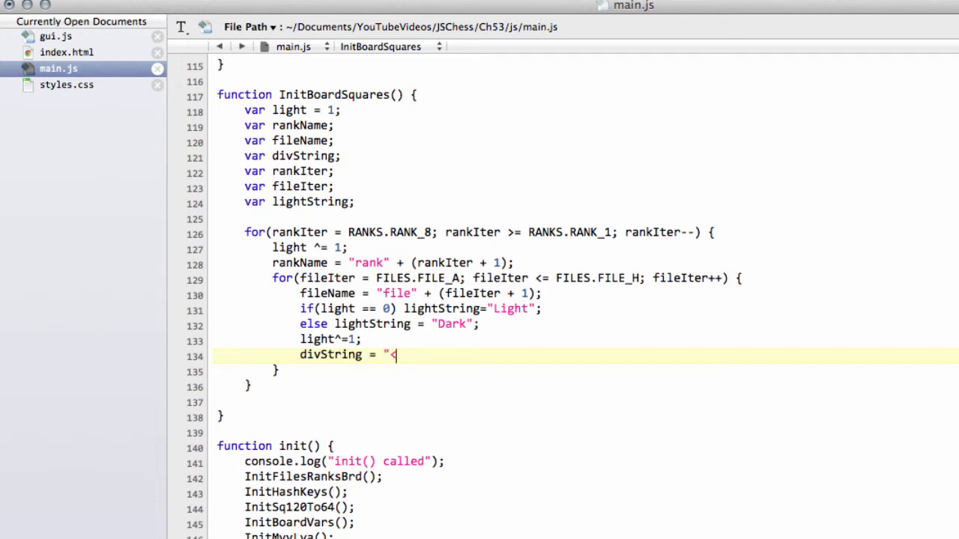
{"action": "type", "text": "div c"}
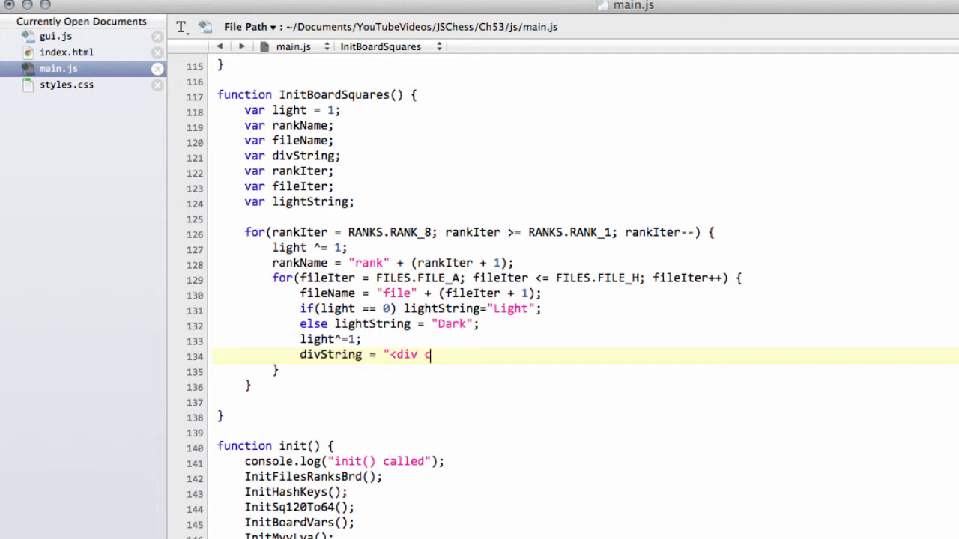
{"action": "type", "text": "lass"}
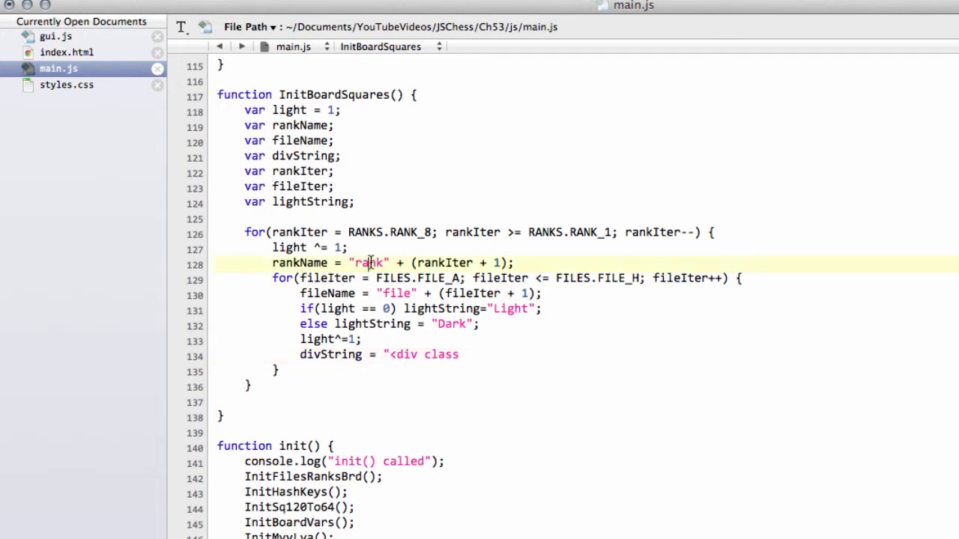
{"action": "left_click", "coordinate": [399, 292]}
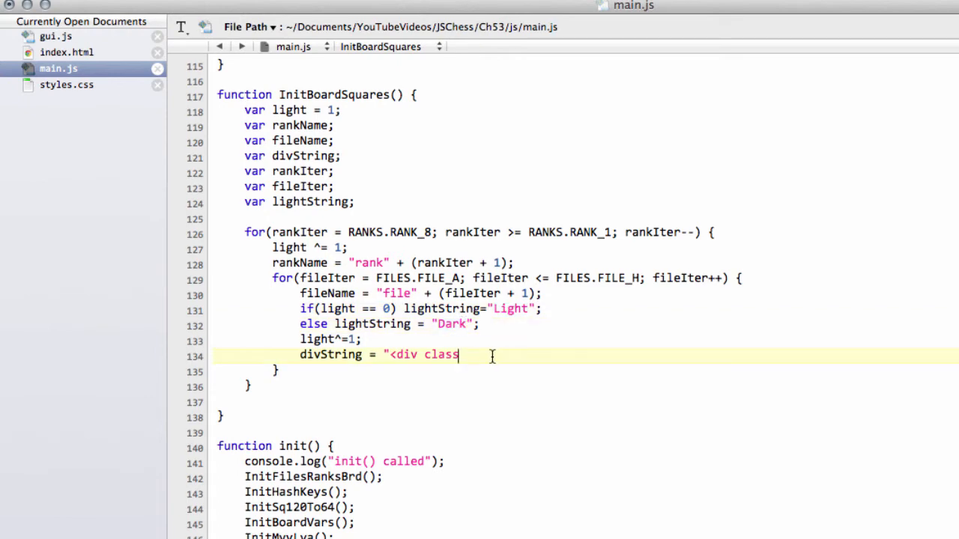
{"action": "type", "text": "=\\"}
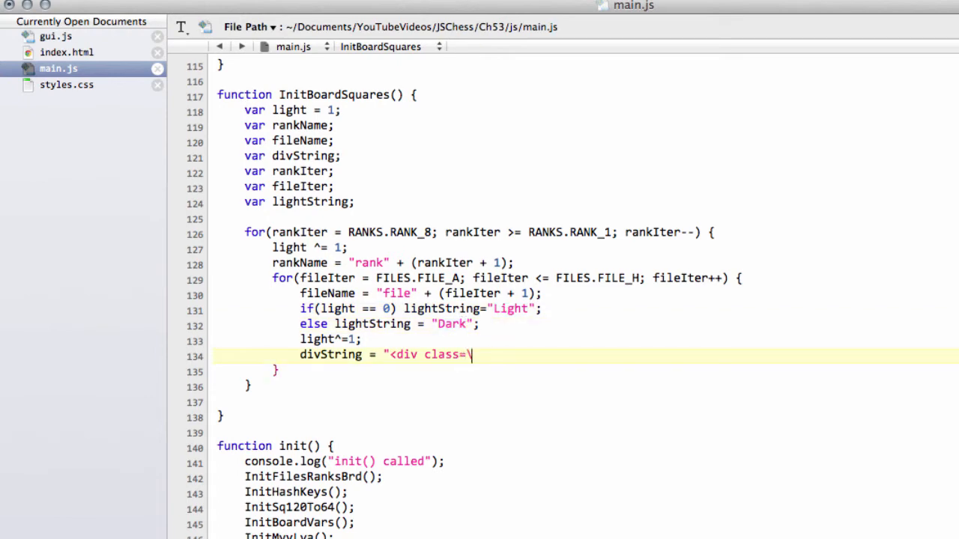
{"action": "type", "text": "\""}
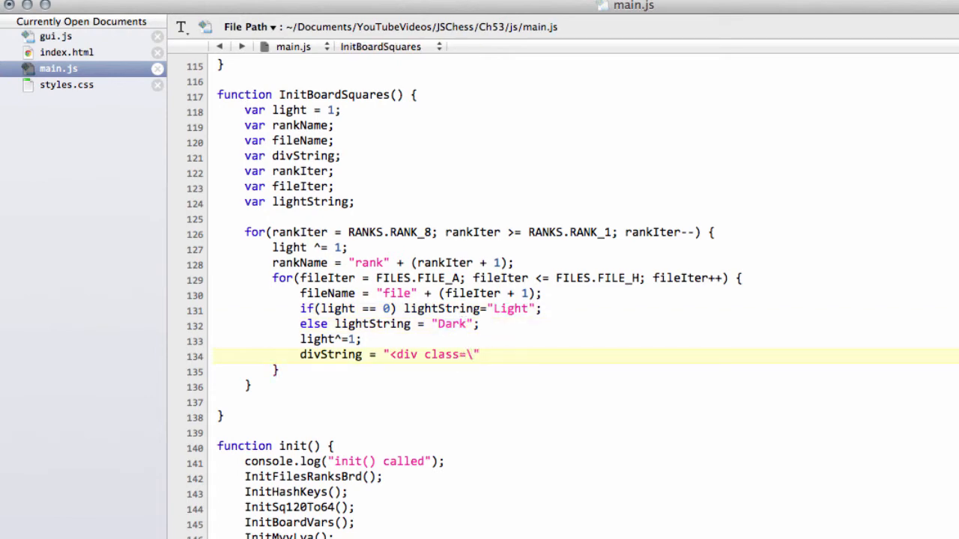
{"action": "type", "text": "Sq"}
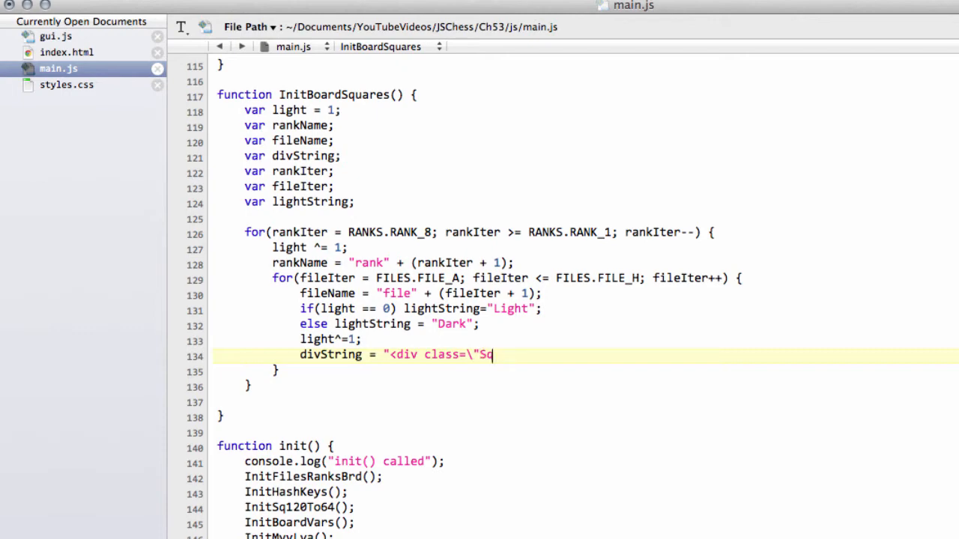
{"action": "type", "text": "uare"}
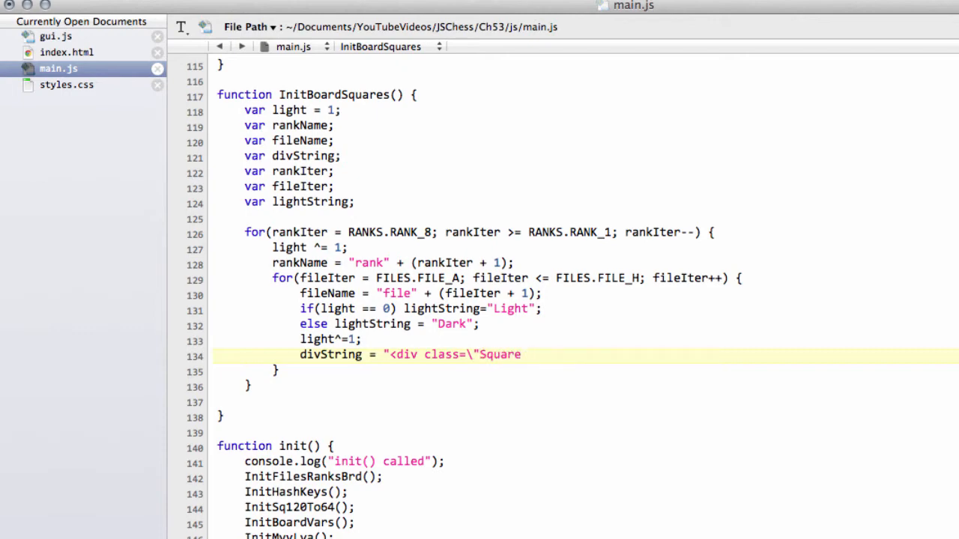
Step: Concatenate rankName, fileName and lightString into the class and close the tag with \"/>";
{"action": "type", "text": "\" + ran"}
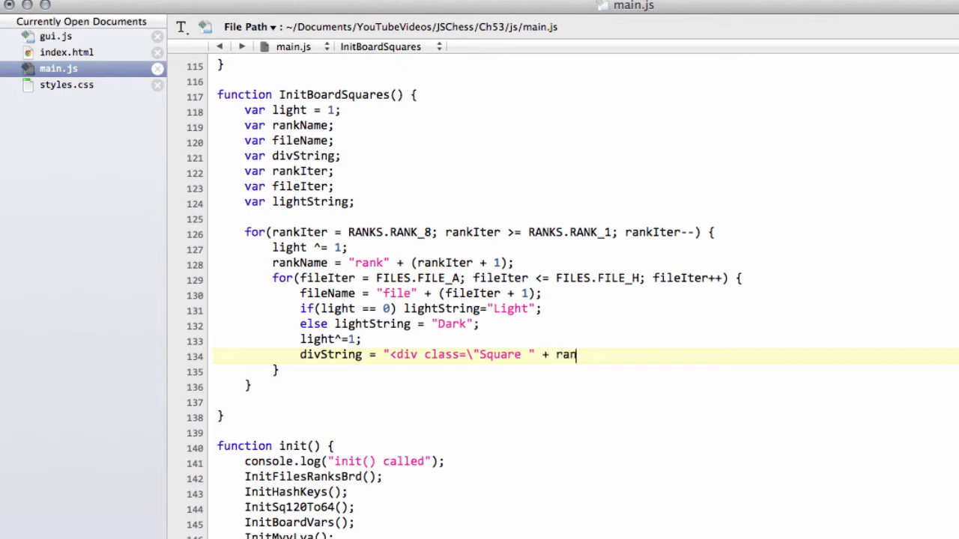
{"action": "type", "text": "kName + \" \" + fileN"}
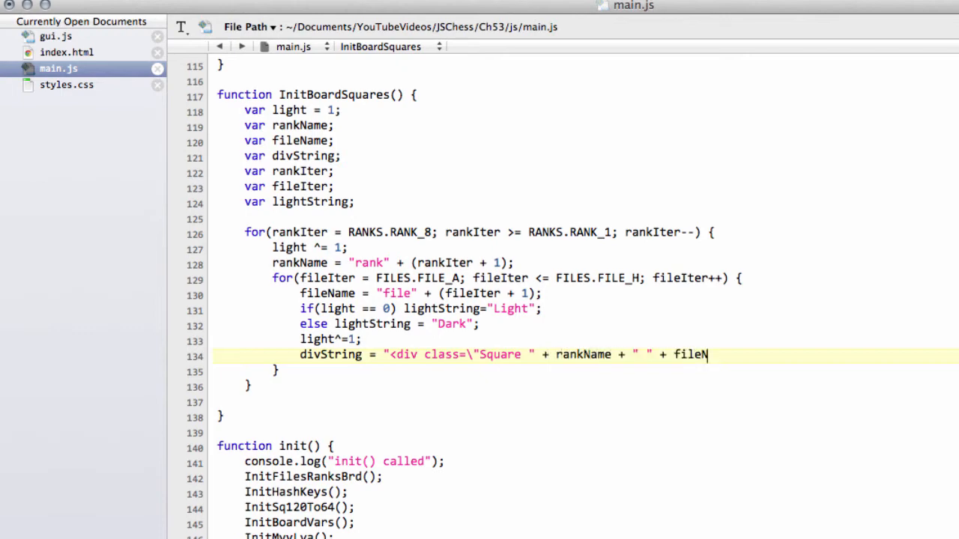
{"action": "type", "text": "ame + \" \" + l"}
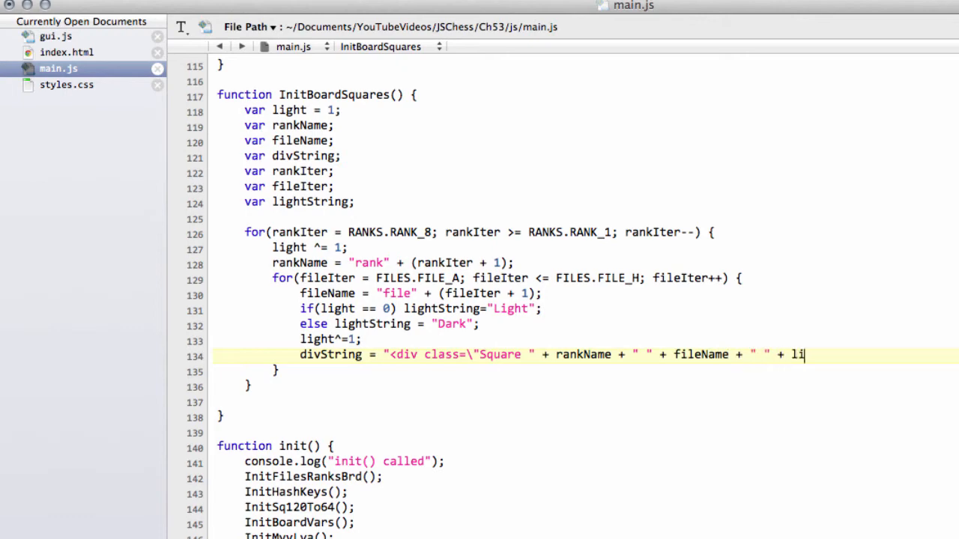
{"action": "type", "text": "ightString +"}
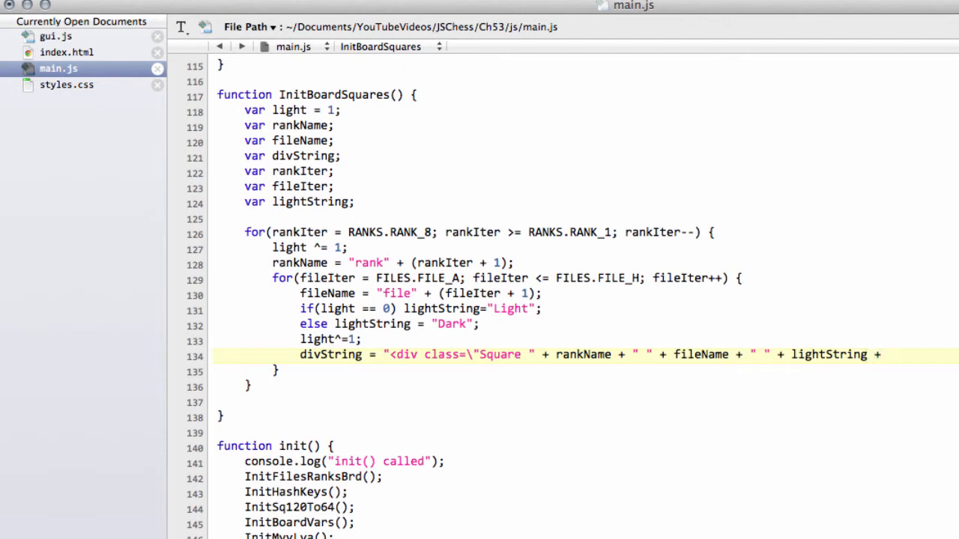
{"action": "type", "text": "\""}
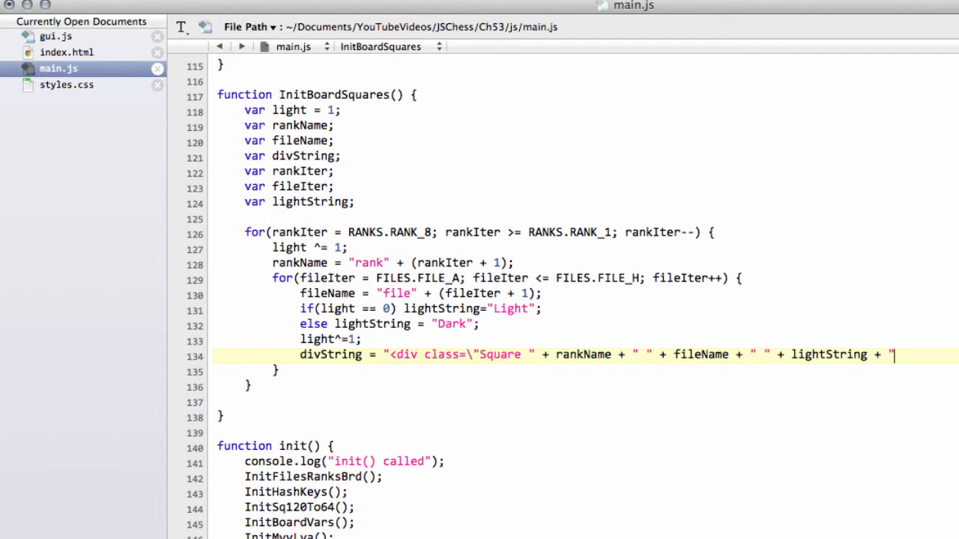
{"action": "type", "text": "\\\""}
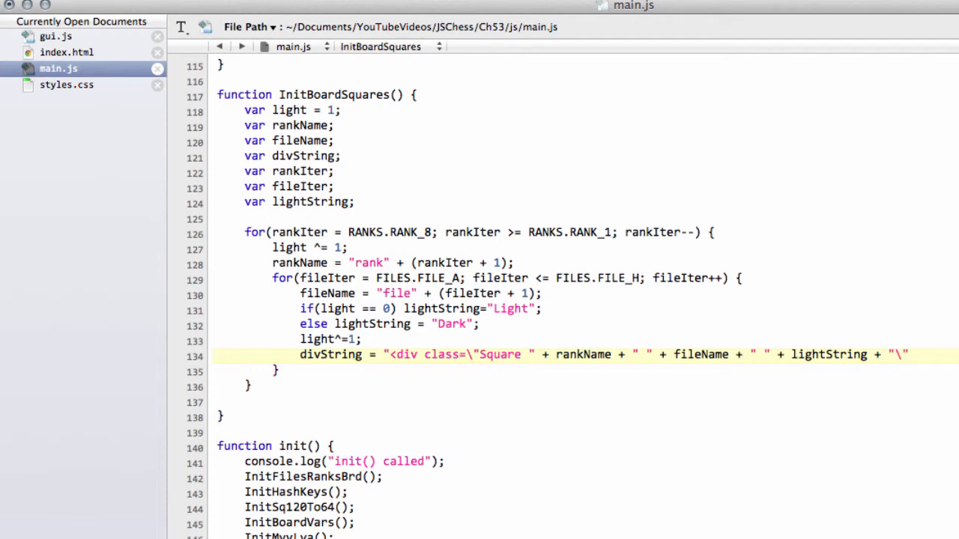
{"action": "type", "text": "/<"}
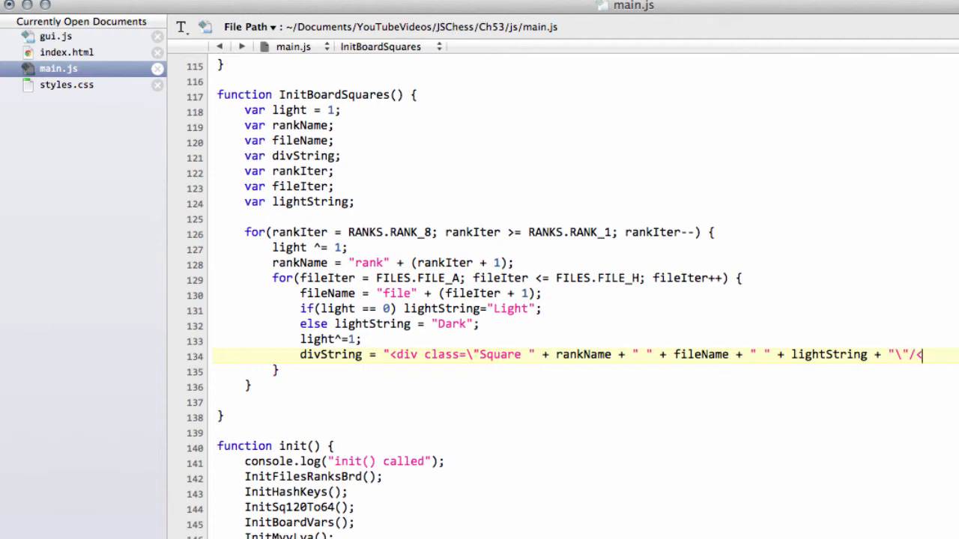
{"action": "type", "text": ">"}
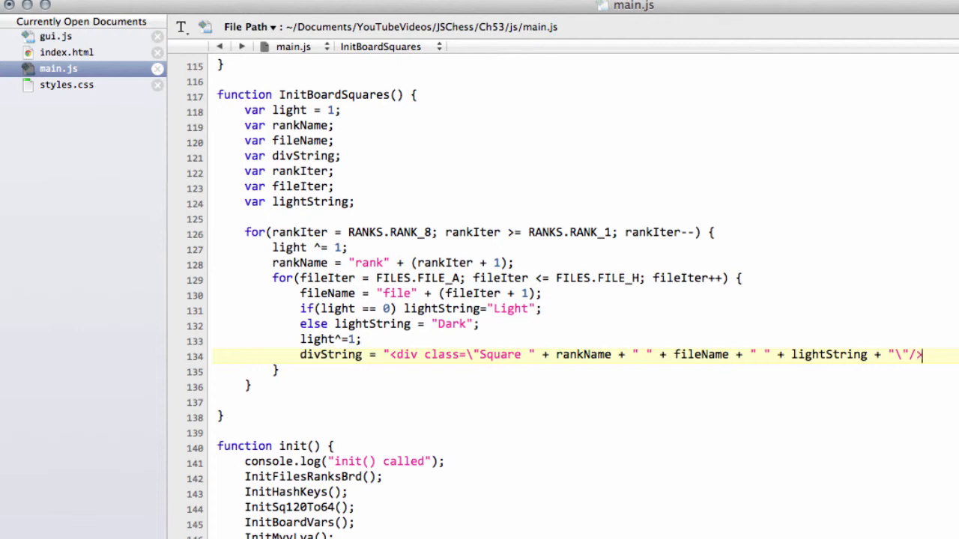
{"action": "type", "text": ";"}
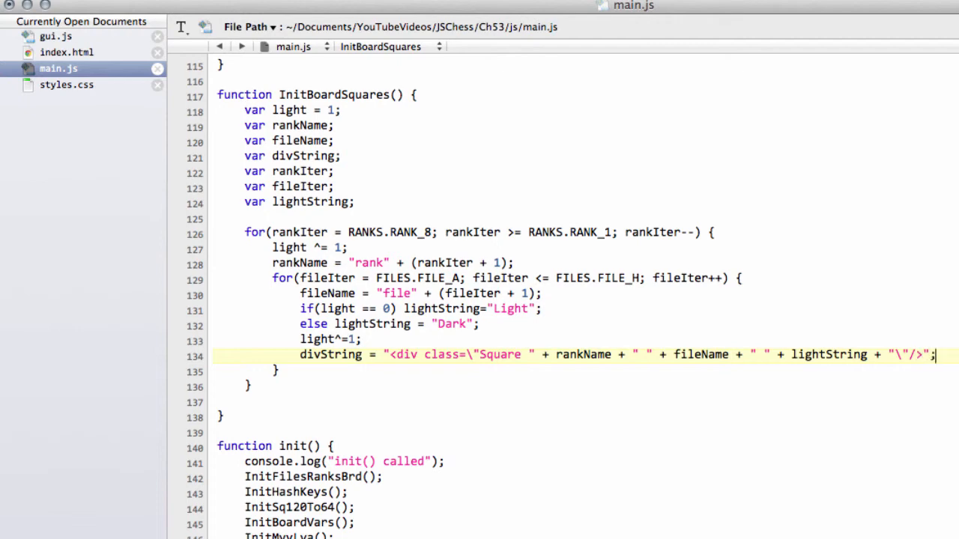
{"action": "key", "text": "Return"}
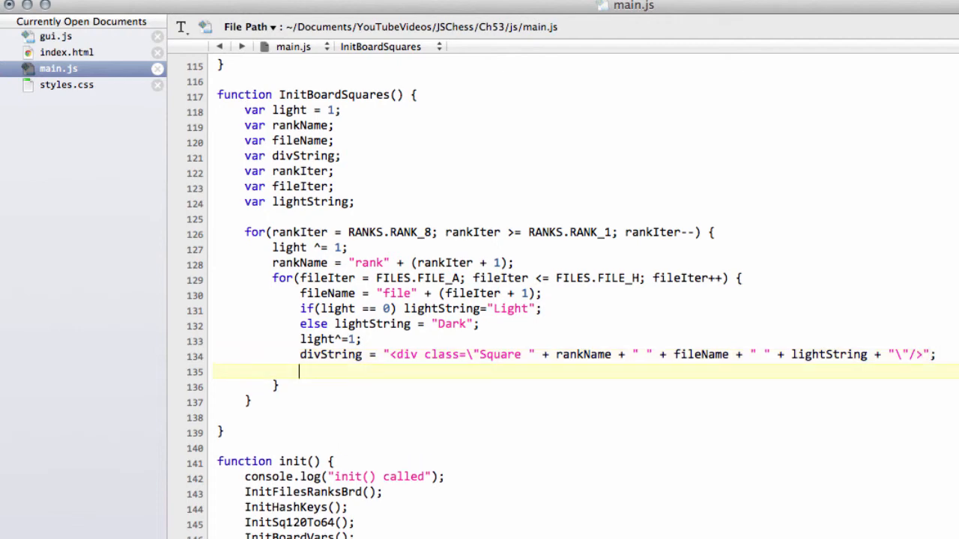
Step: Append each square with $("#Board").append(divString); inside the file loop
{"action": "type", "text": "$("}
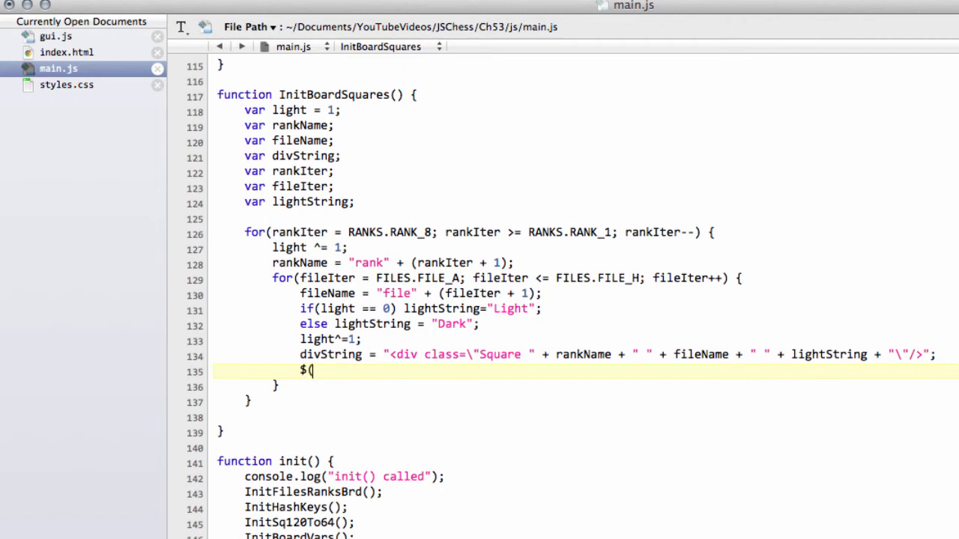
{"action": "type", "text": "\"#Board"}
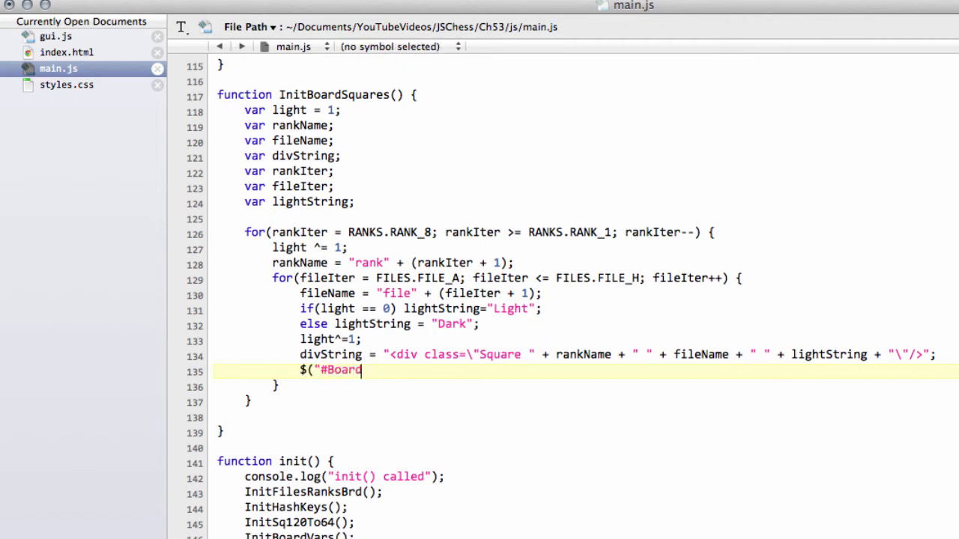
{"action": "type", "text": "\")"}
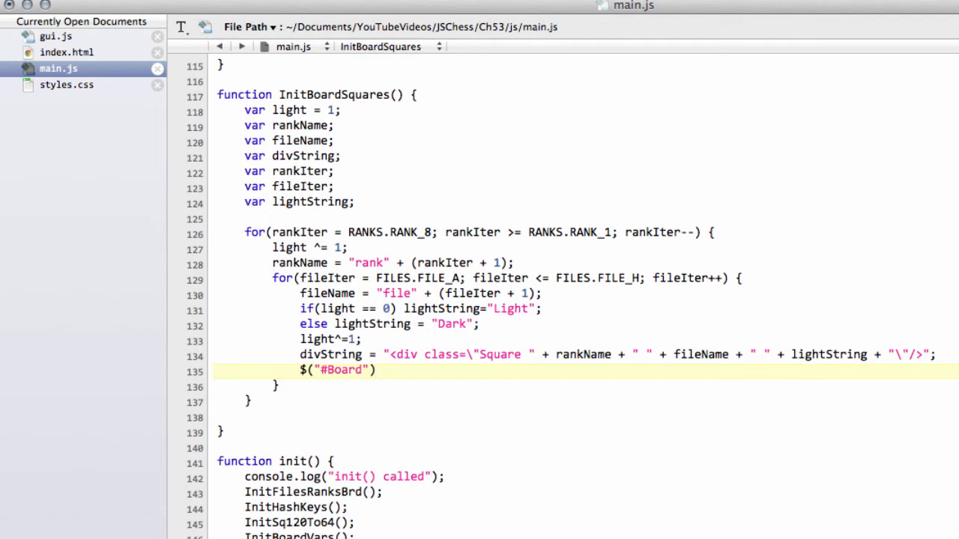
{"action": "type", "text": ".append"}
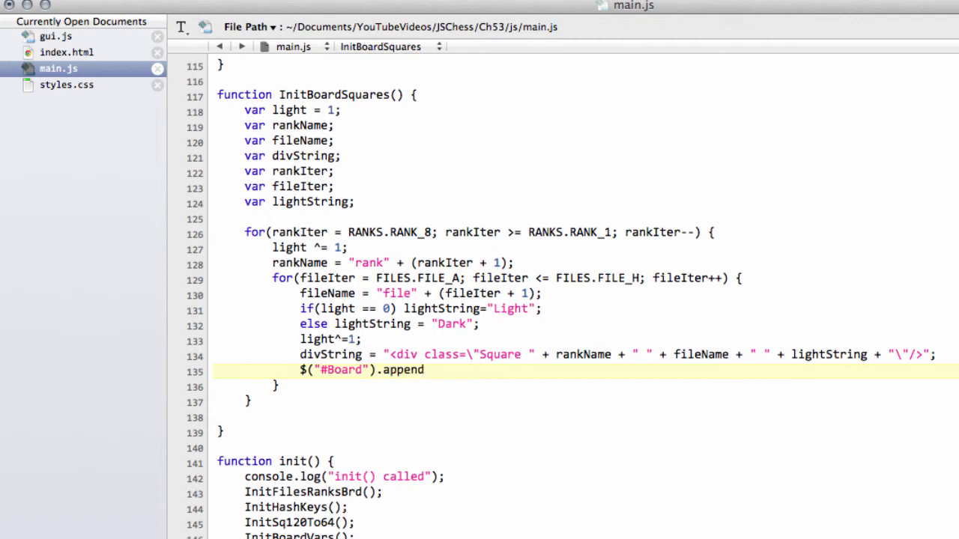
{"action": "type", "text": "(div"}
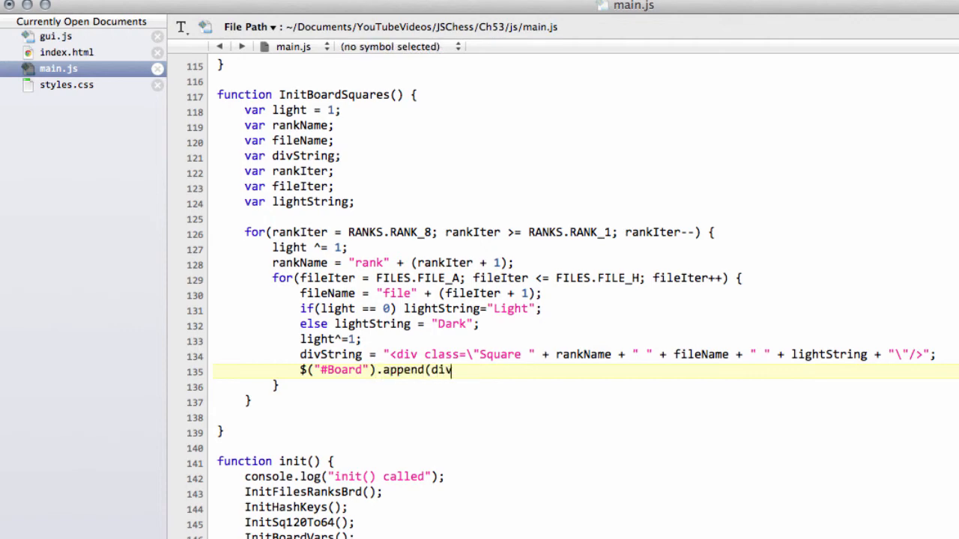
{"action": "type", "text": "String);"}
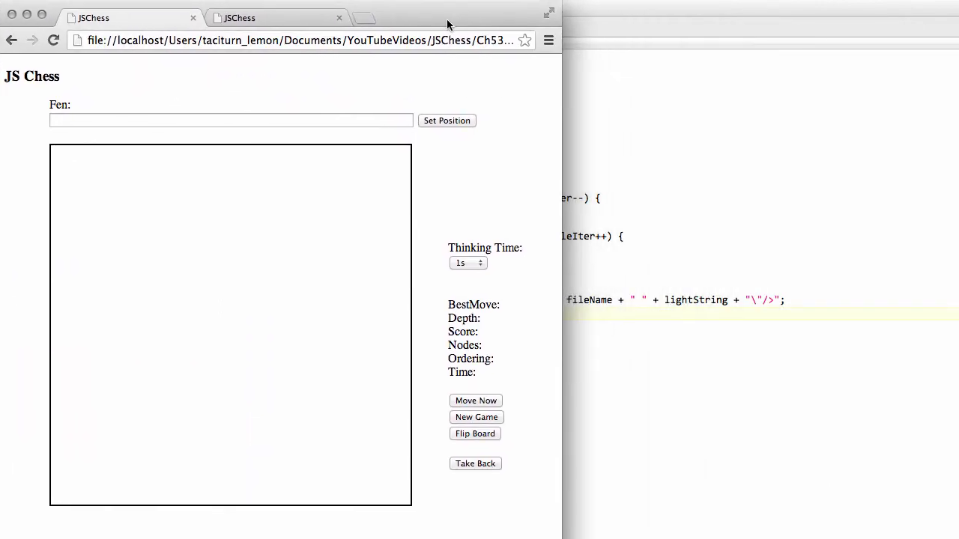
Step: Reload the JS Chess page so the board fills with alternating light and dark squares
{"action": "left_click", "coordinate": [53, 40]}
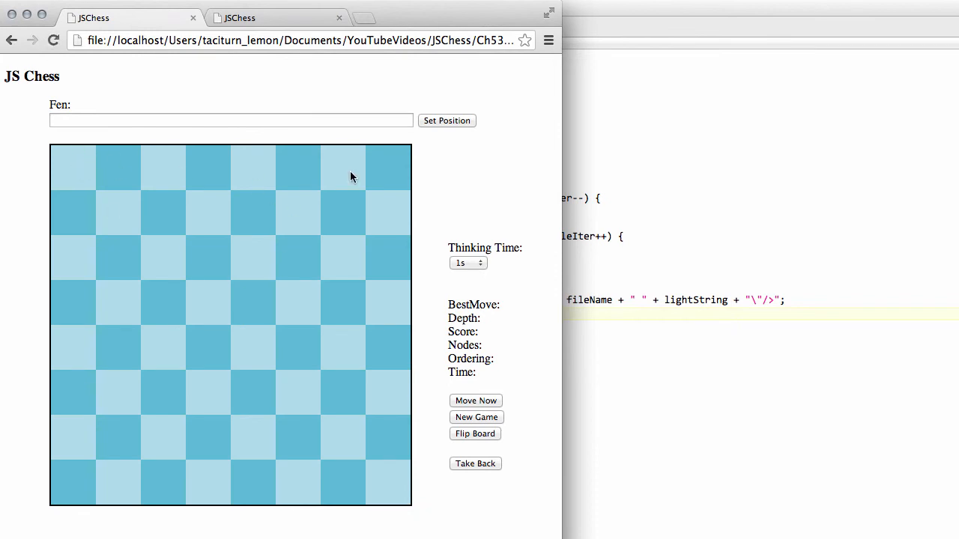
{"action": "mouse_move", "coordinate": [222, 492]}
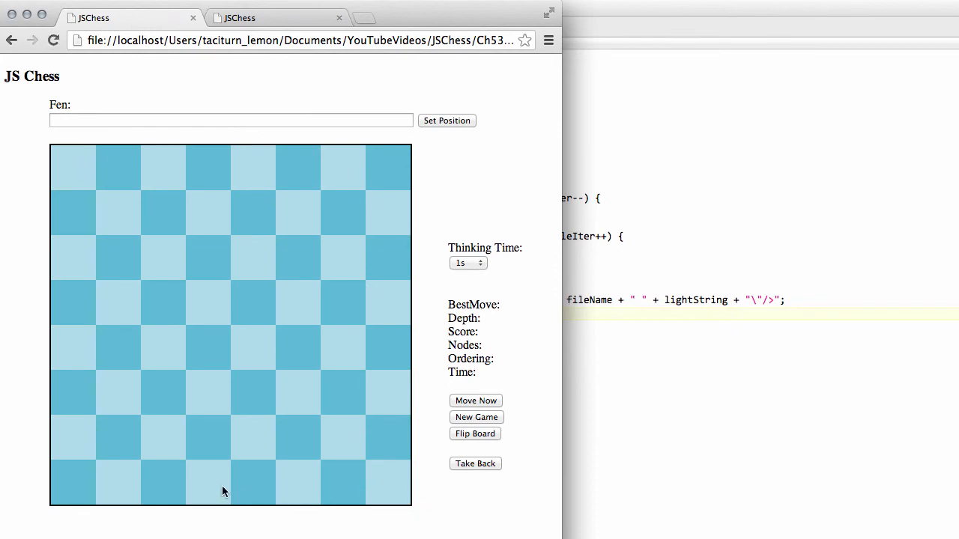
{"action": "mouse_move", "coordinate": [410, 21]}
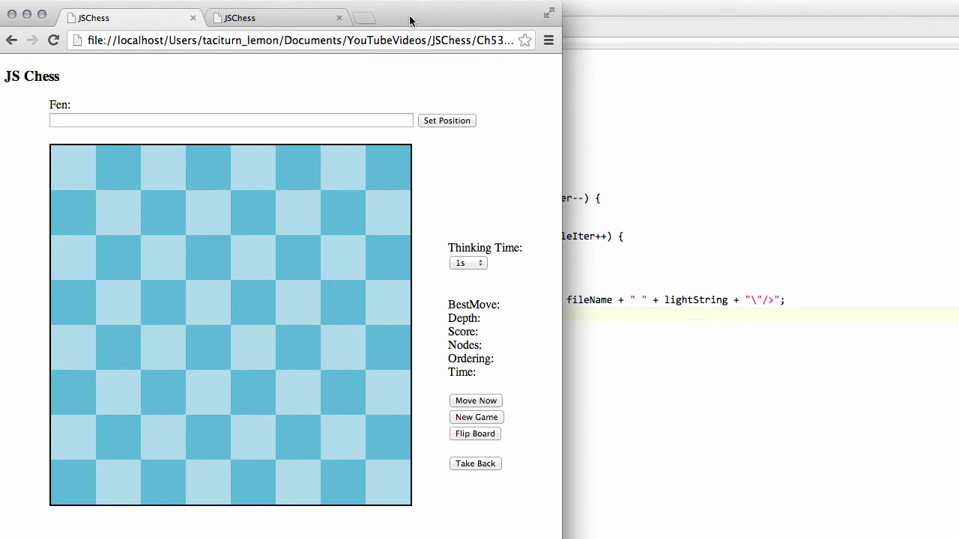